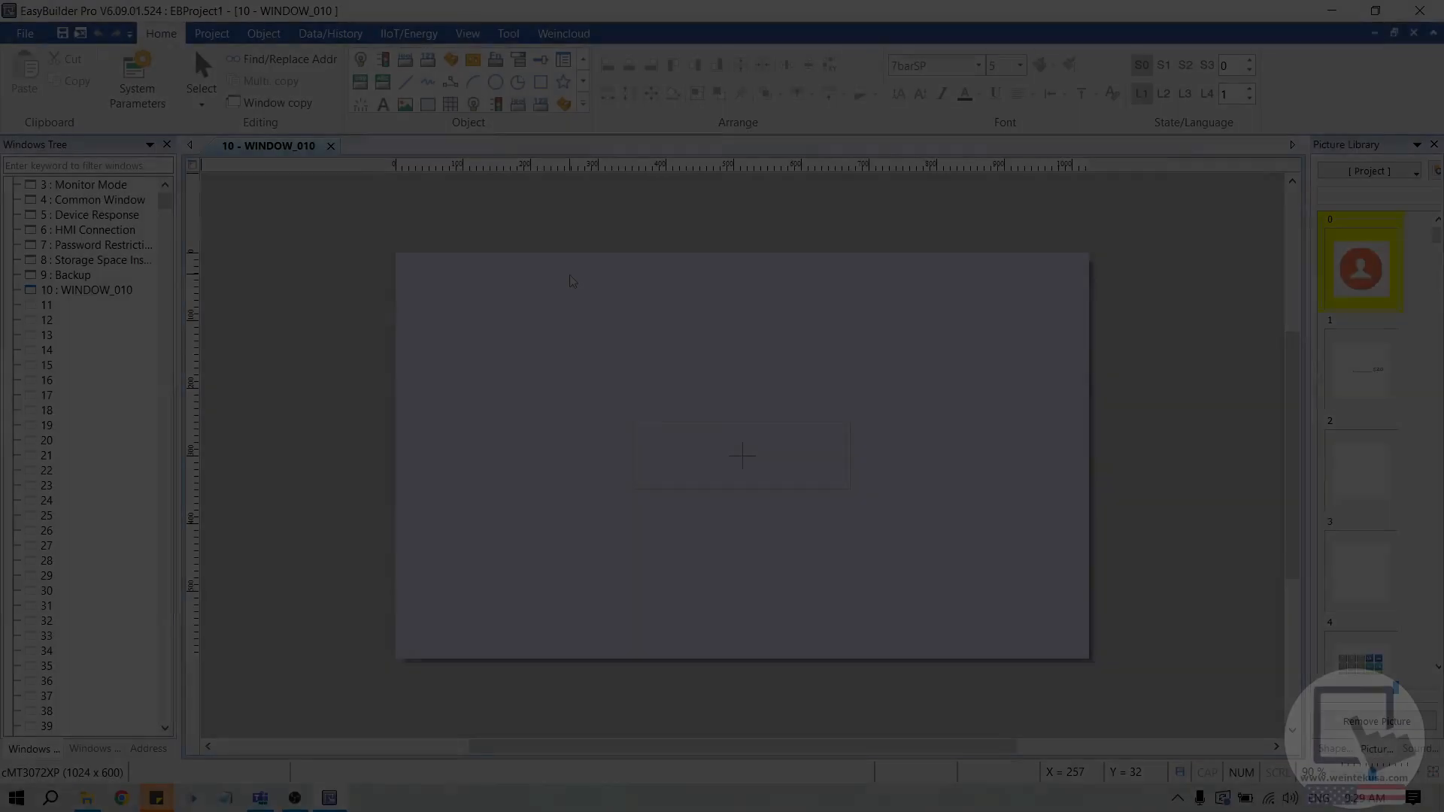
Step: Show the Weincloud ribbon tools and list the Global/China server region choices
left_click(562, 33)
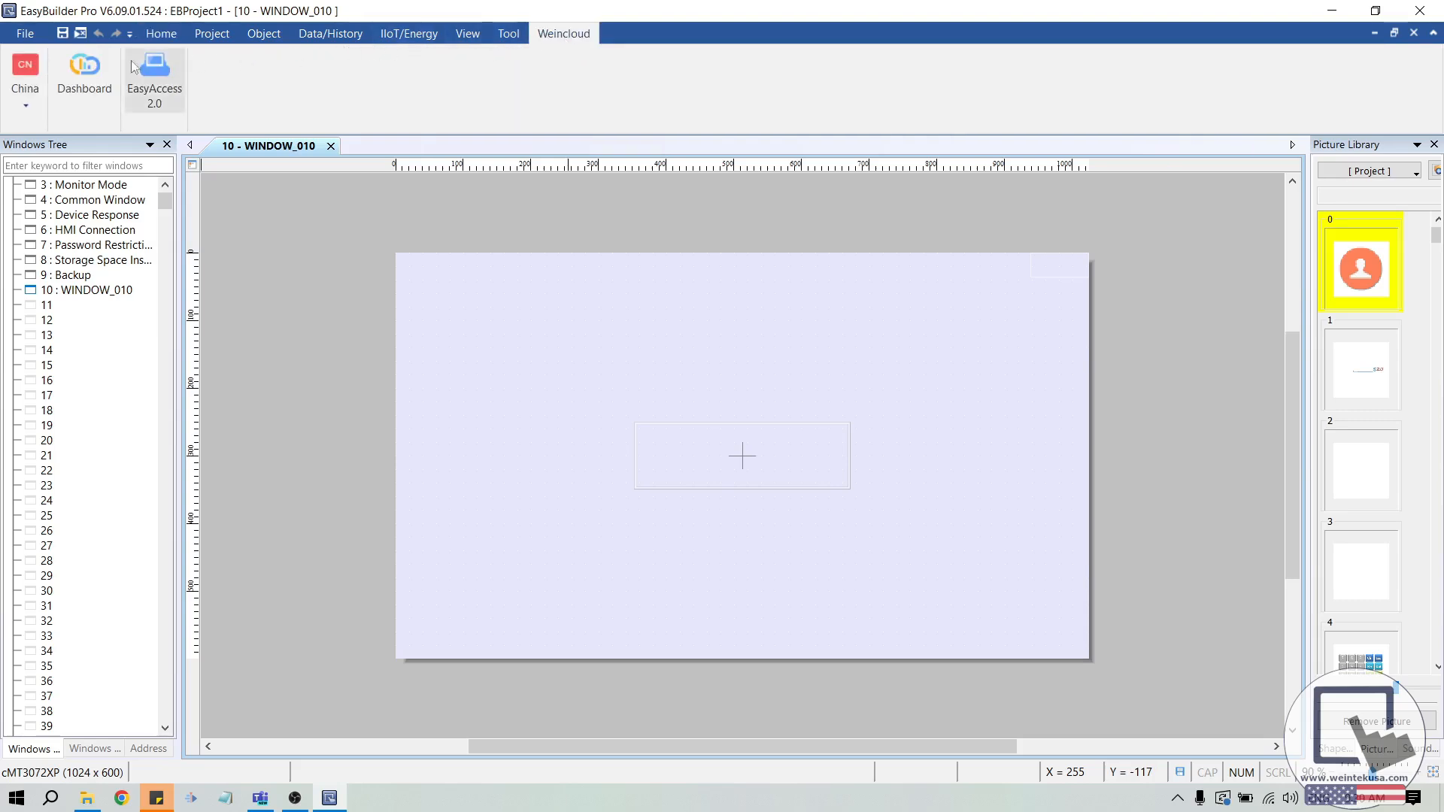
left_click(25, 75)
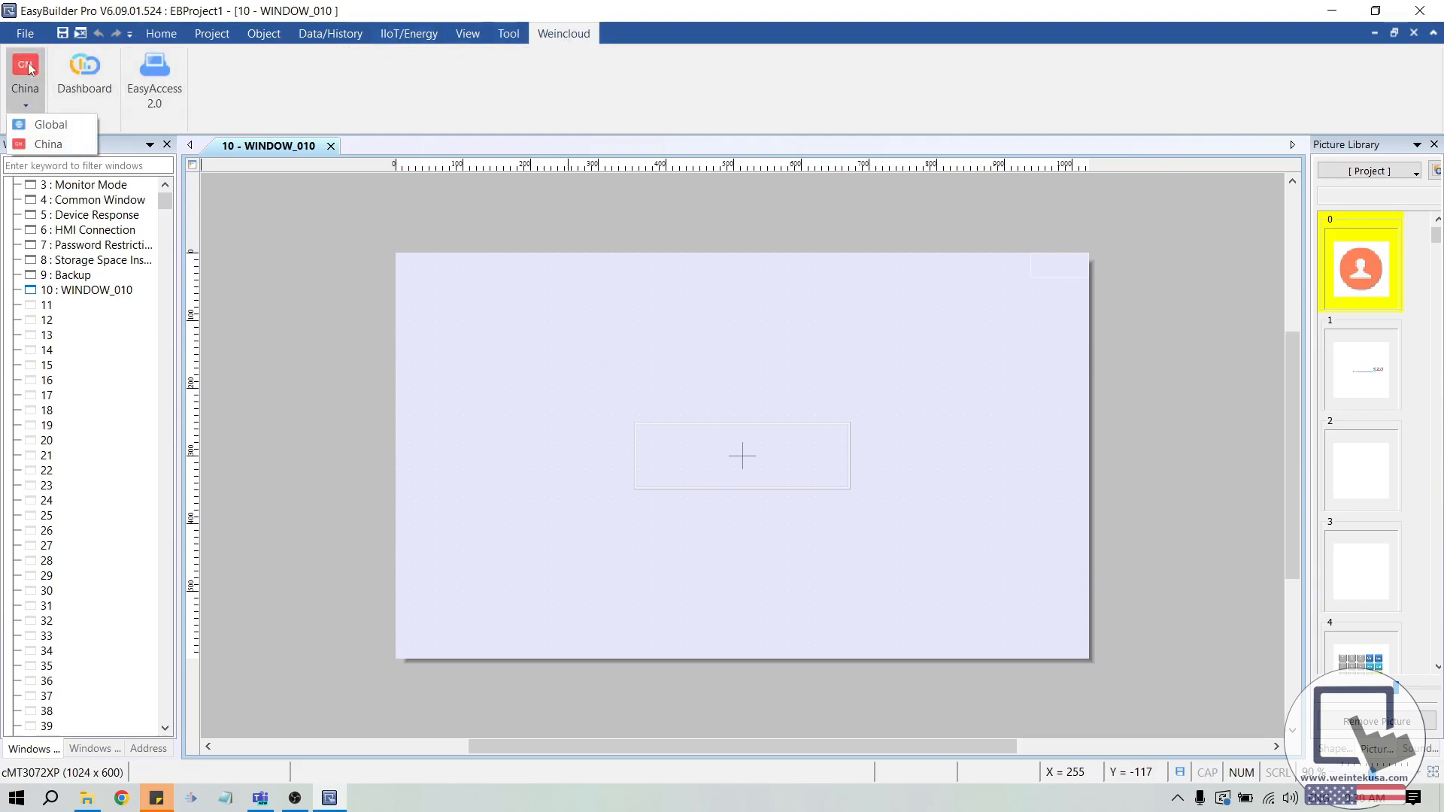
Step: View the cMT-SVRX-820 label photo after the cMT3072XH label in Photos
left_click(52, 124)
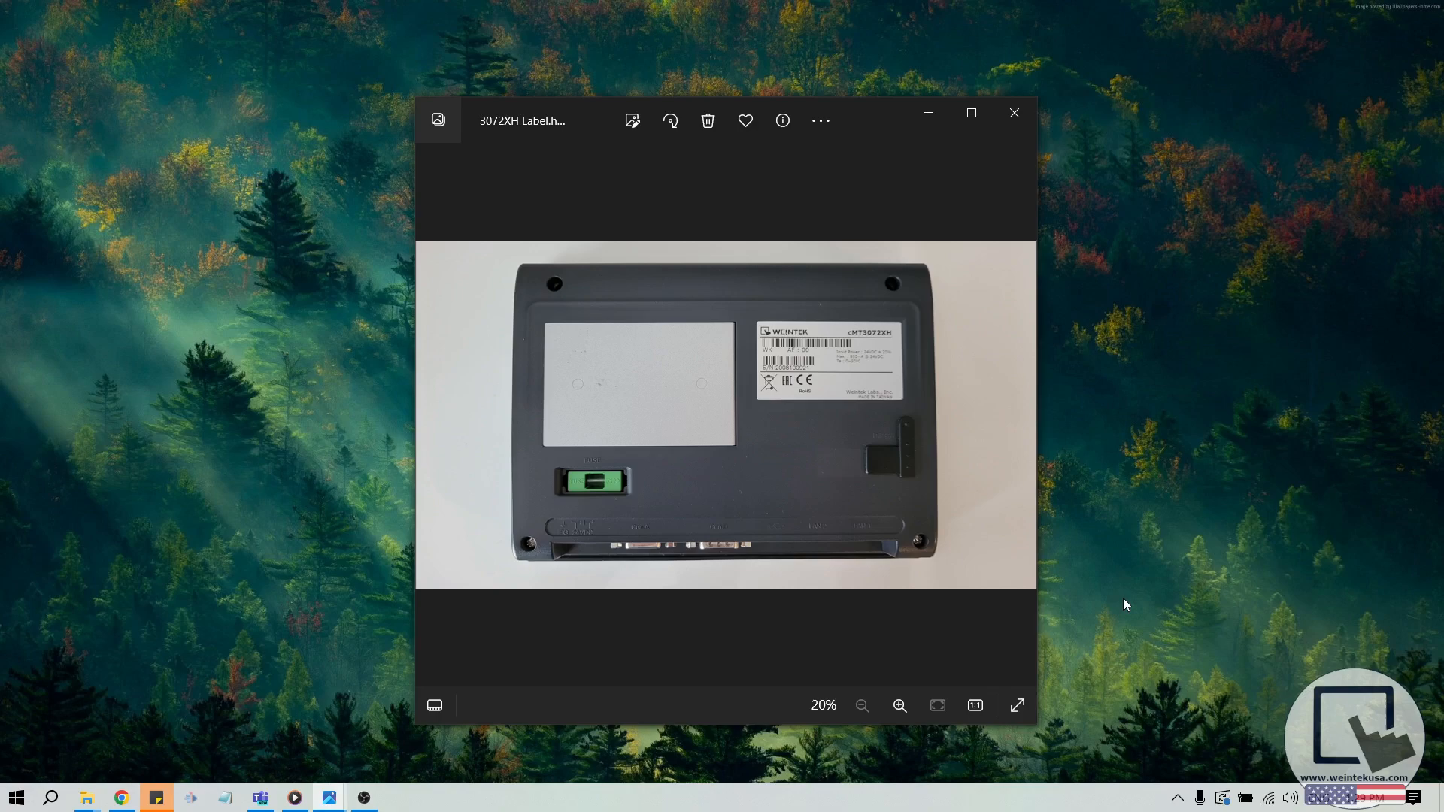
mouse_move(1139, 512)
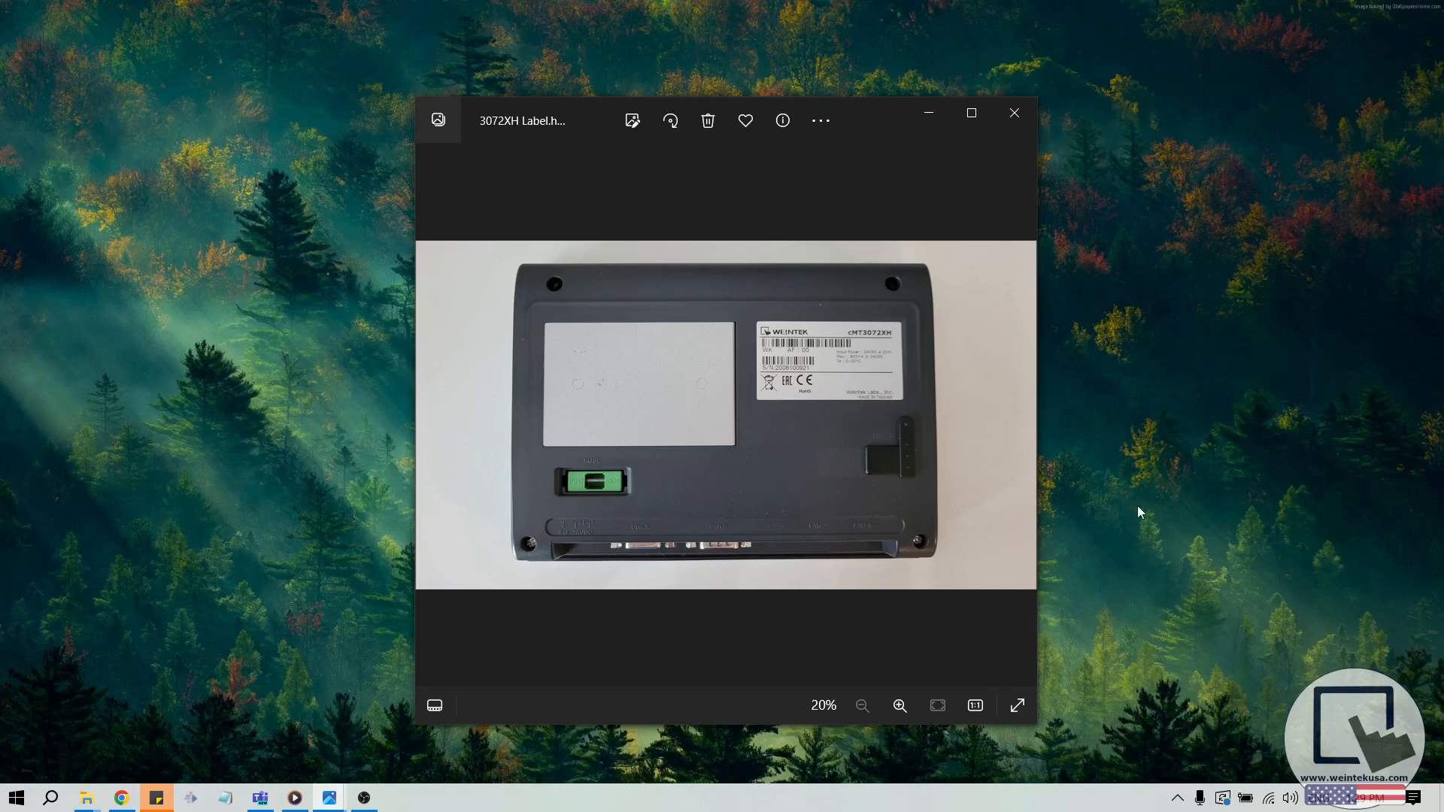
mouse_move(928, 112)
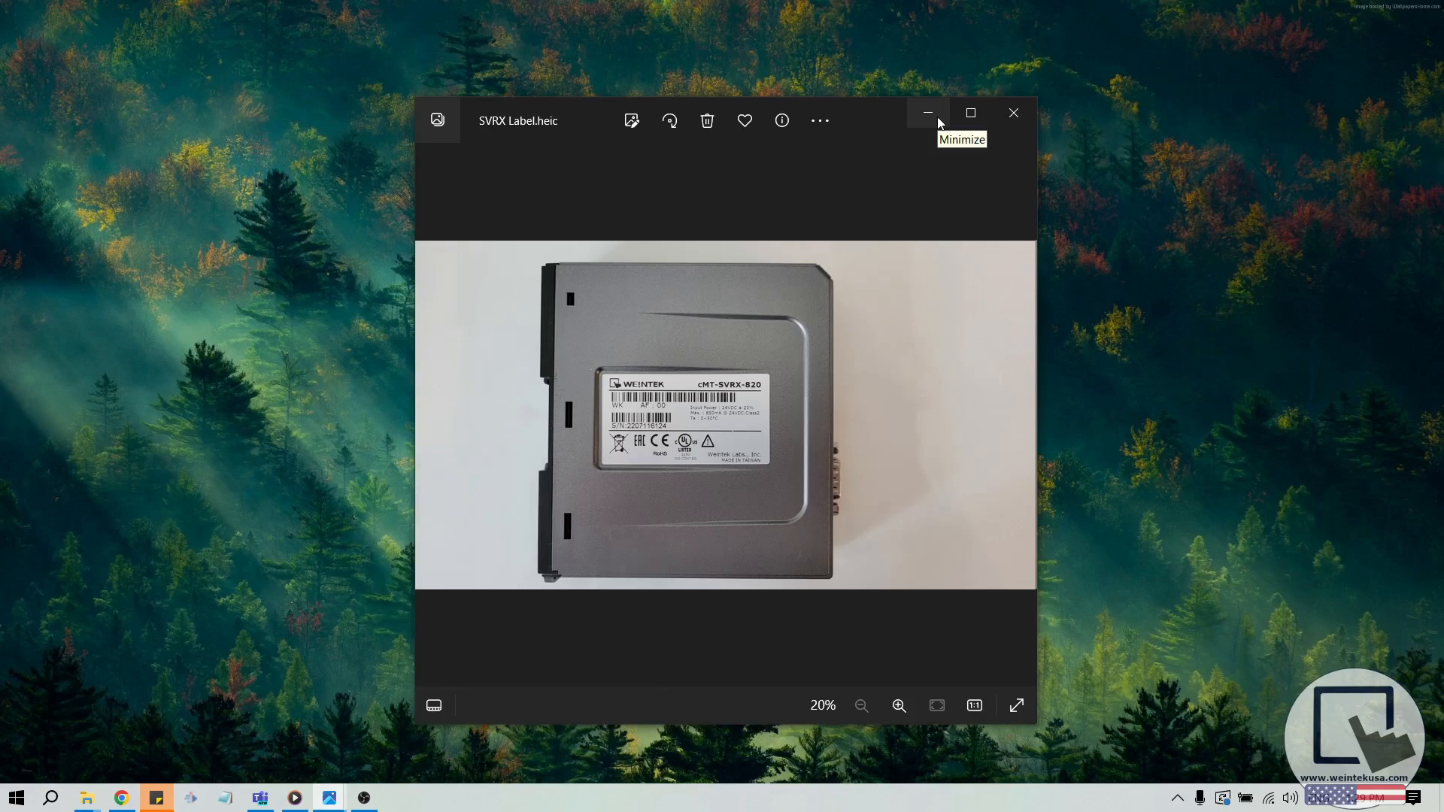
mouse_move(927, 120)
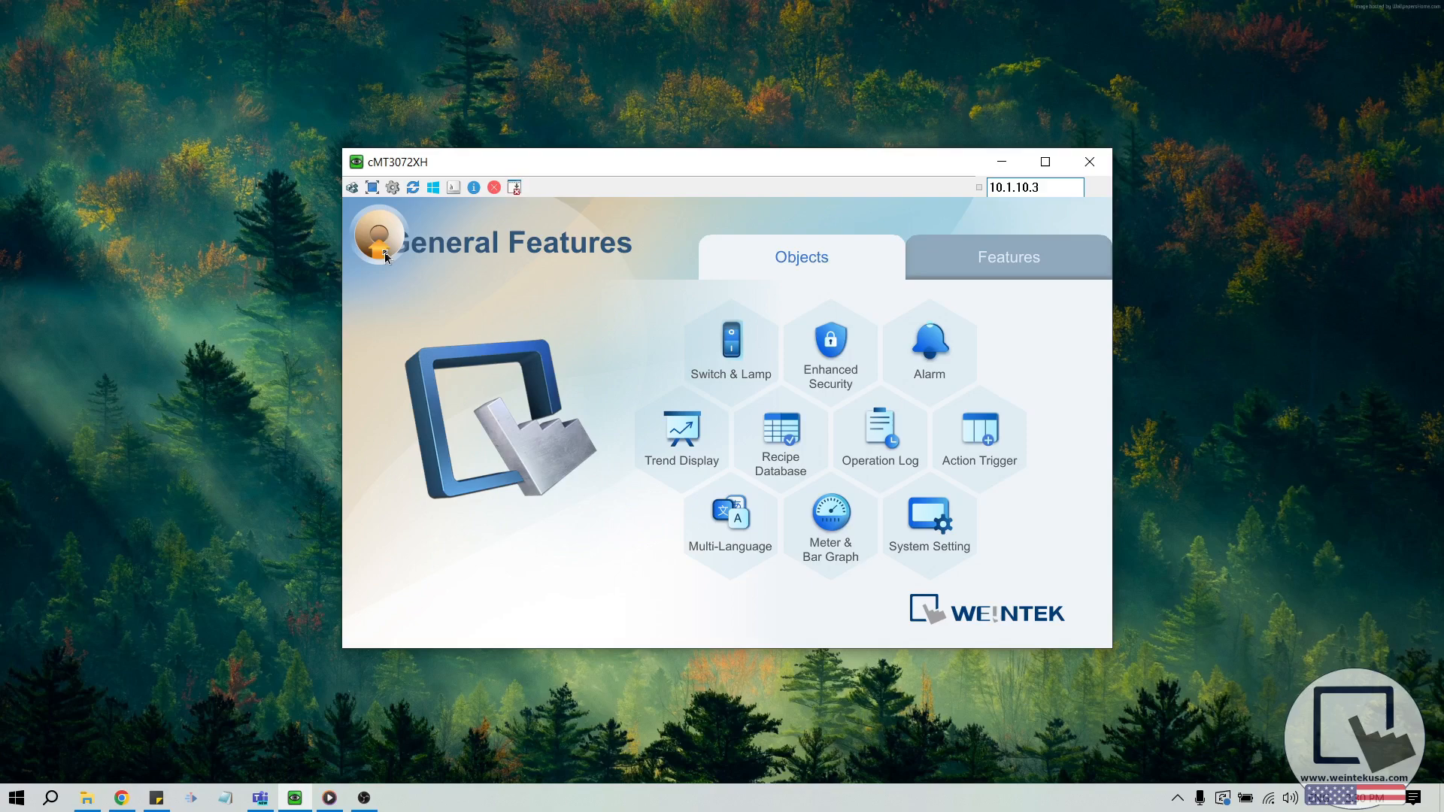
Step: Open the cMT3072XH panel's Setting Information page from the project screen's user icon
left_click(381, 238)
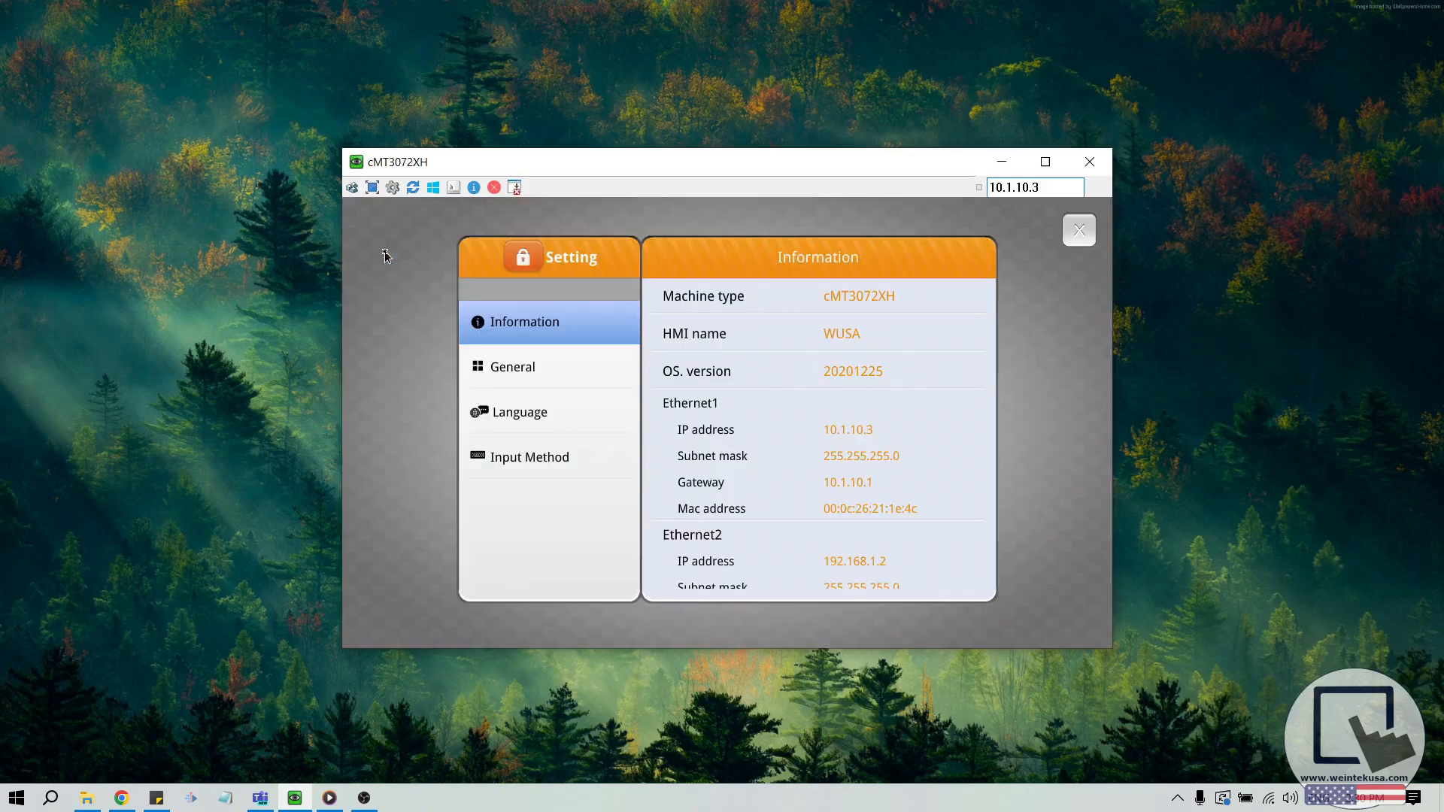
mouse_move(707, 293)
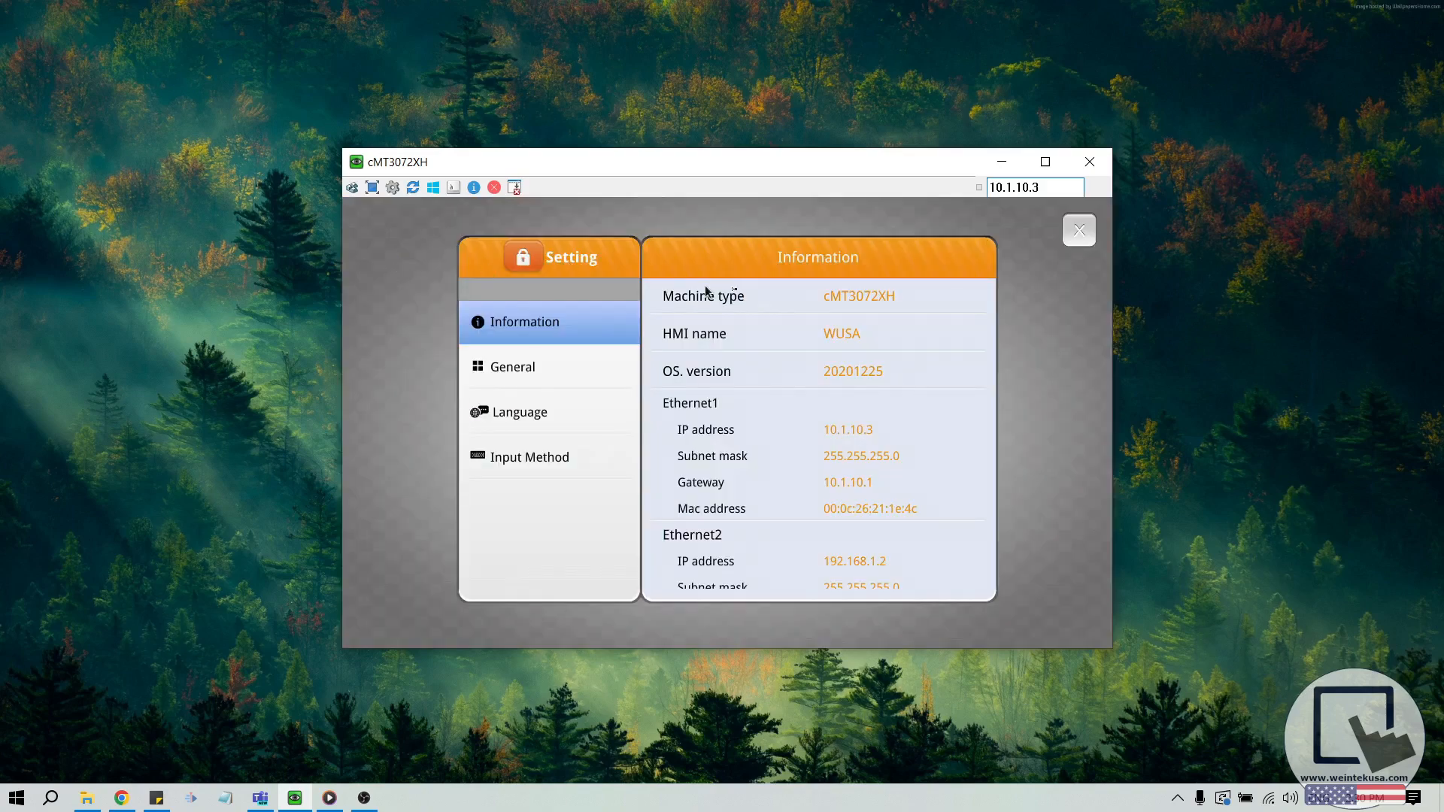
mouse_move(848, 310)
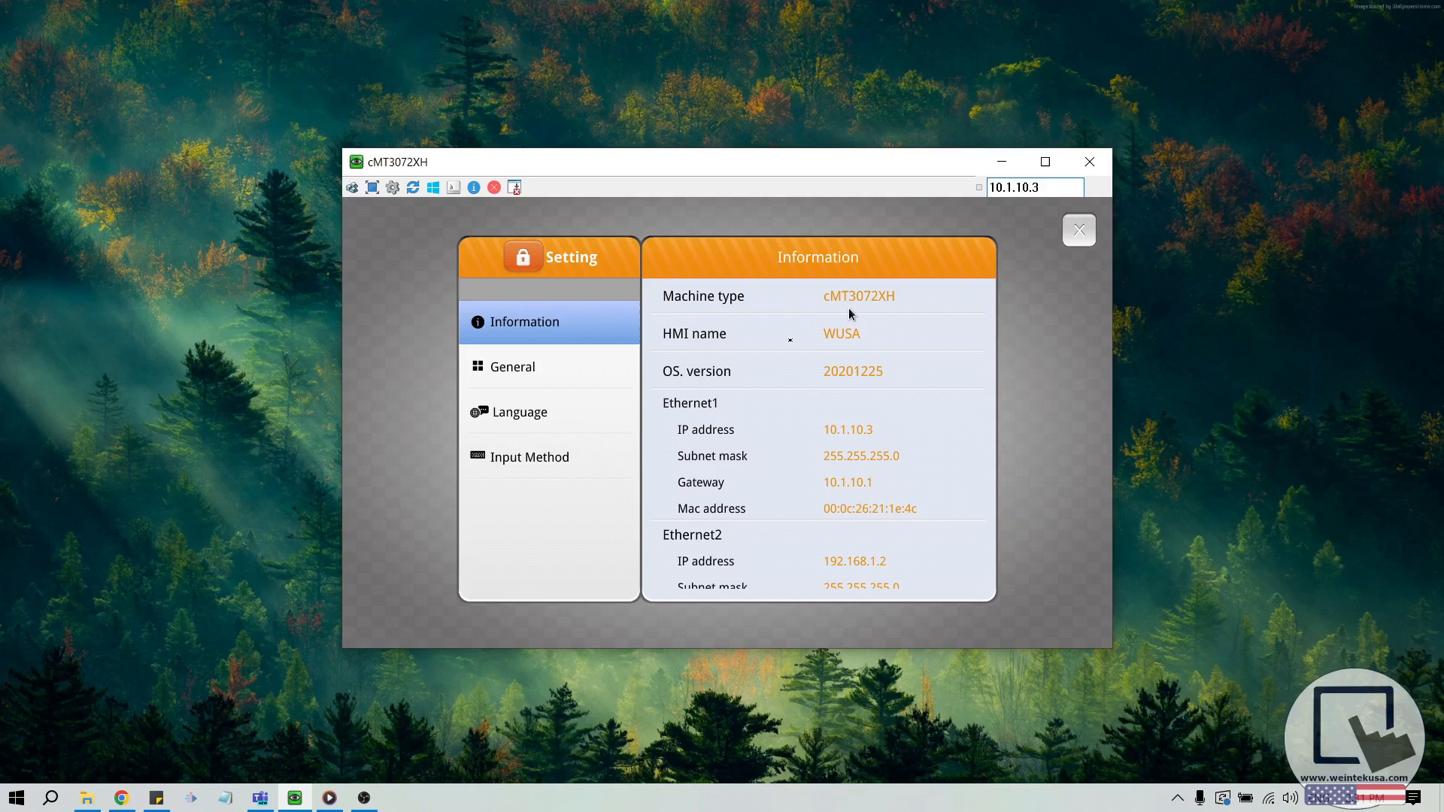
mouse_move(448, 333)
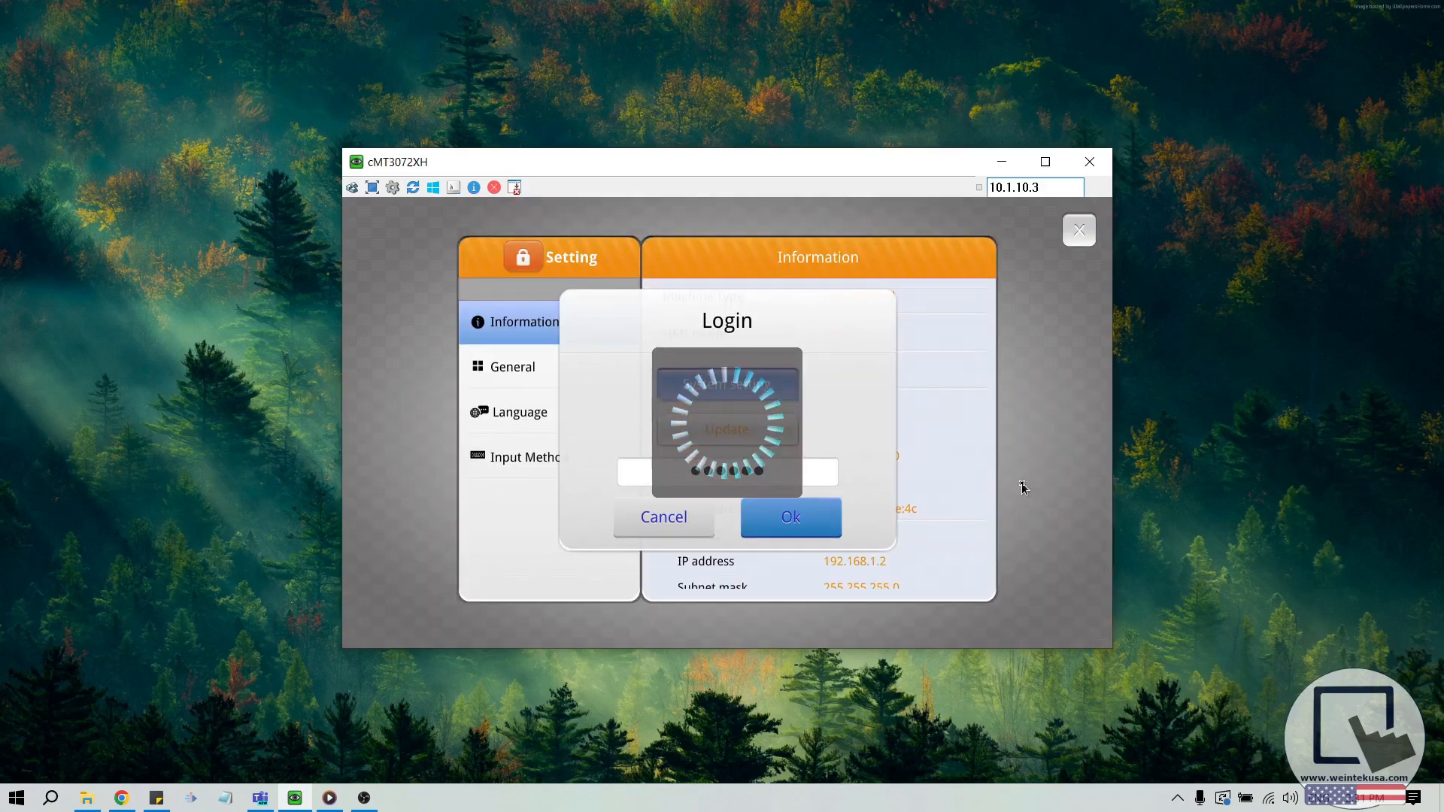
Step: Log in to system settings and show the Network page with Ethernet 1 and Ethernet 2
left_click(789, 517)
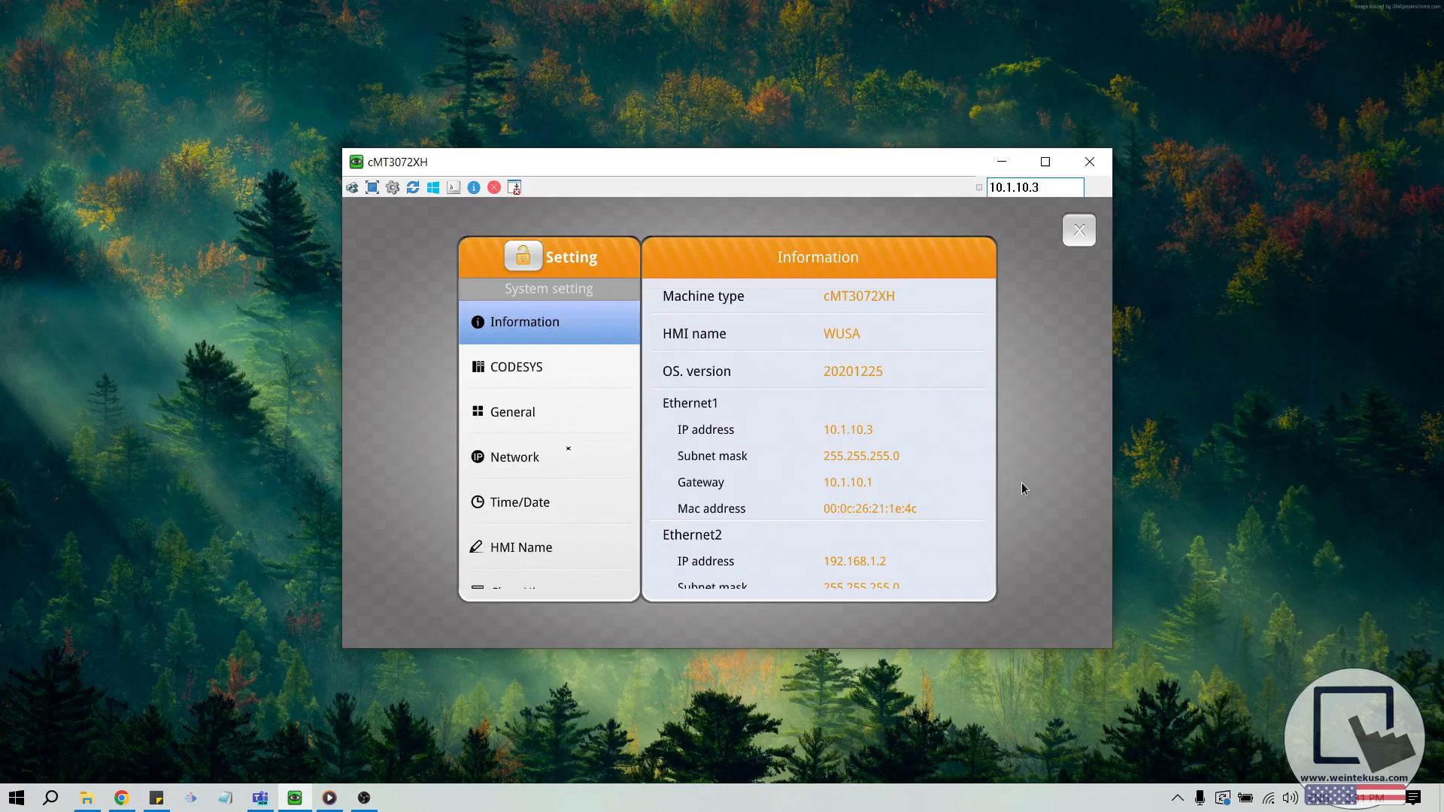
left_click(513, 456)
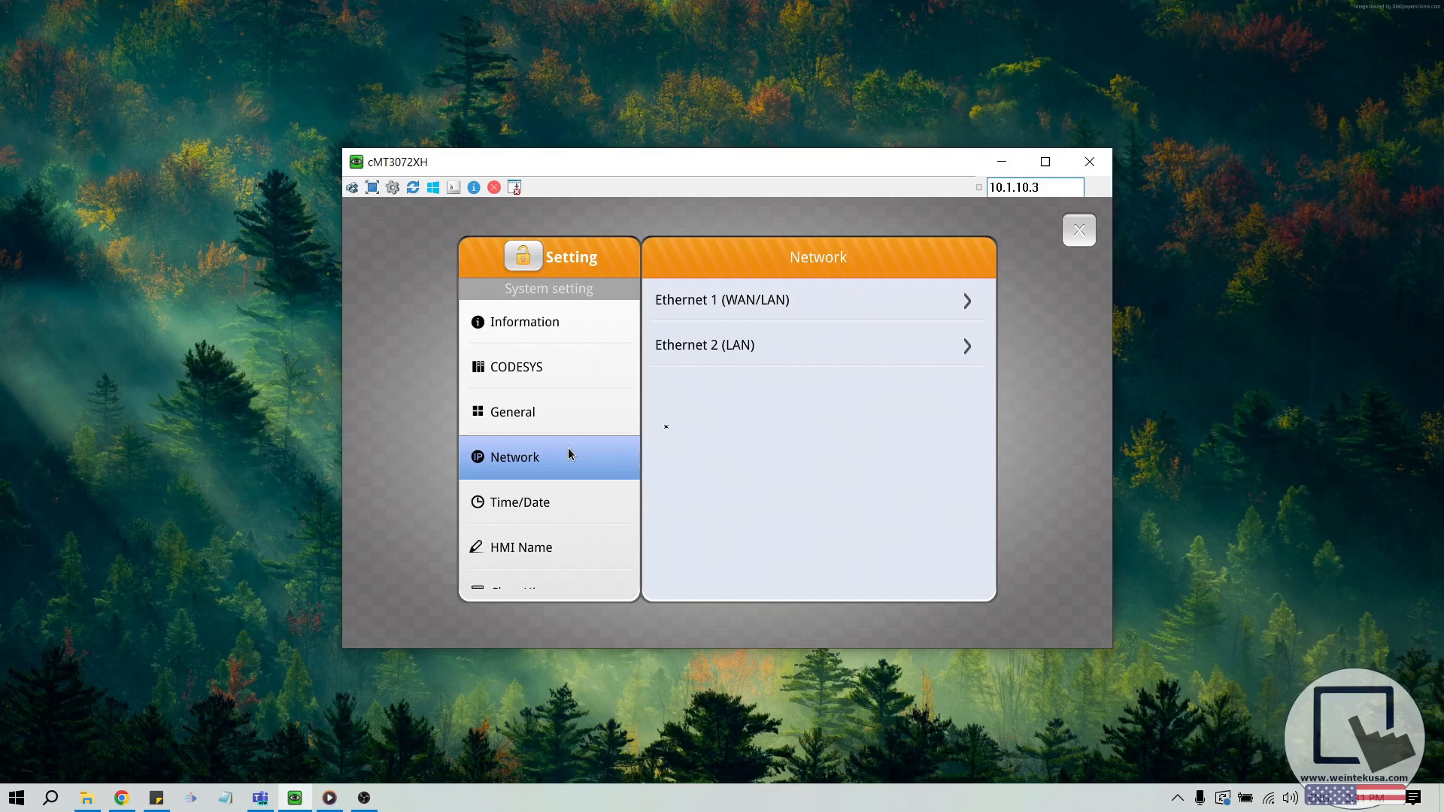
mouse_move(753, 382)
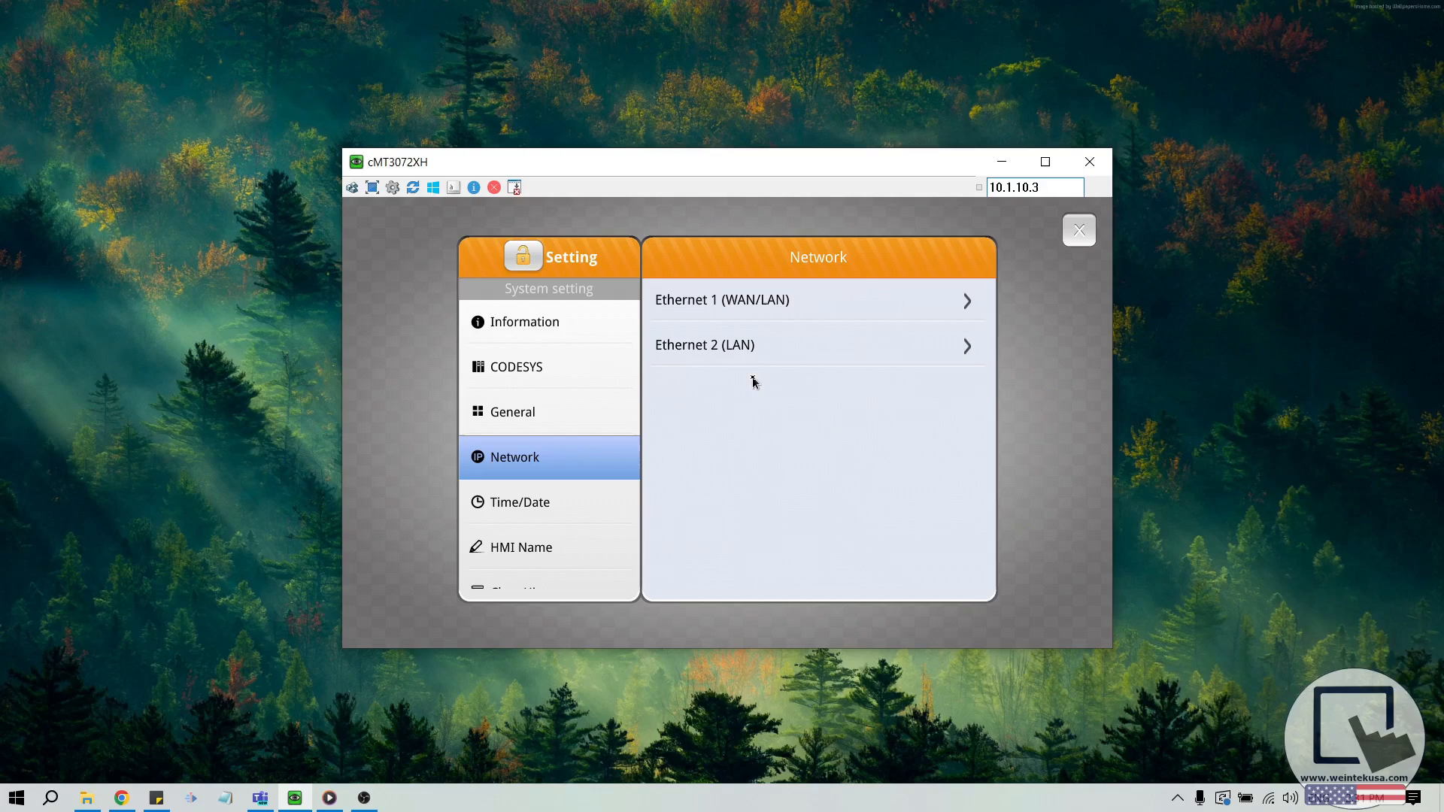
mouse_move(757, 378)
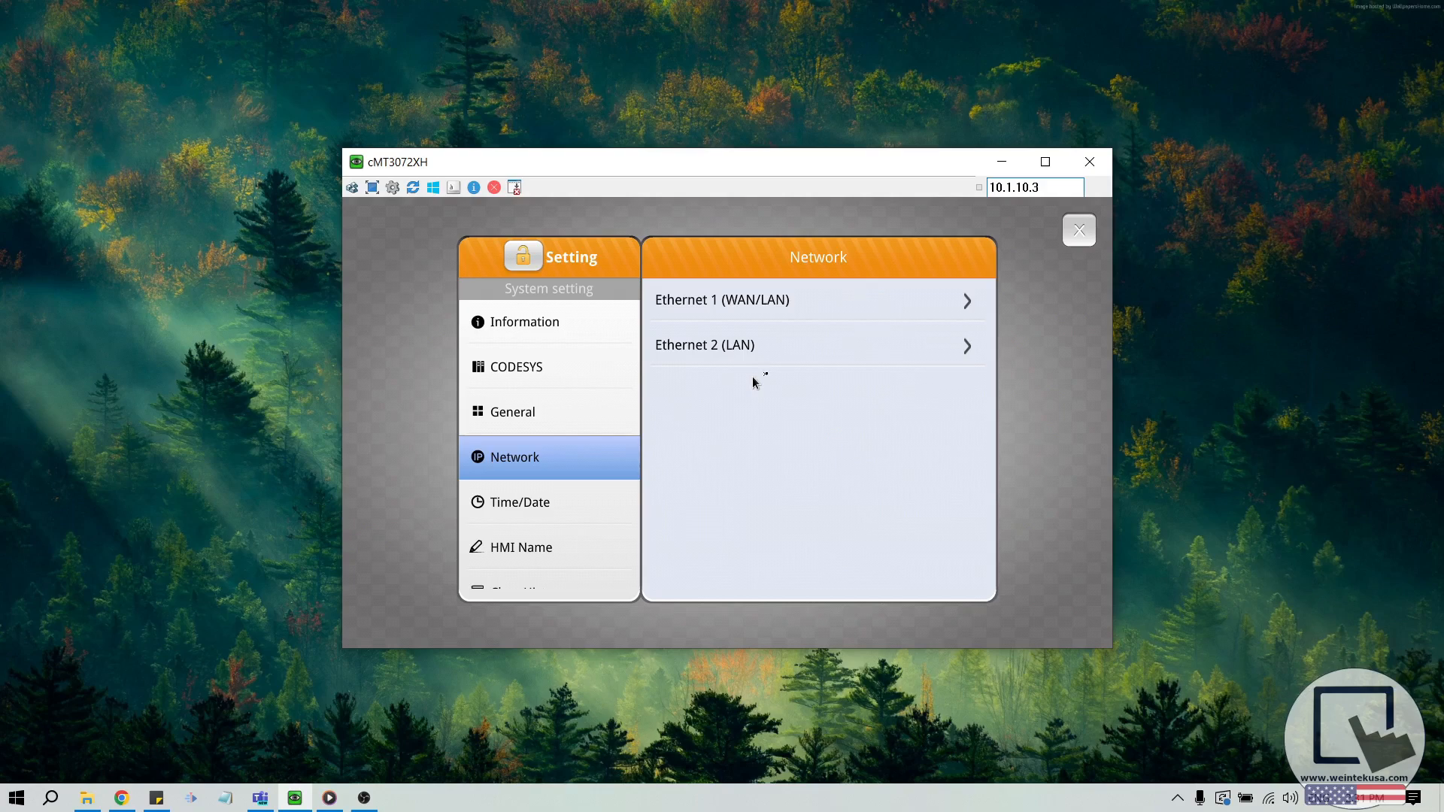
mouse_move(805, 316)
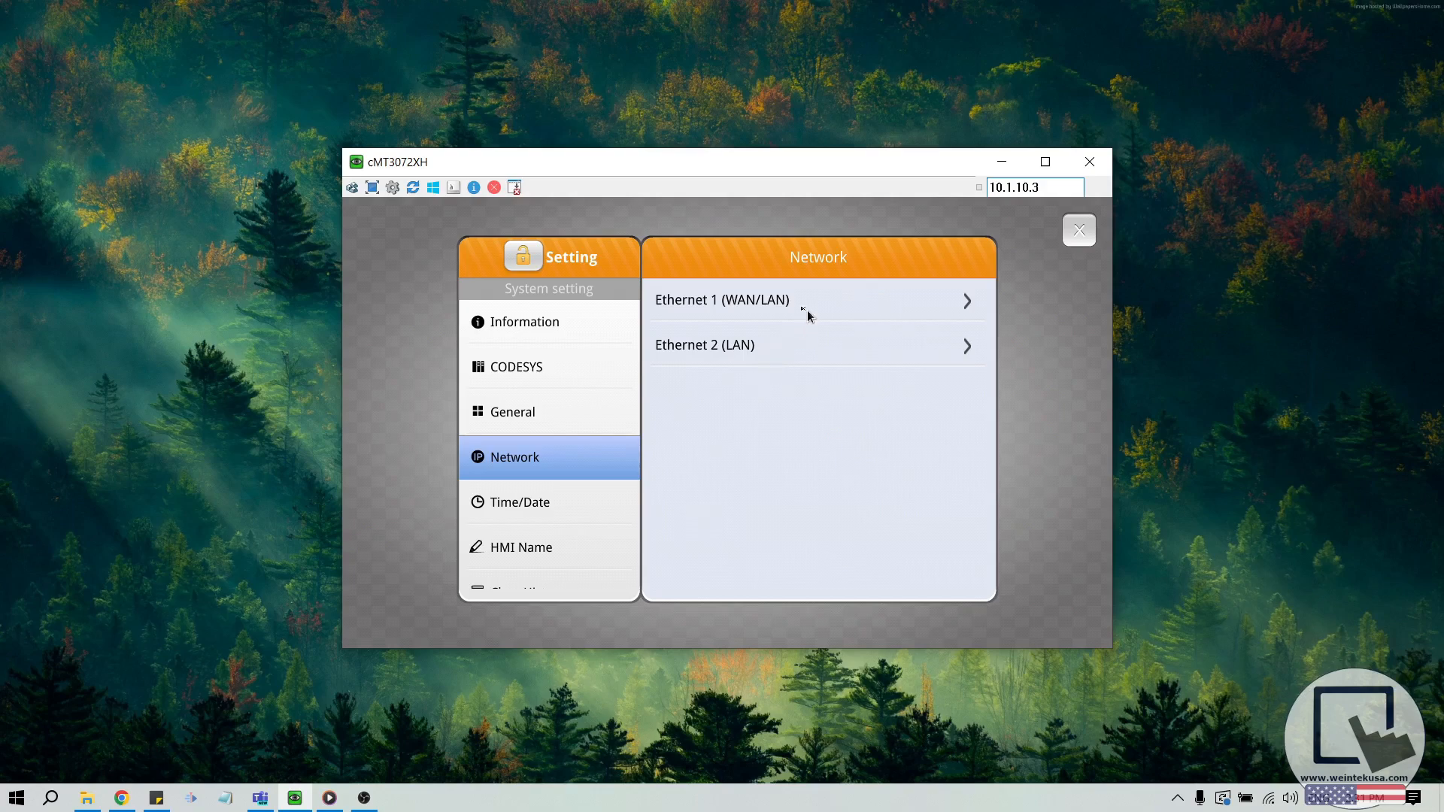
mouse_move(774, 386)
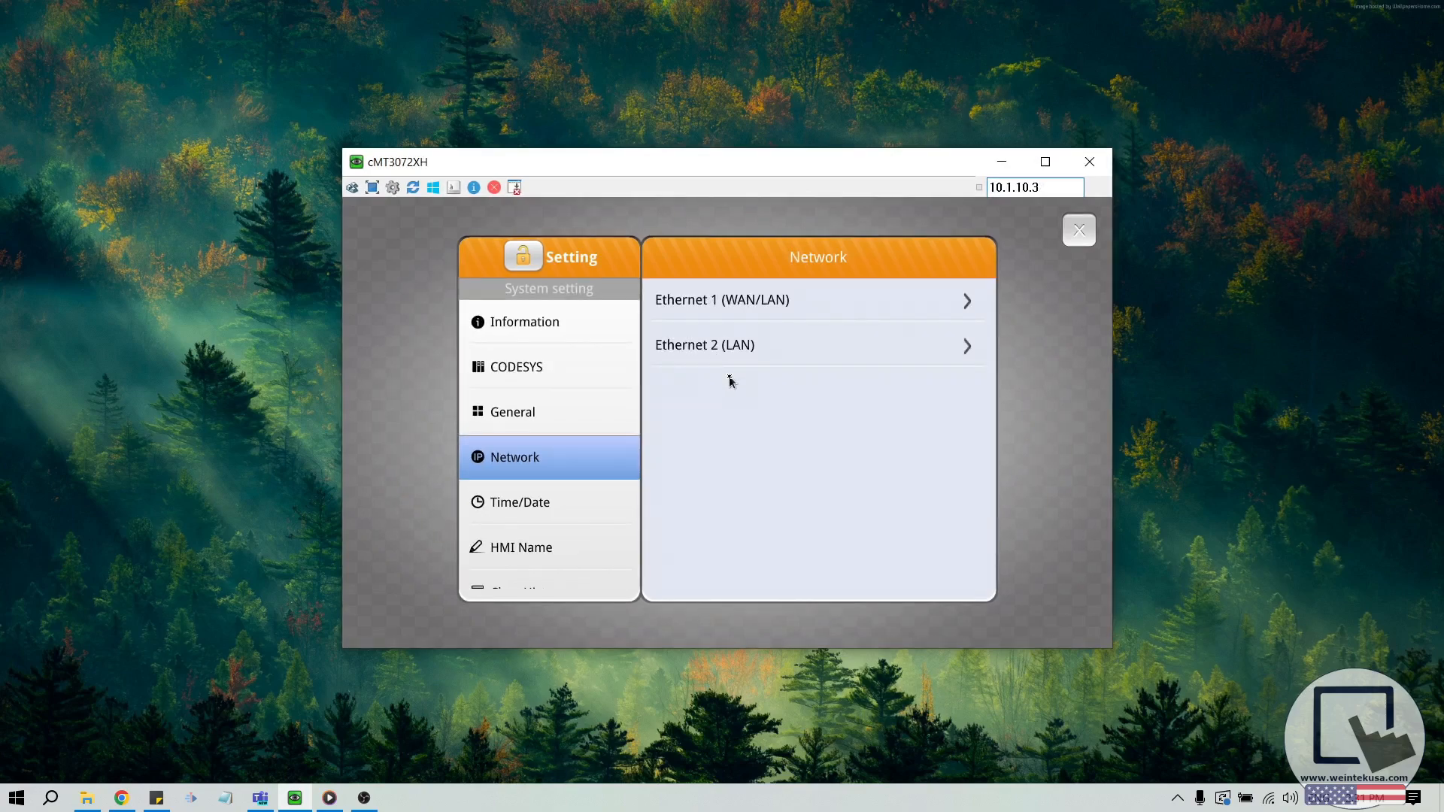
mouse_move(770, 369)
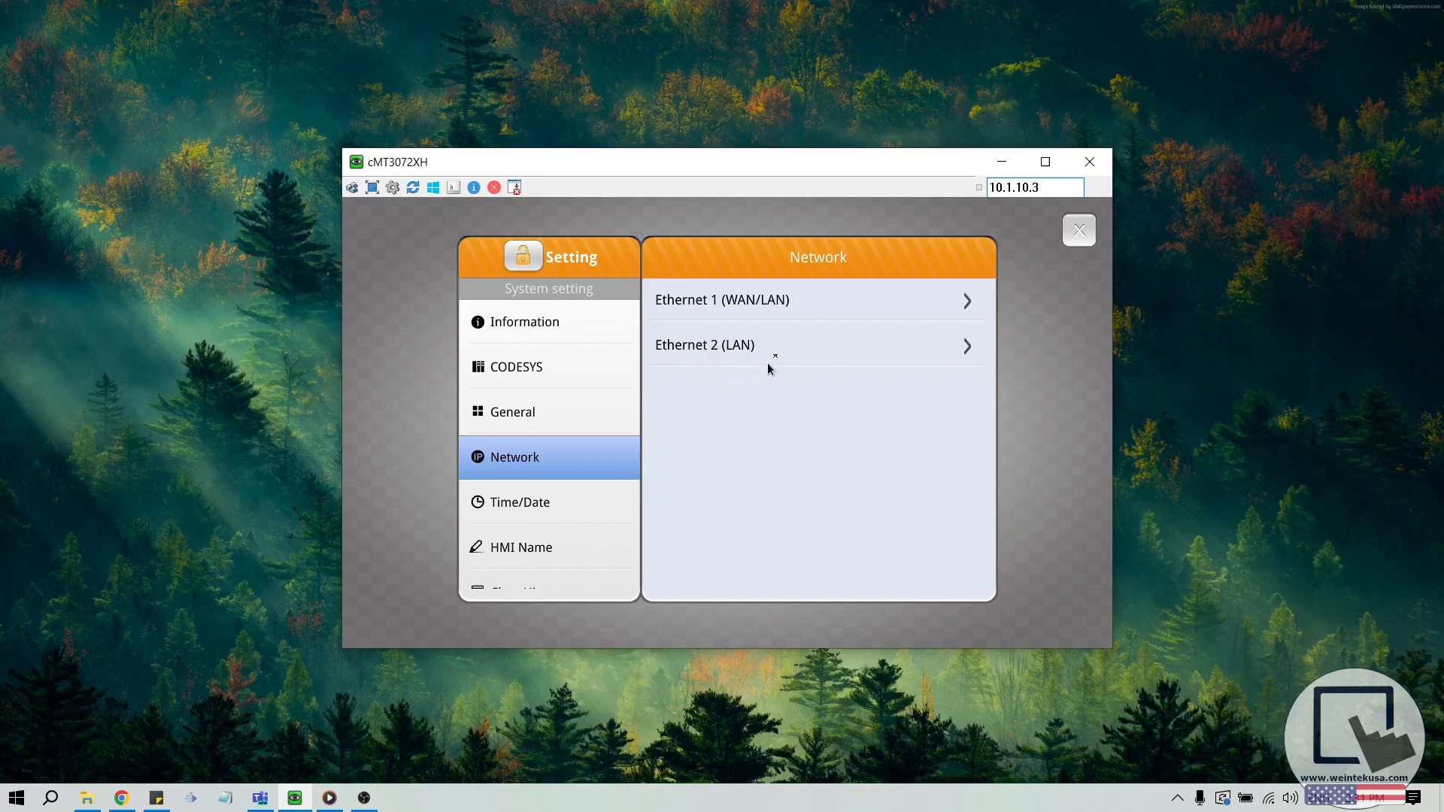
mouse_move(716, 318)
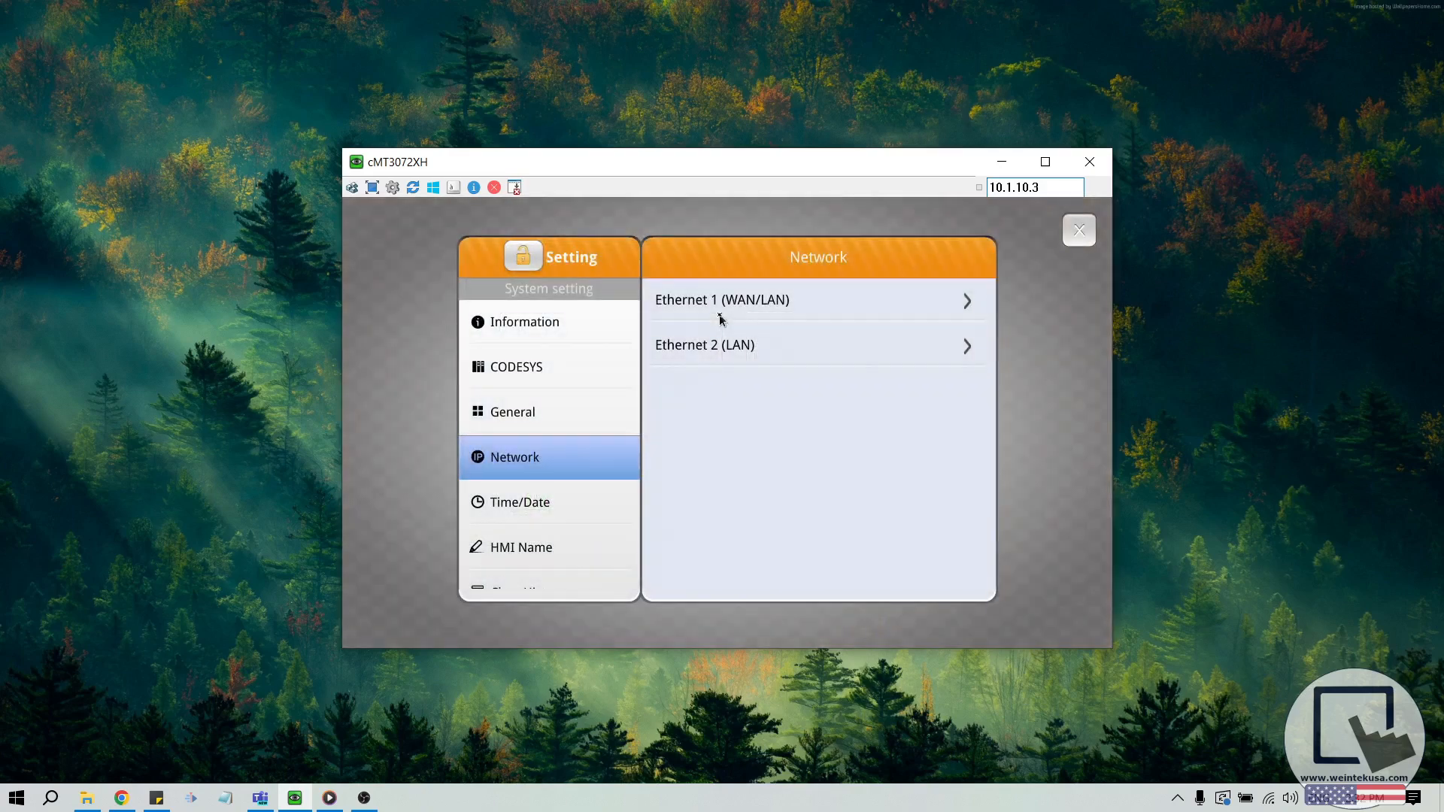
mouse_move(734, 321)
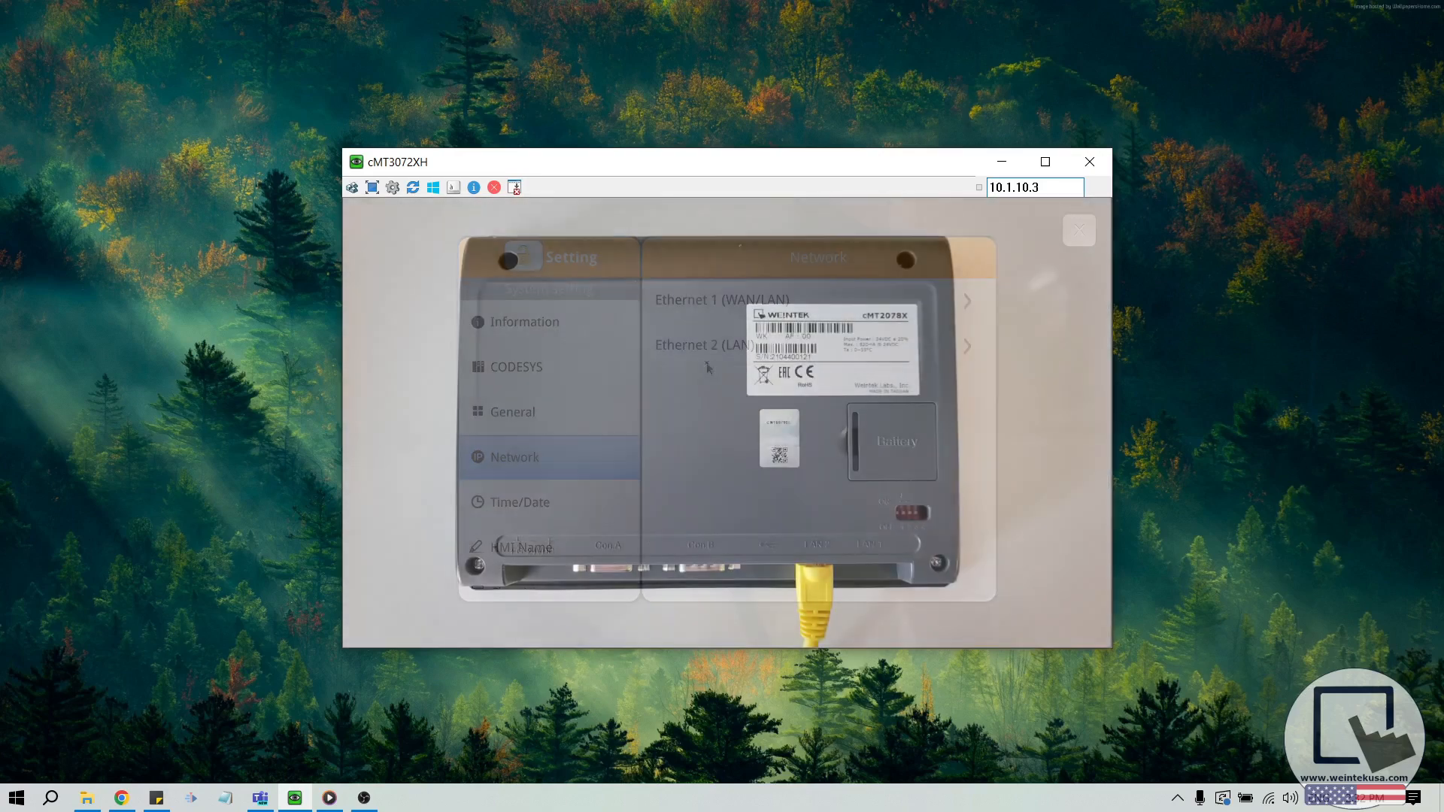
left_click(1078, 231)
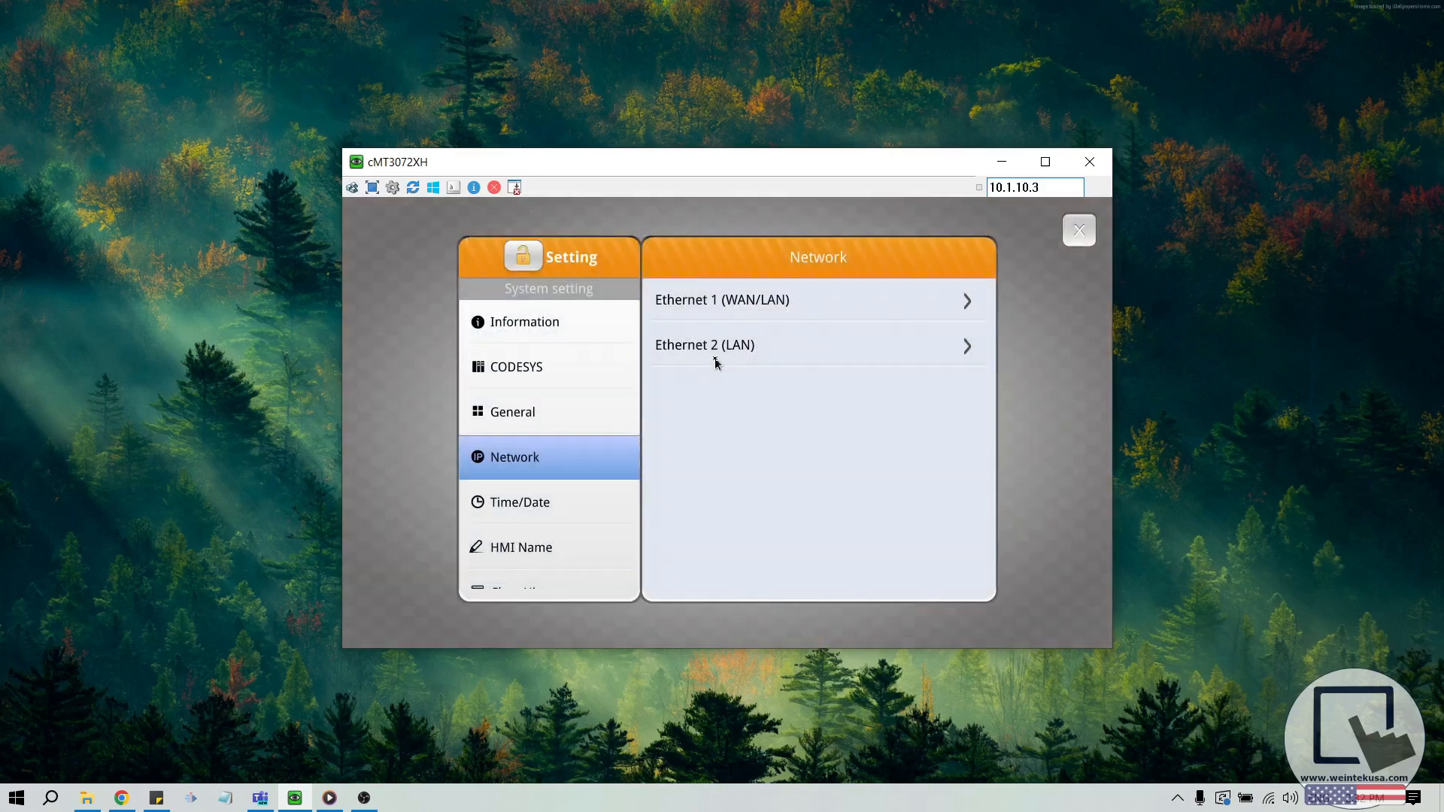
mouse_move(822, 312)
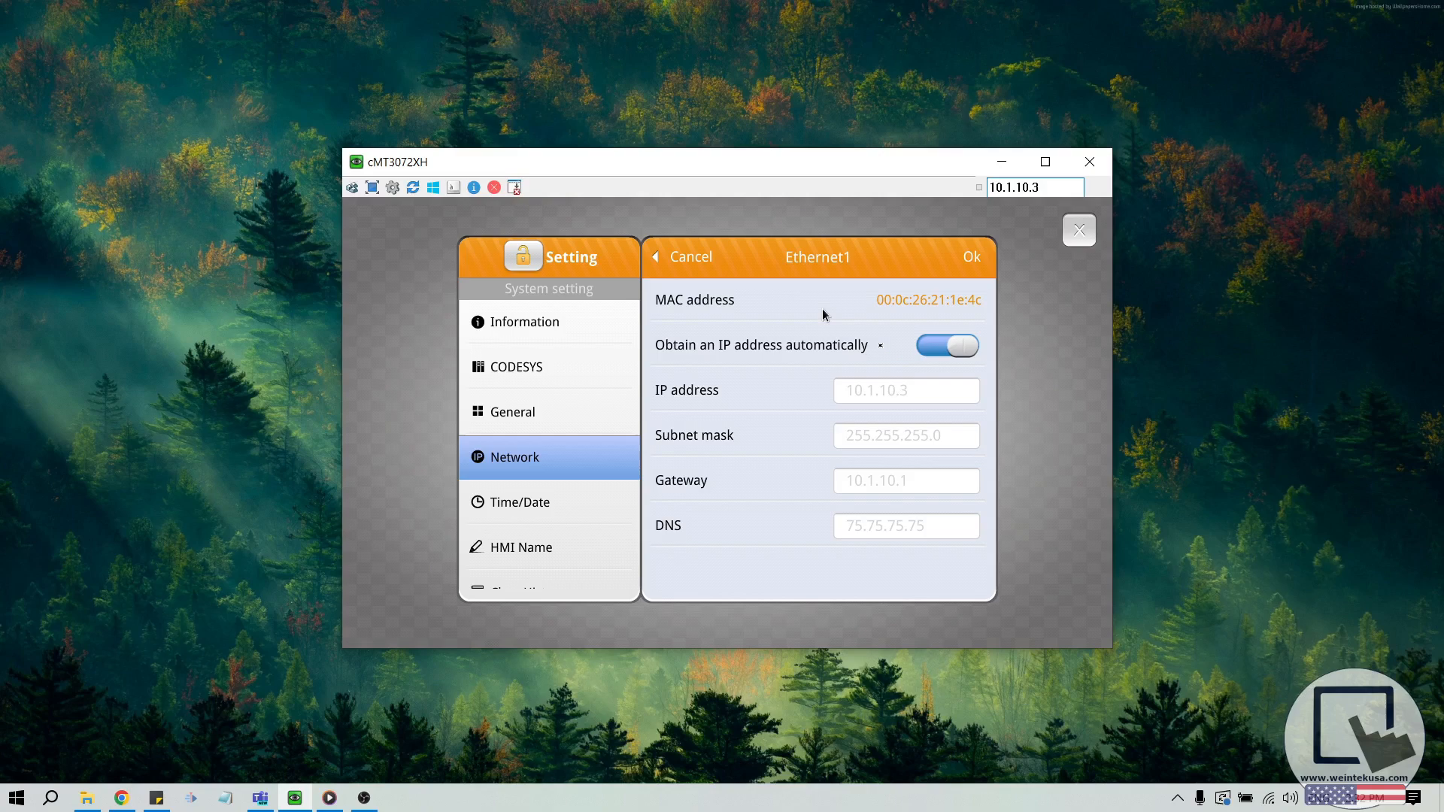
mouse_move(882, 352)
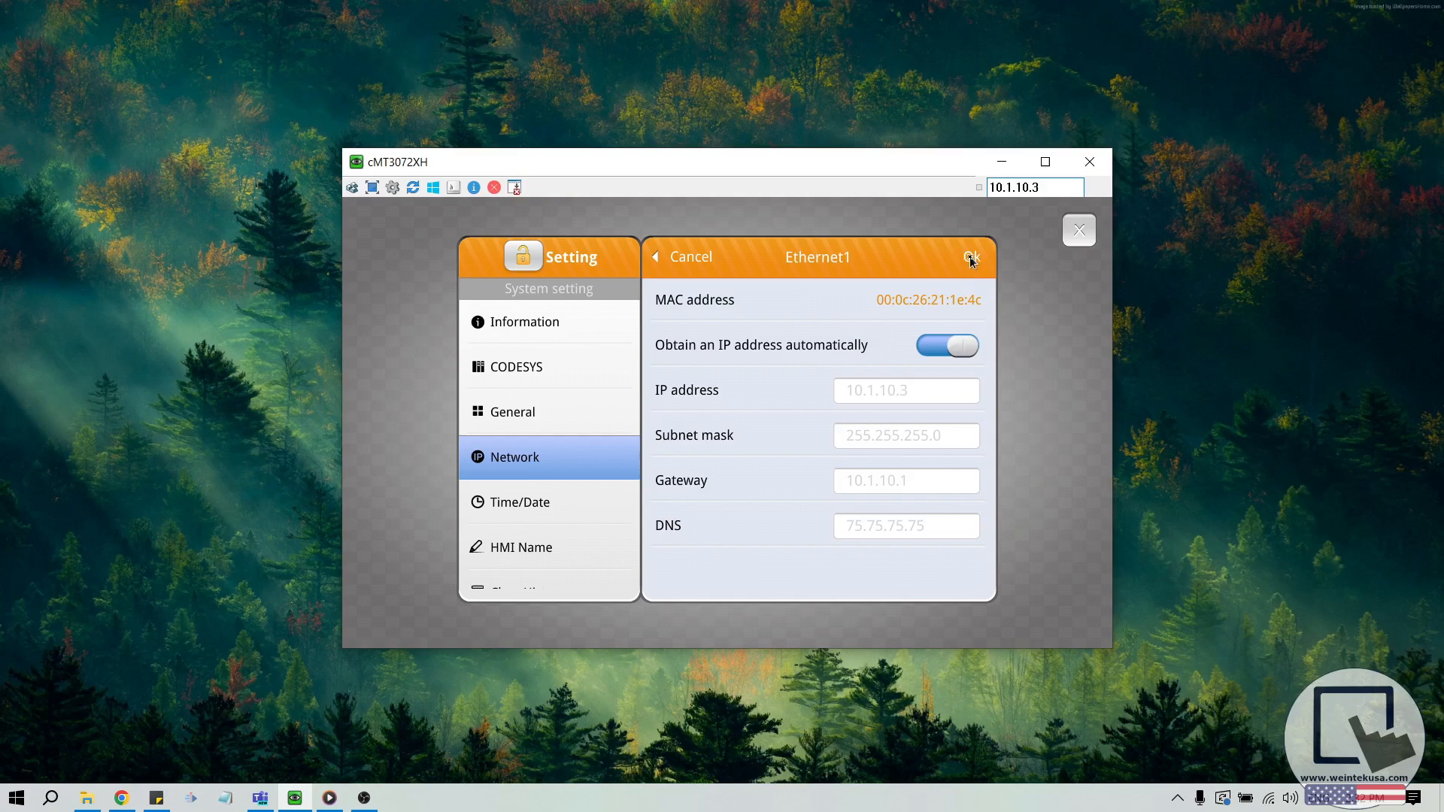
Step: Confirm Ethernet 1 uses automatic IP addressing at 10.1.10.3, gateway 10.1.10.1
left_click(970, 257)
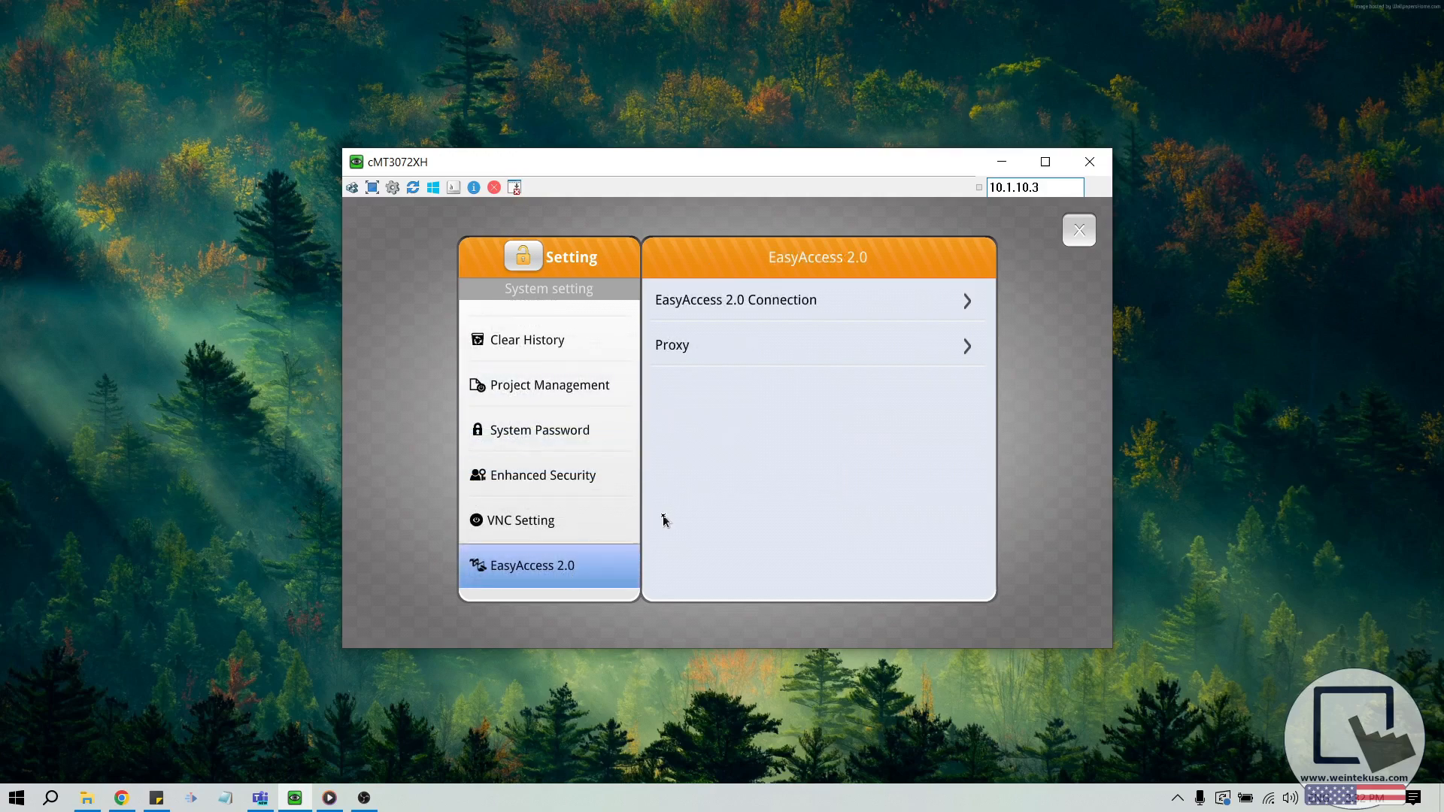
mouse_move(675, 514)
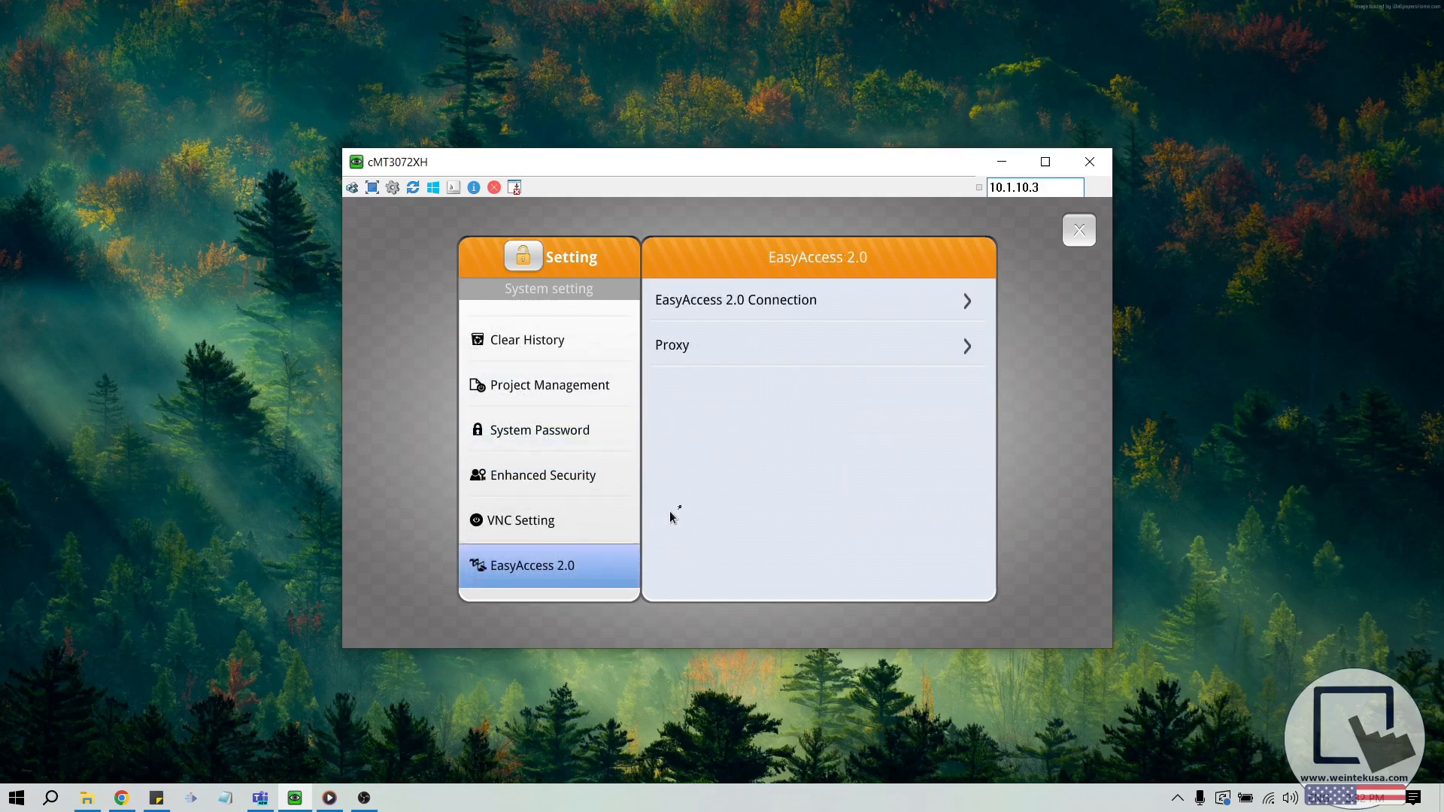
mouse_move(731, 397)
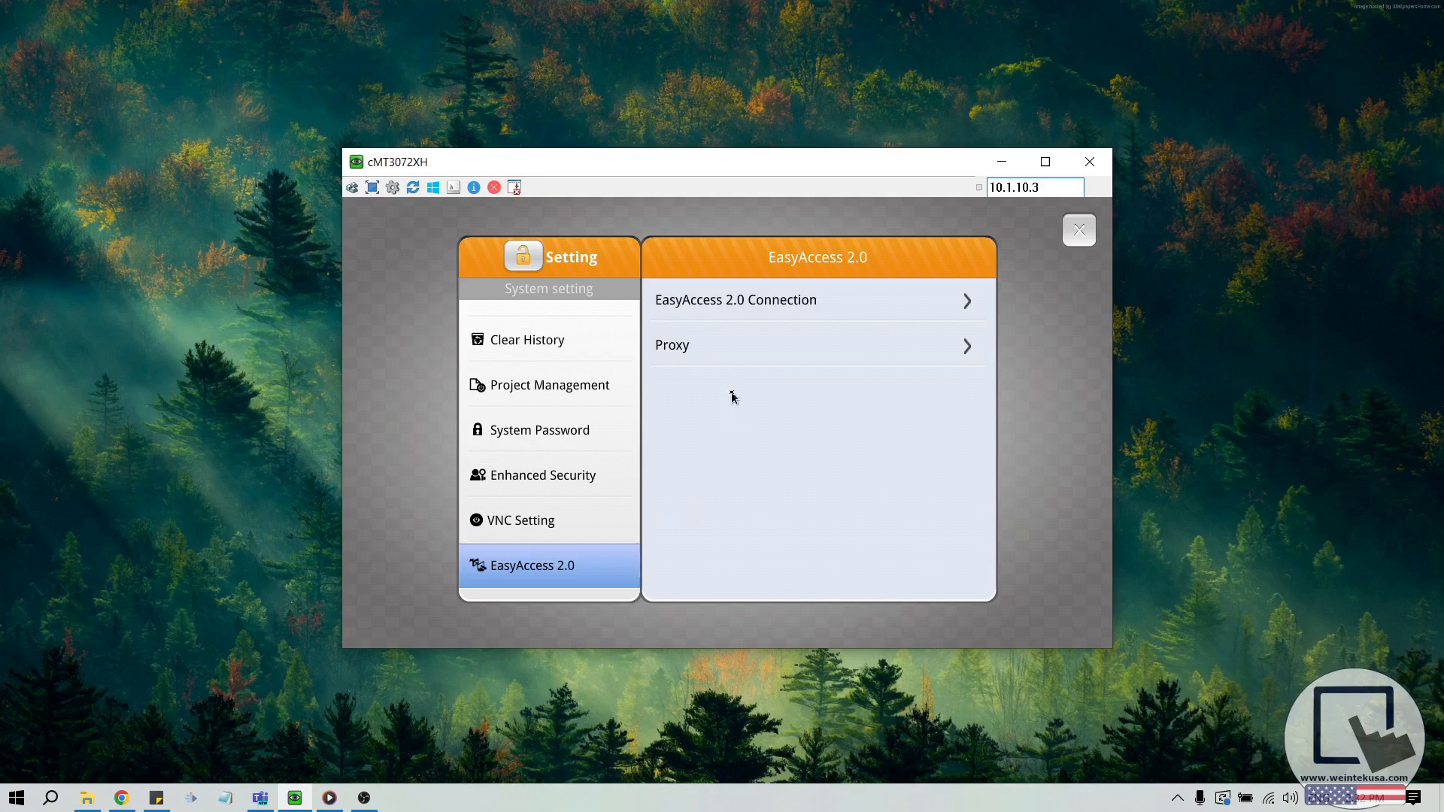
mouse_move(739, 394)
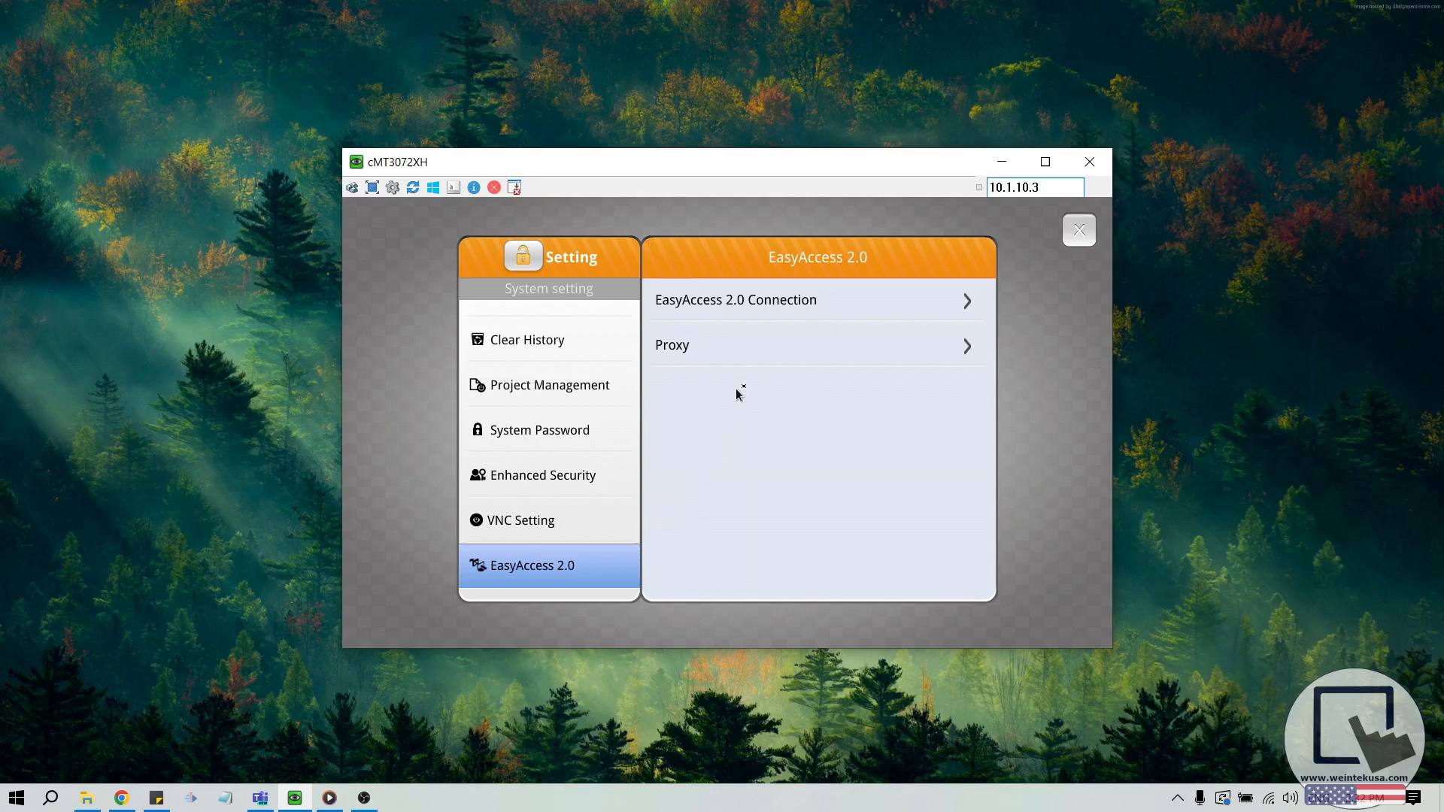
mouse_move(796, 328)
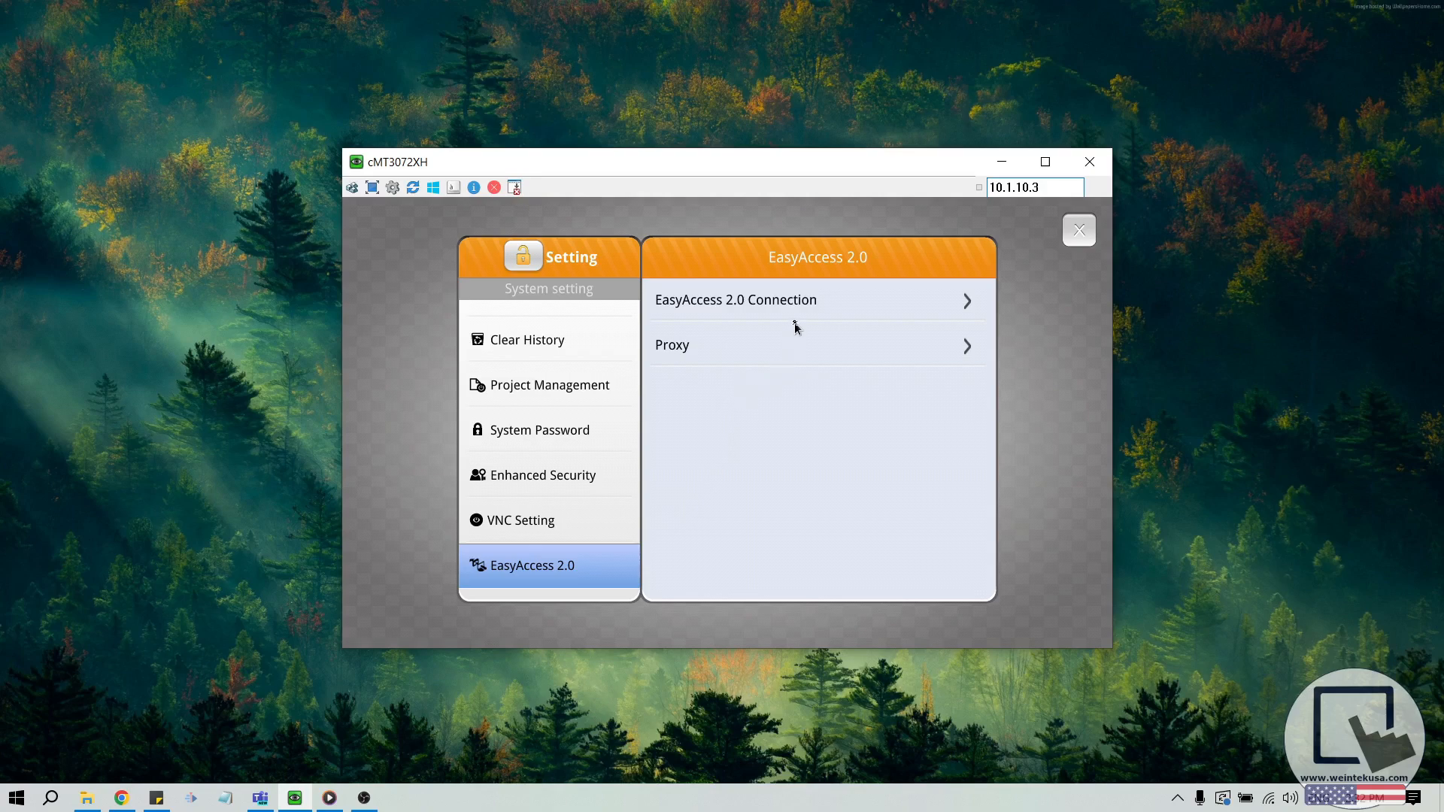
Step: Show the EasyAccess 2.0 Connection page: state 2 Connected, version 2.16.12, region Global
left_click(735, 299)
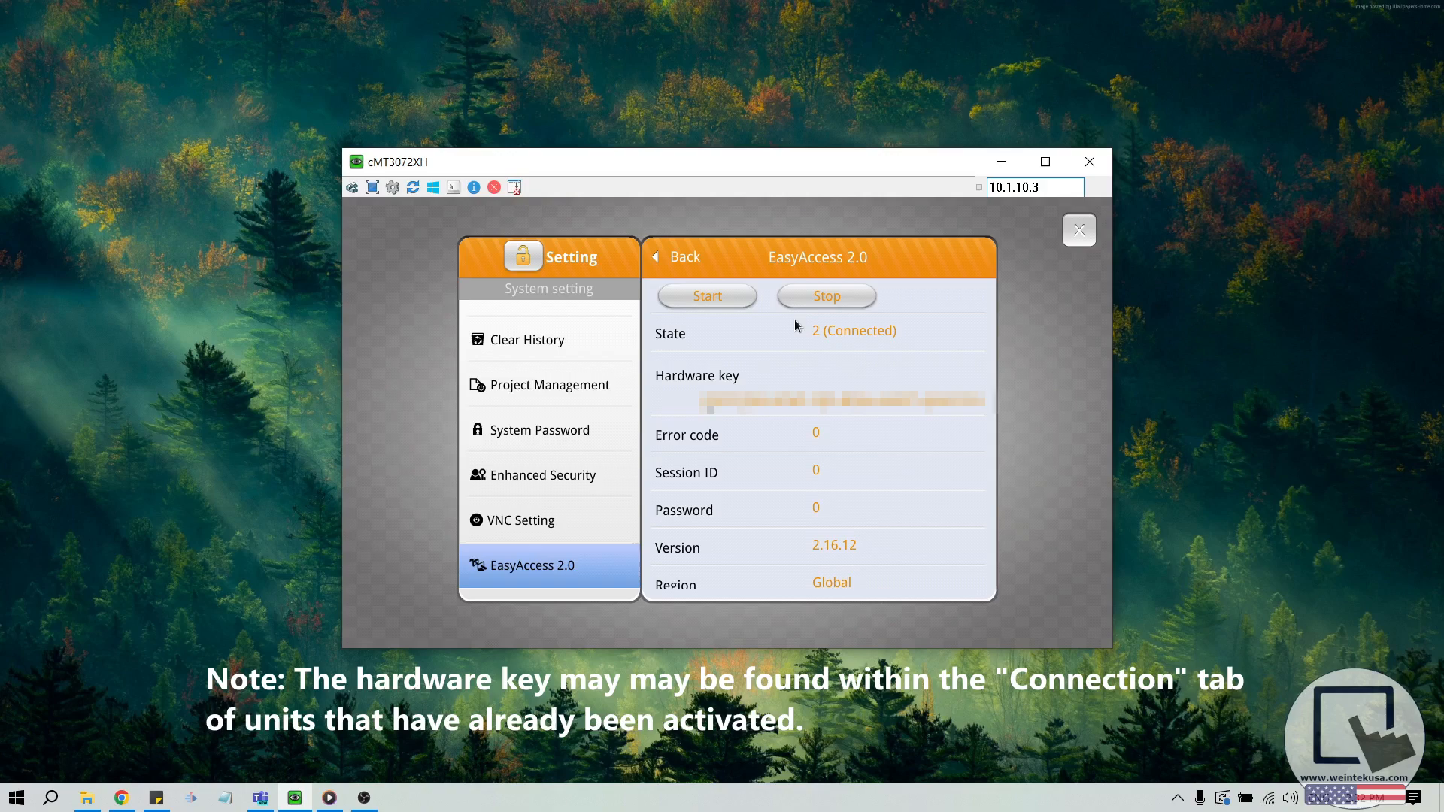
mouse_move(720, 419)
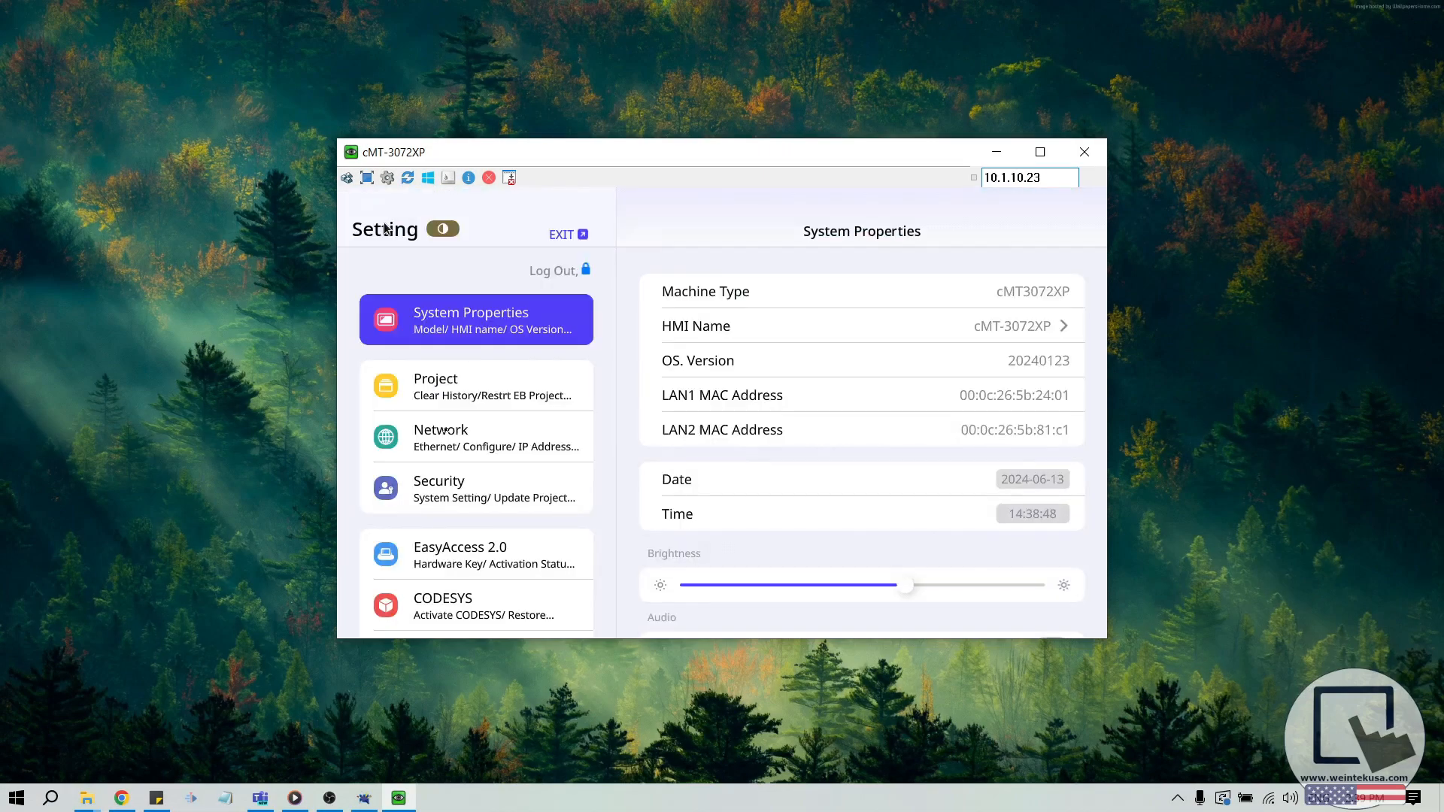
Step: Show the cMT3072XP Network page with LAN1 automatic at 10.1.10.23
left_click(476, 436)
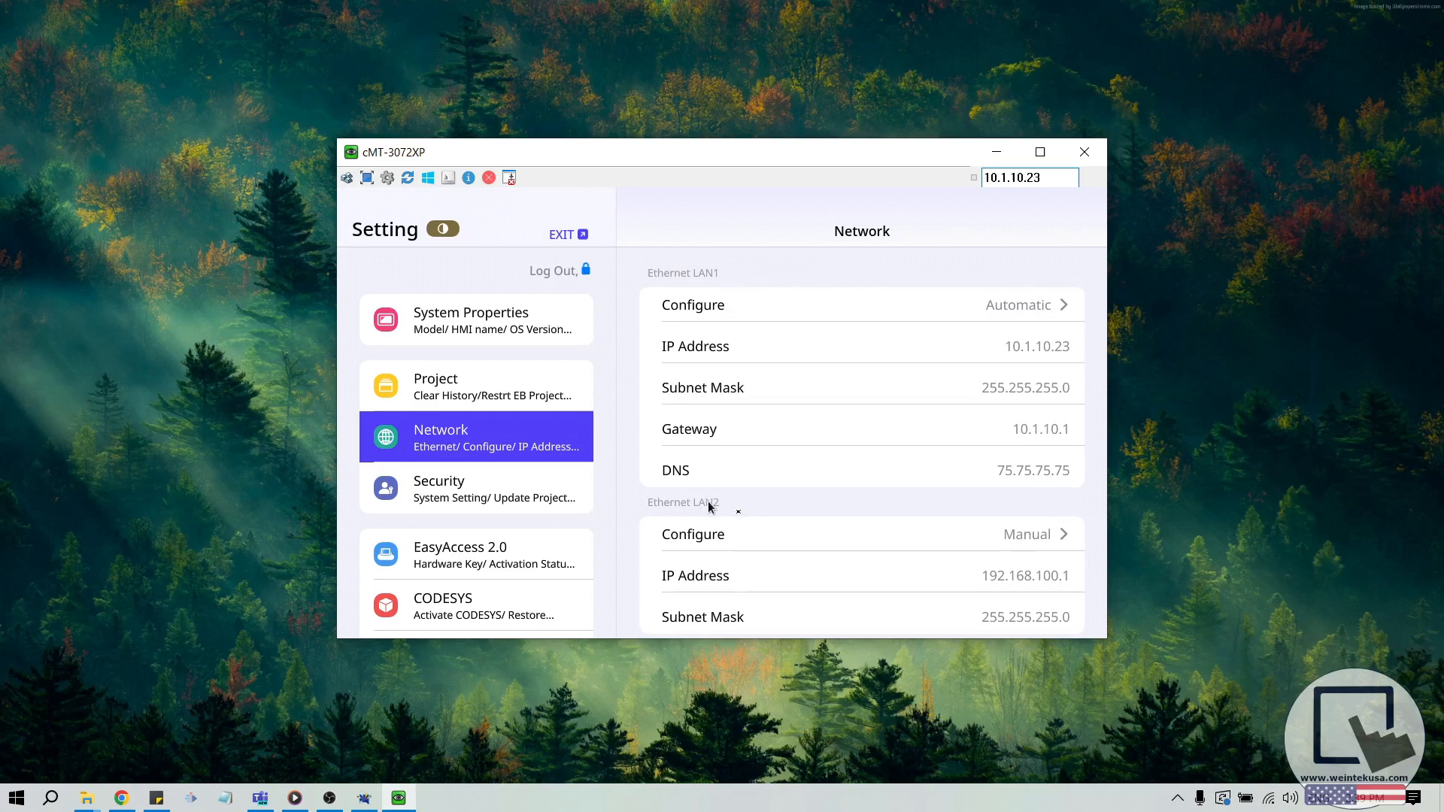
mouse_move(709, 506)
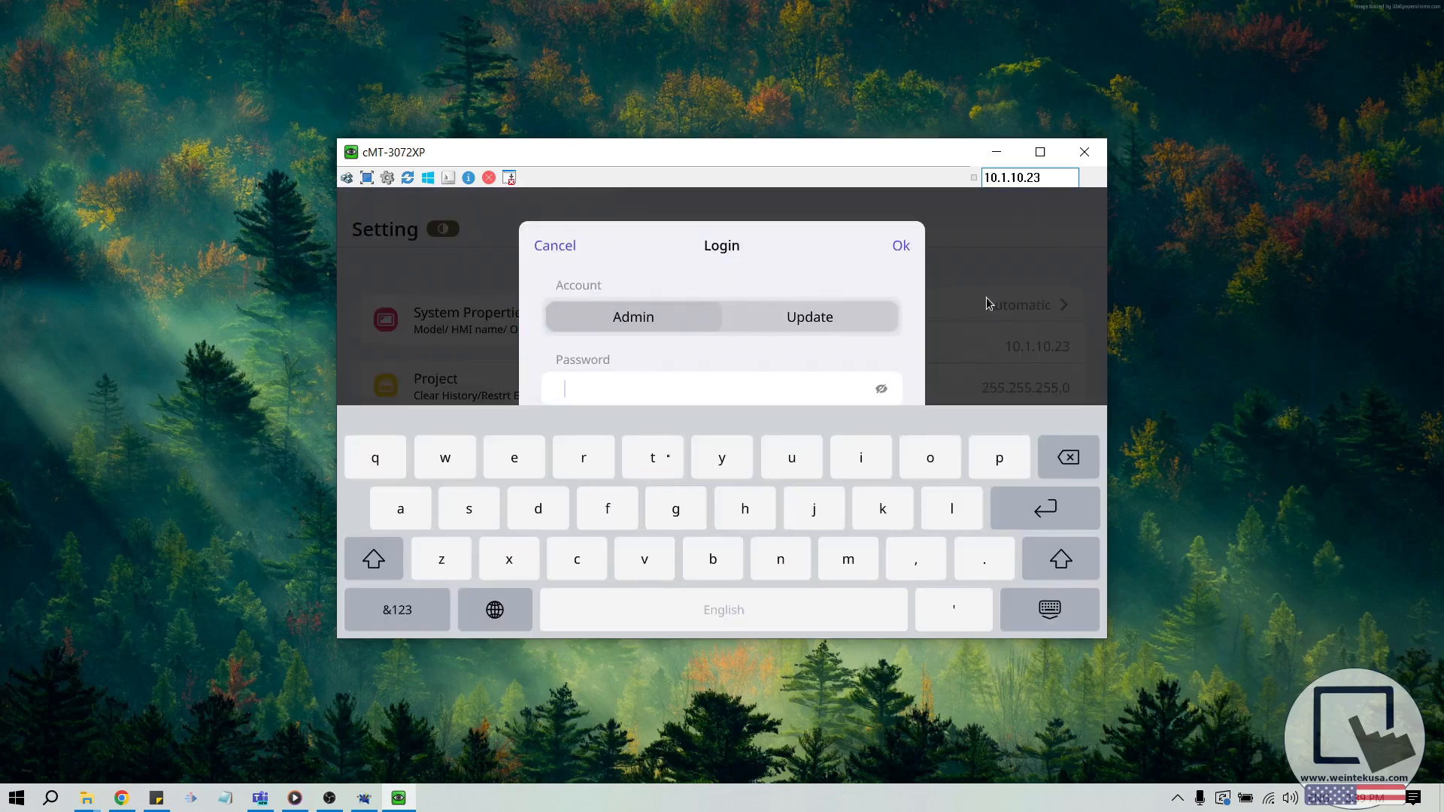
Step: Enter the Admin password on the numeric keyboard and show the EasyAccess 2.0 activation page
left_click(397, 610)
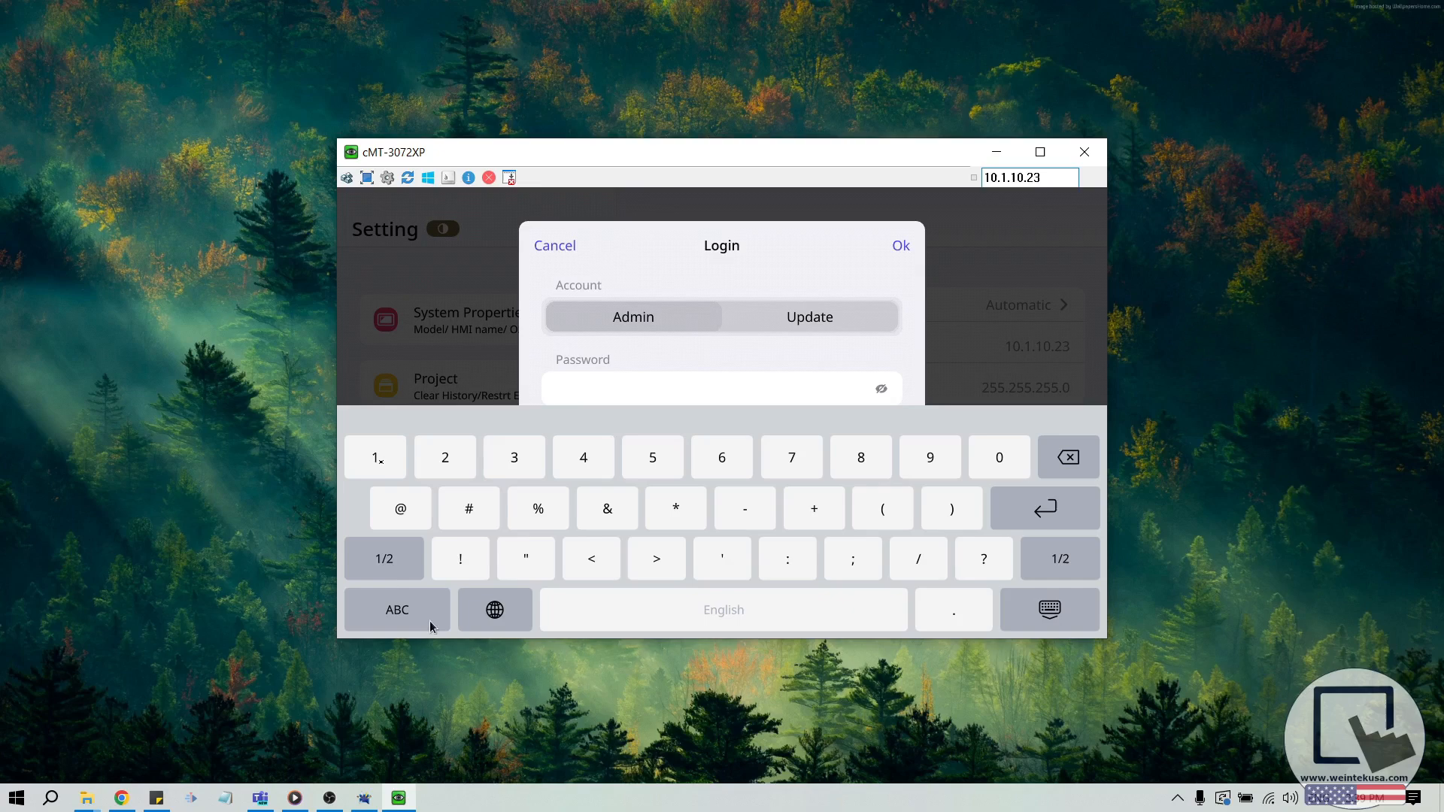
left_click(374, 458)
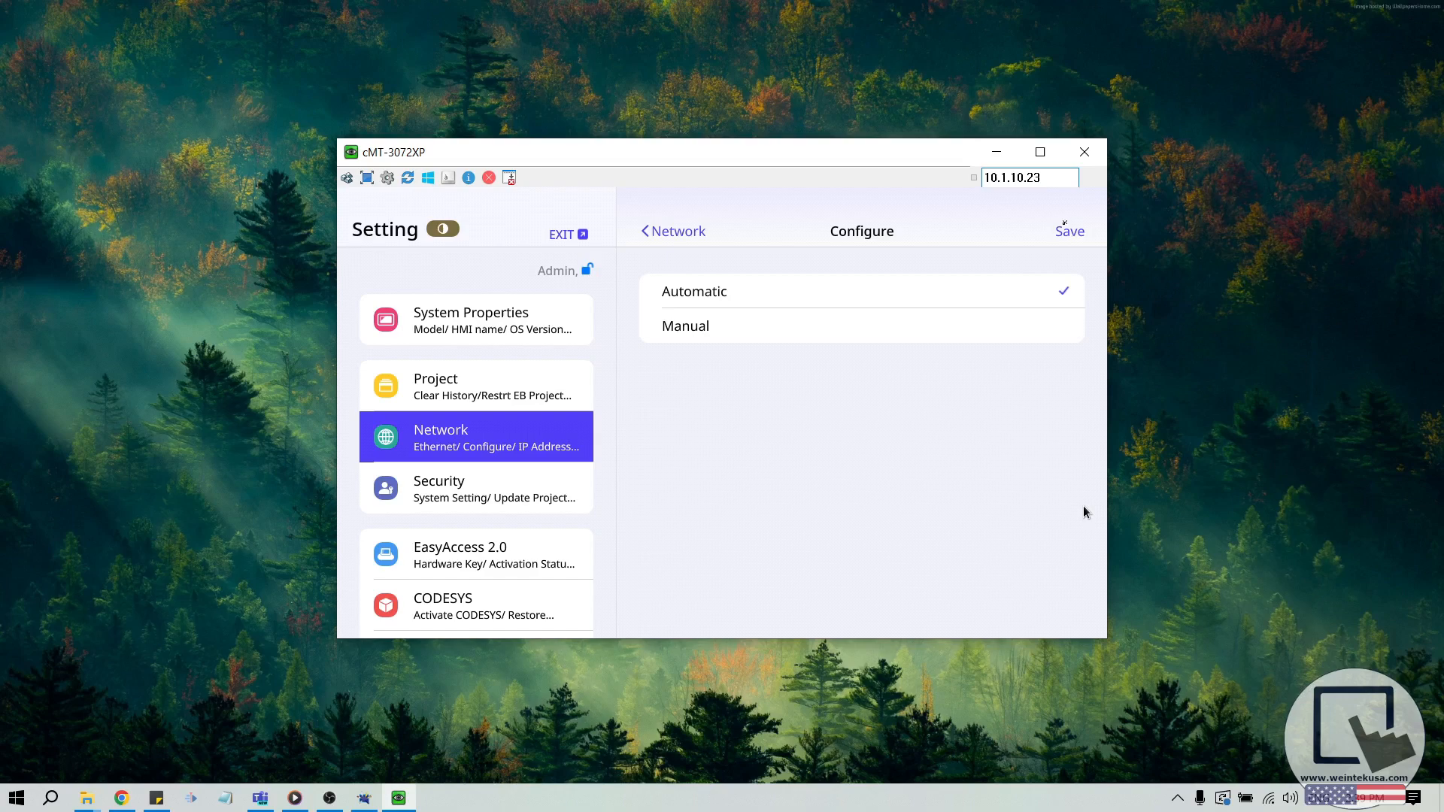
mouse_move(1018, 235)
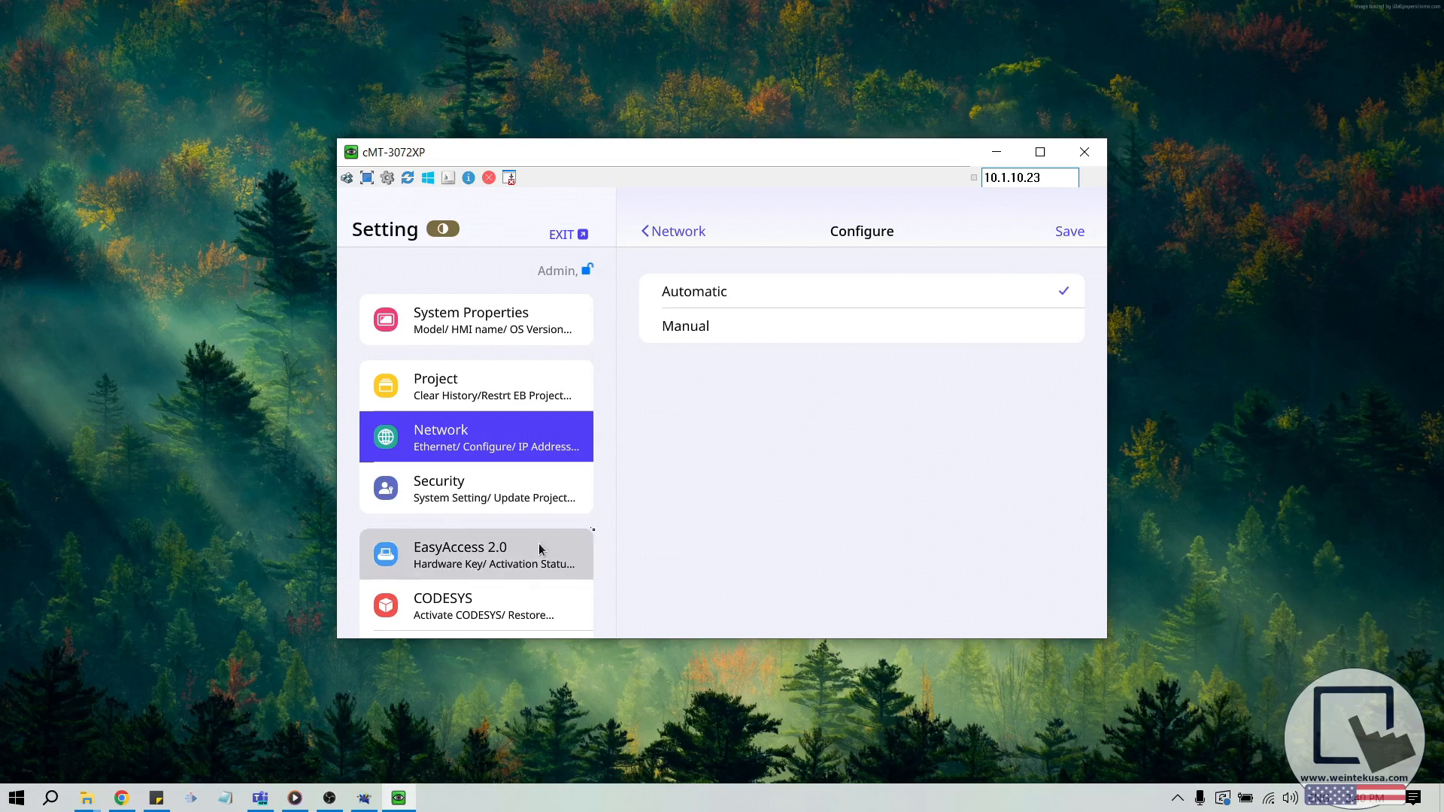
left_click(476, 553)
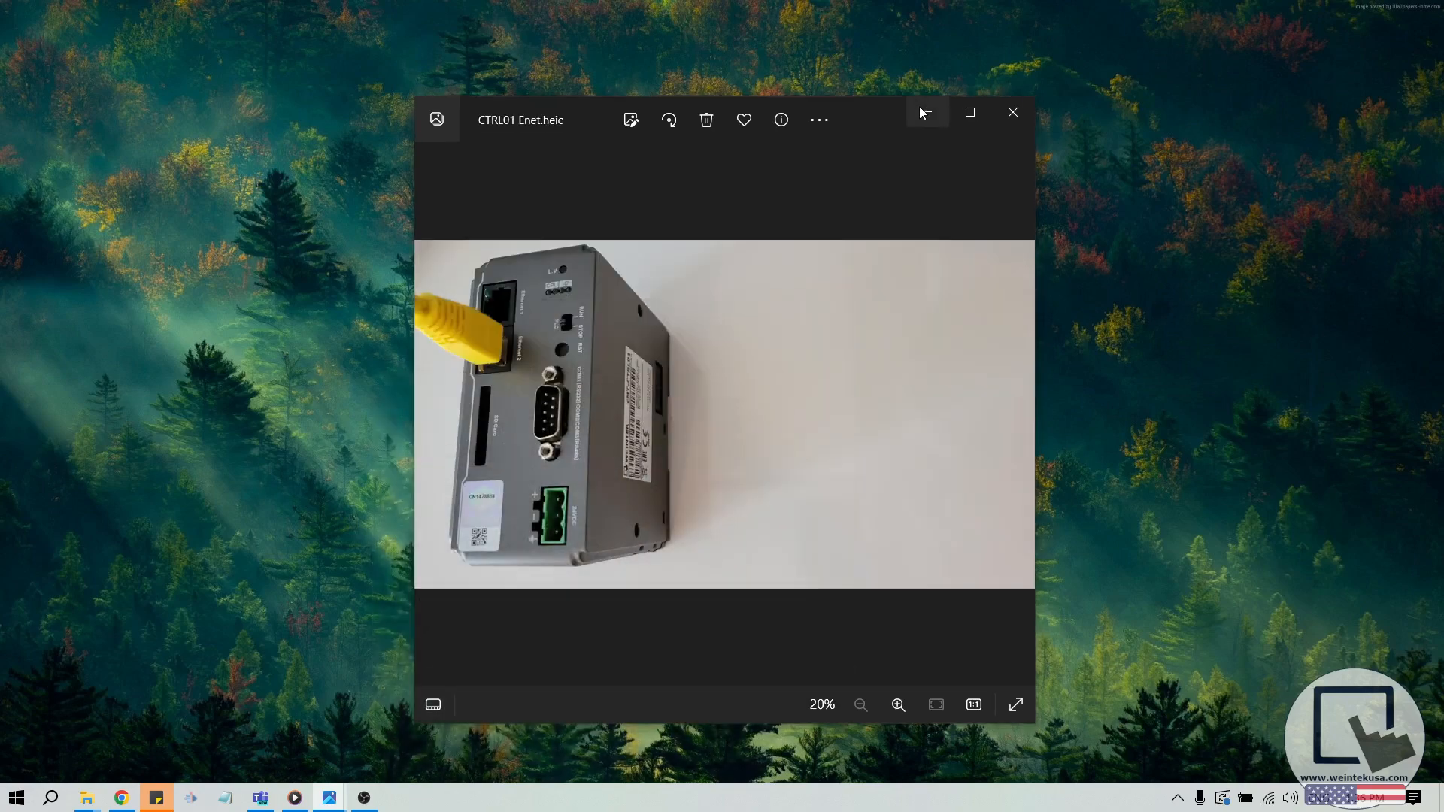
mouse_move(924, 113)
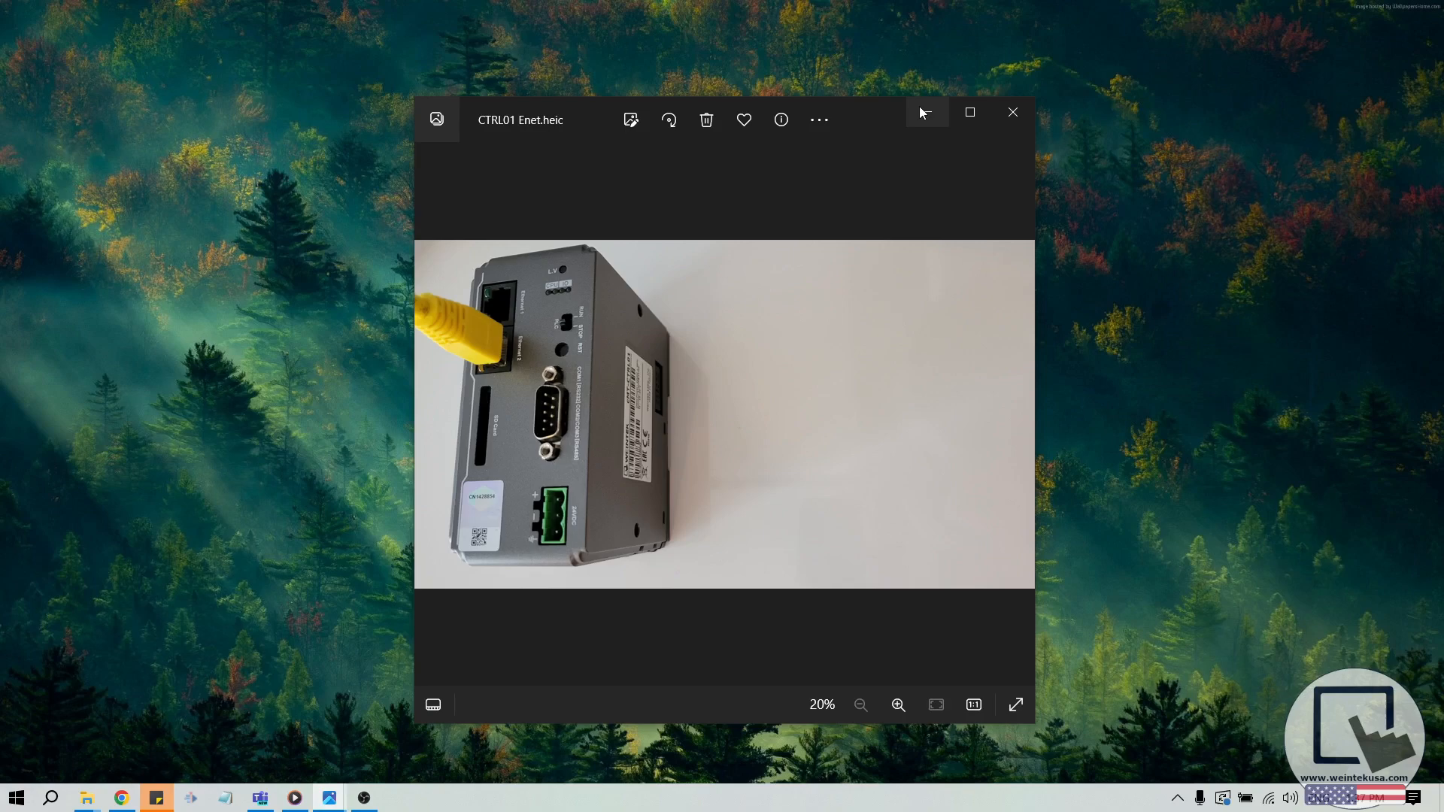
Step: Minimize the Photos window showing CTRL01 Enet.heic
left_click(1012, 111)
type("uti")
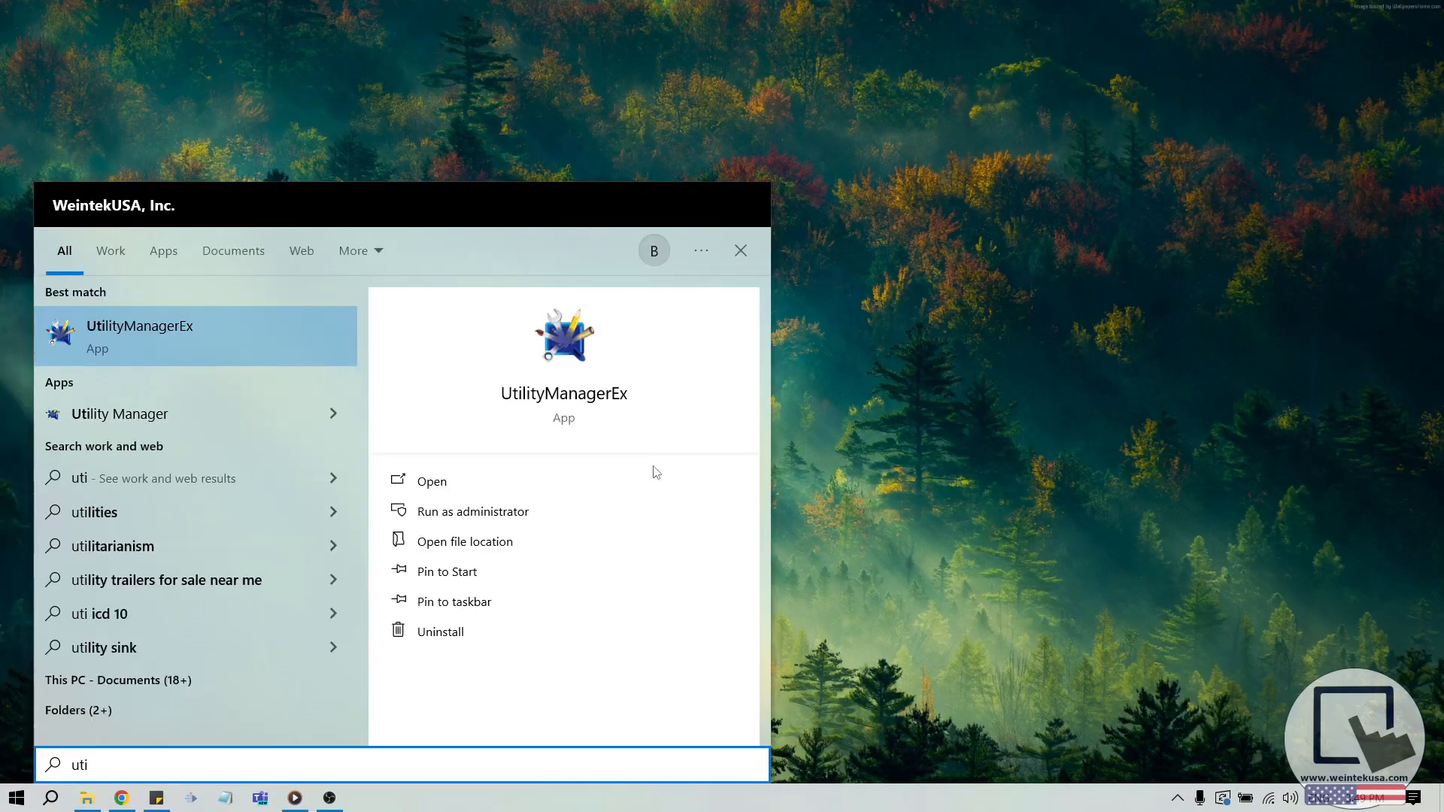
mouse_move(488, 480)
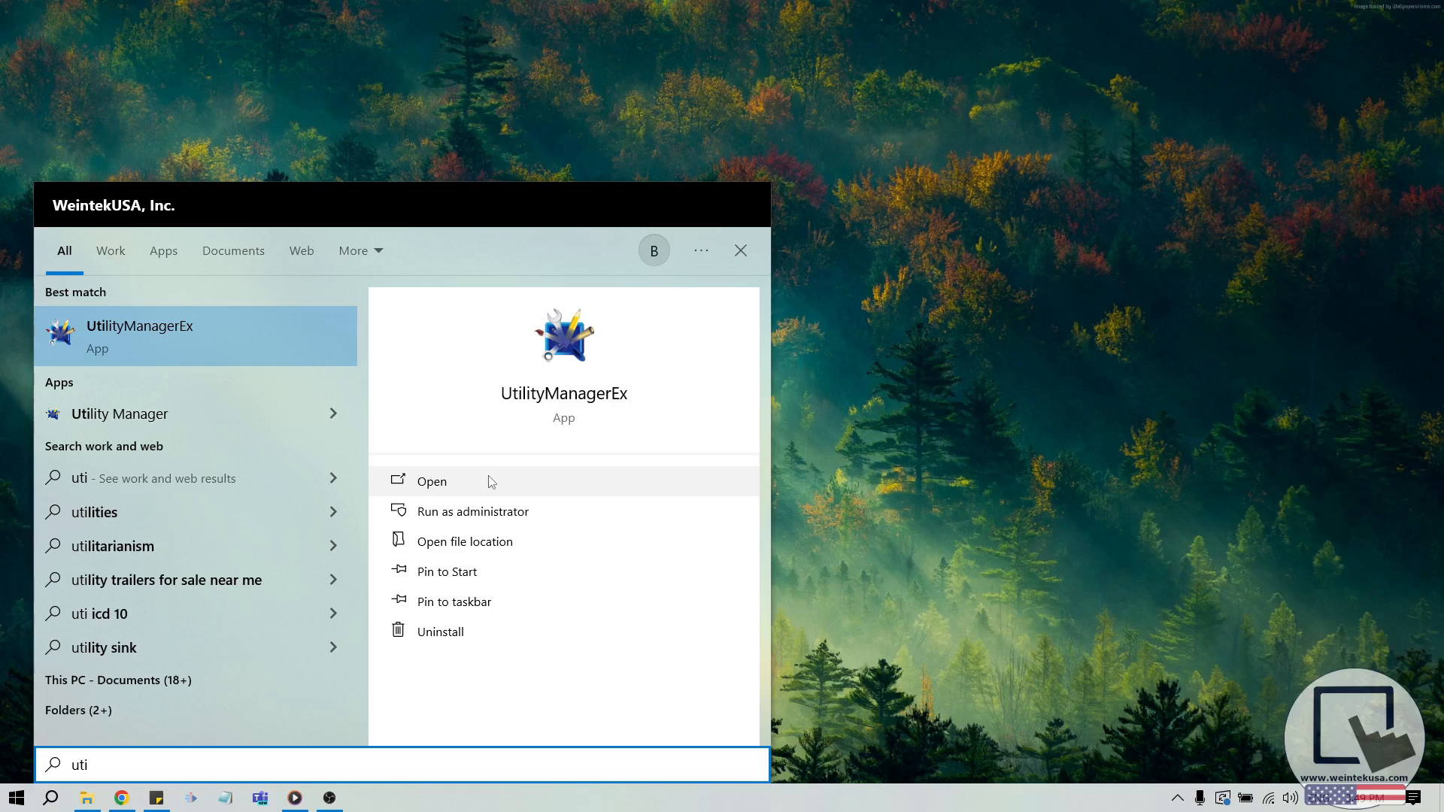
Step: Launch UtilityManagerEx from the Start menu search for 'uti'
left_click(430, 481)
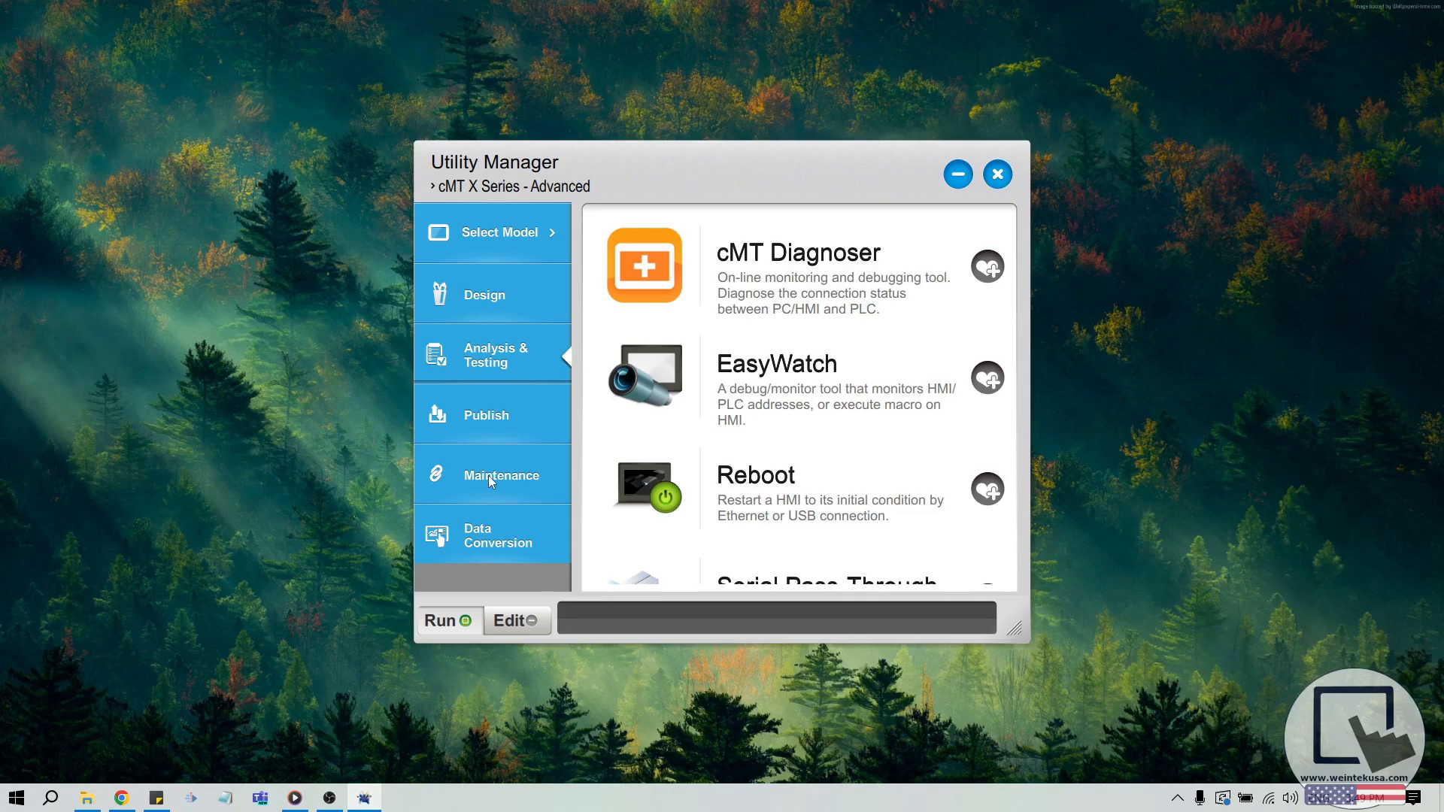
mouse_move(537, 249)
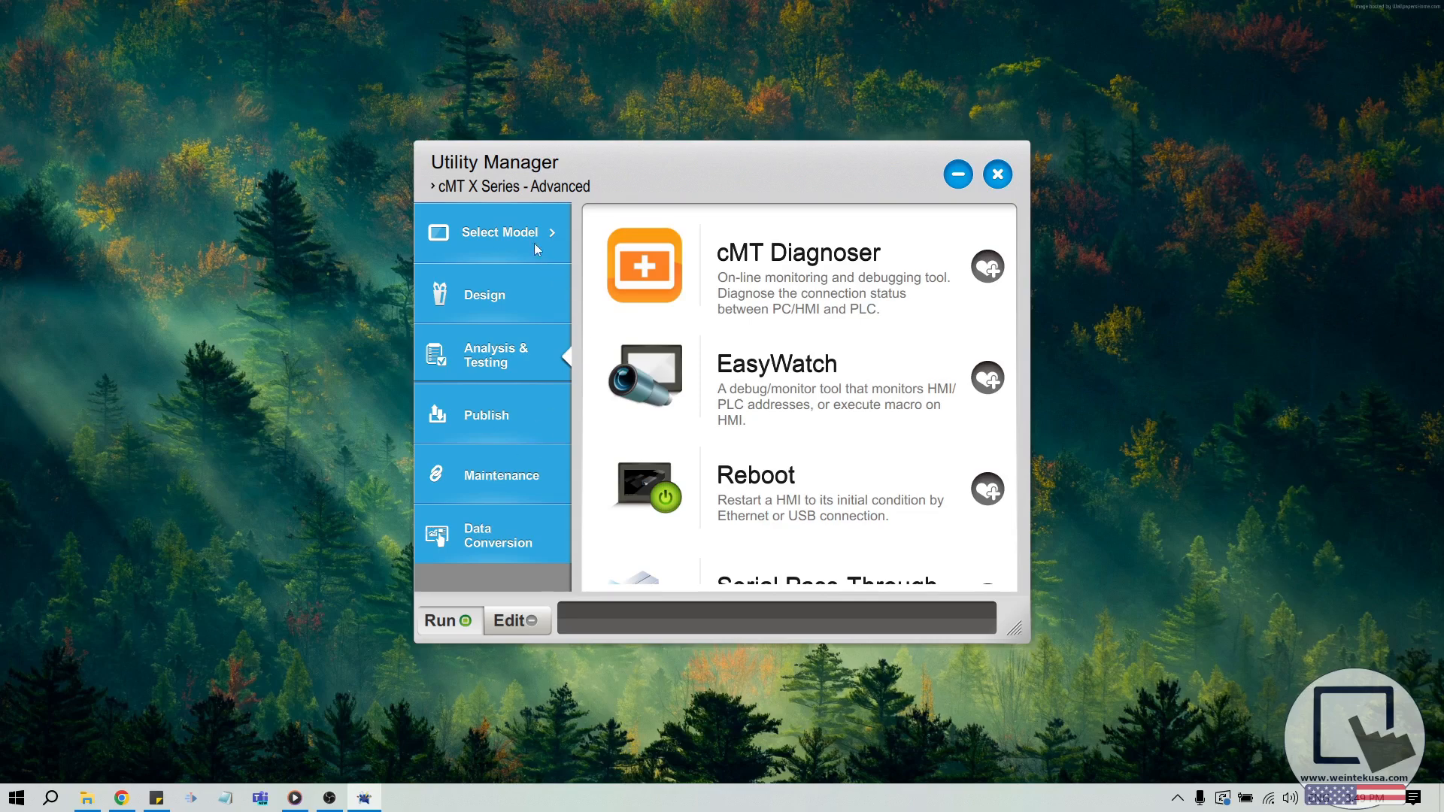
mouse_move(525, 246)
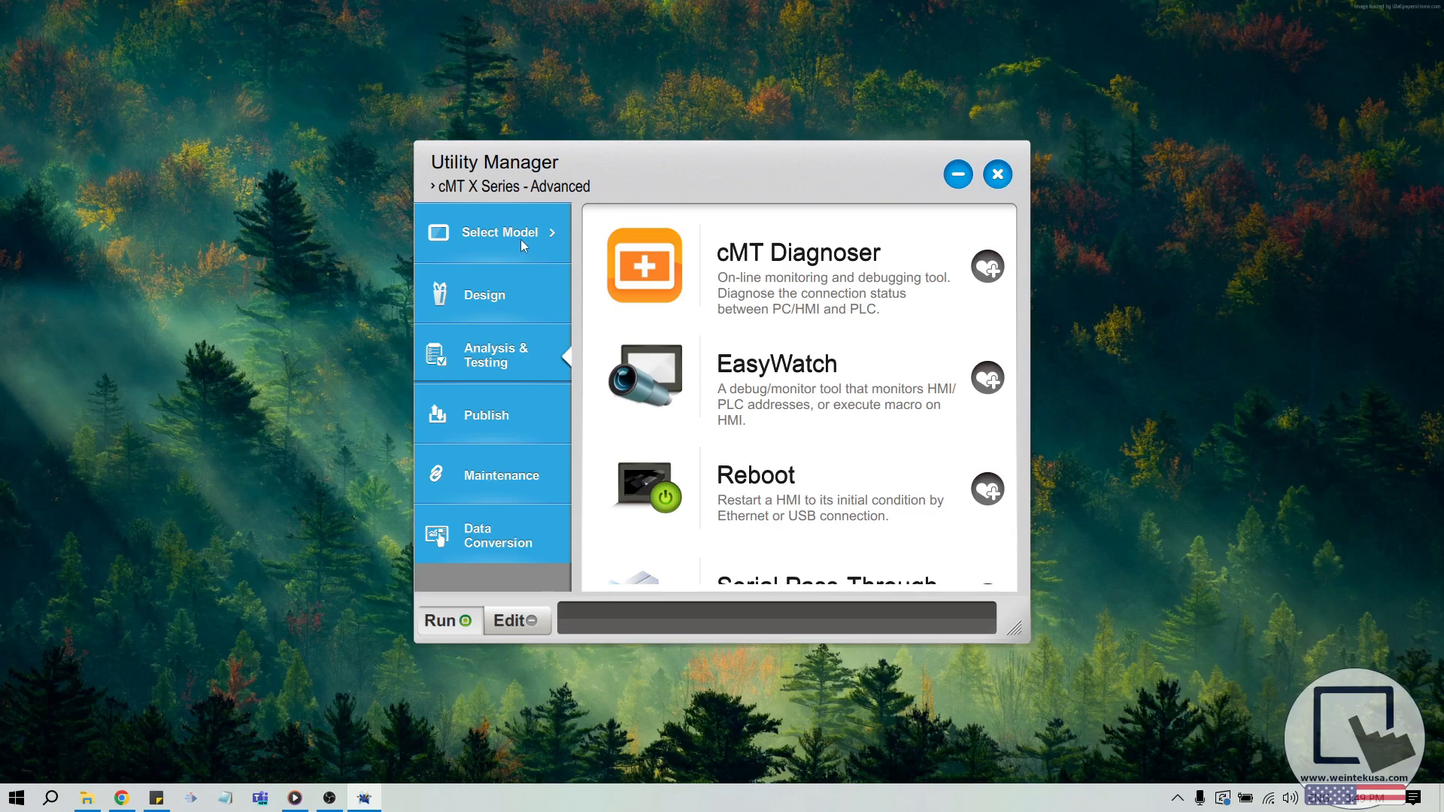
left_click(498, 232)
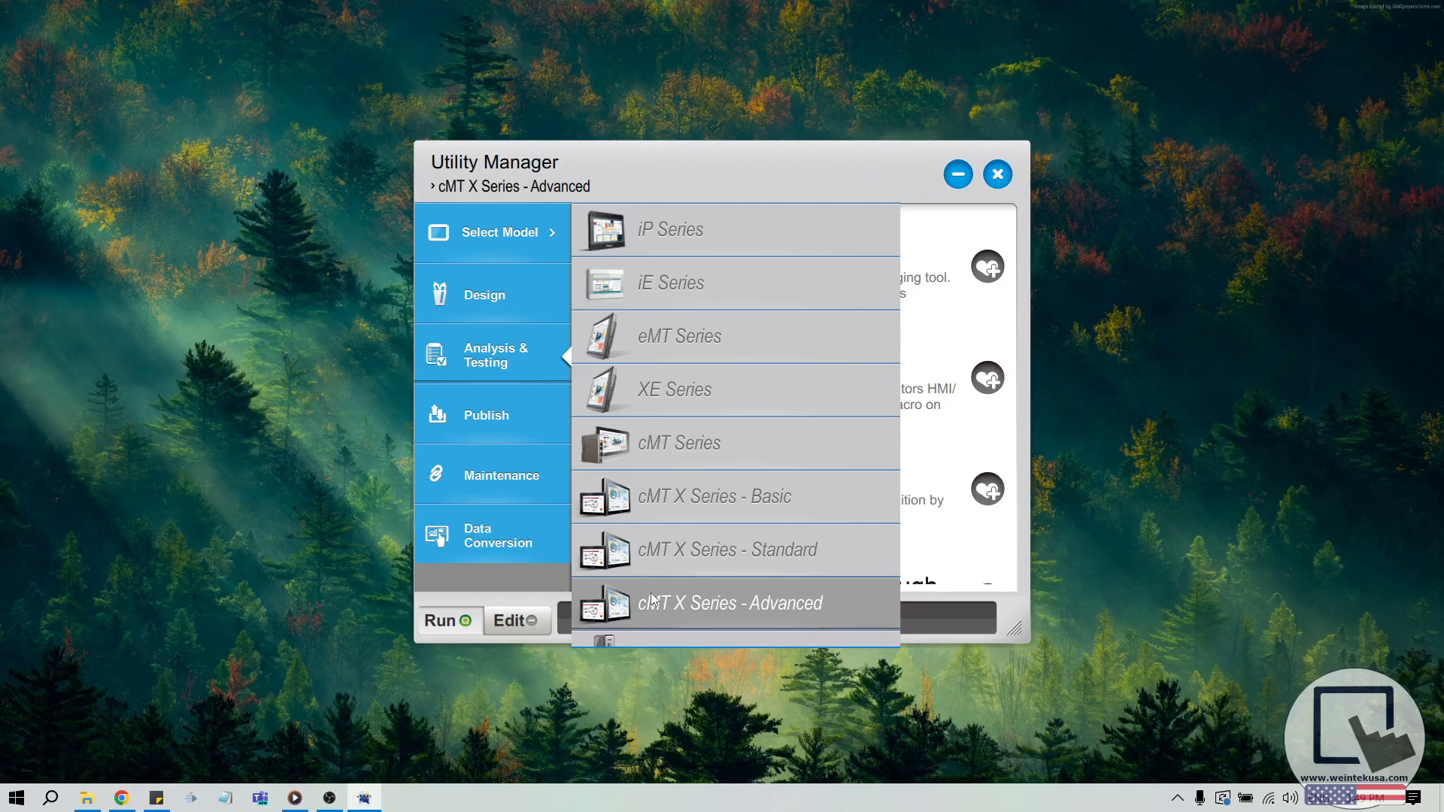
scroll("down", 3)
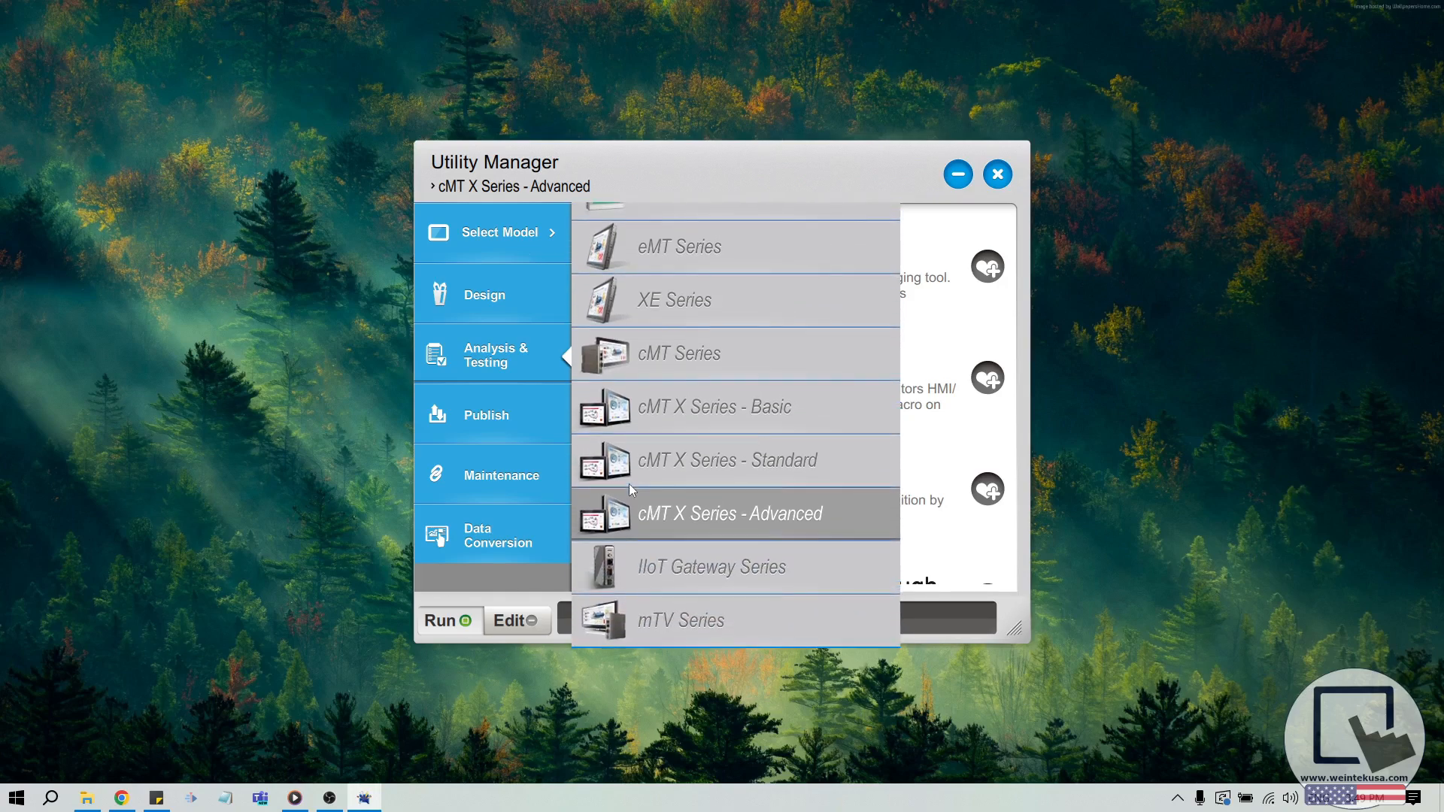
mouse_move(667, 534)
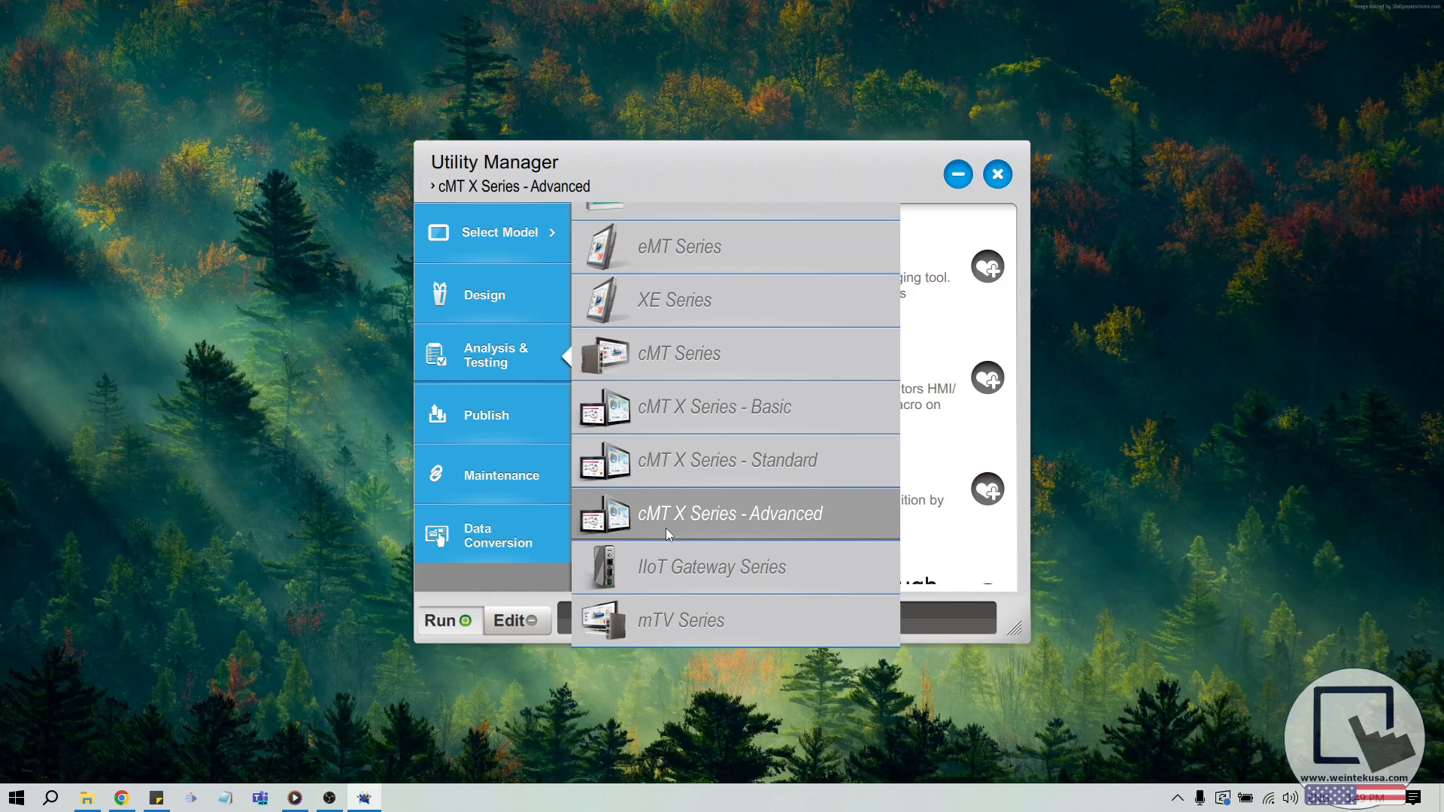
mouse_move(717, 573)
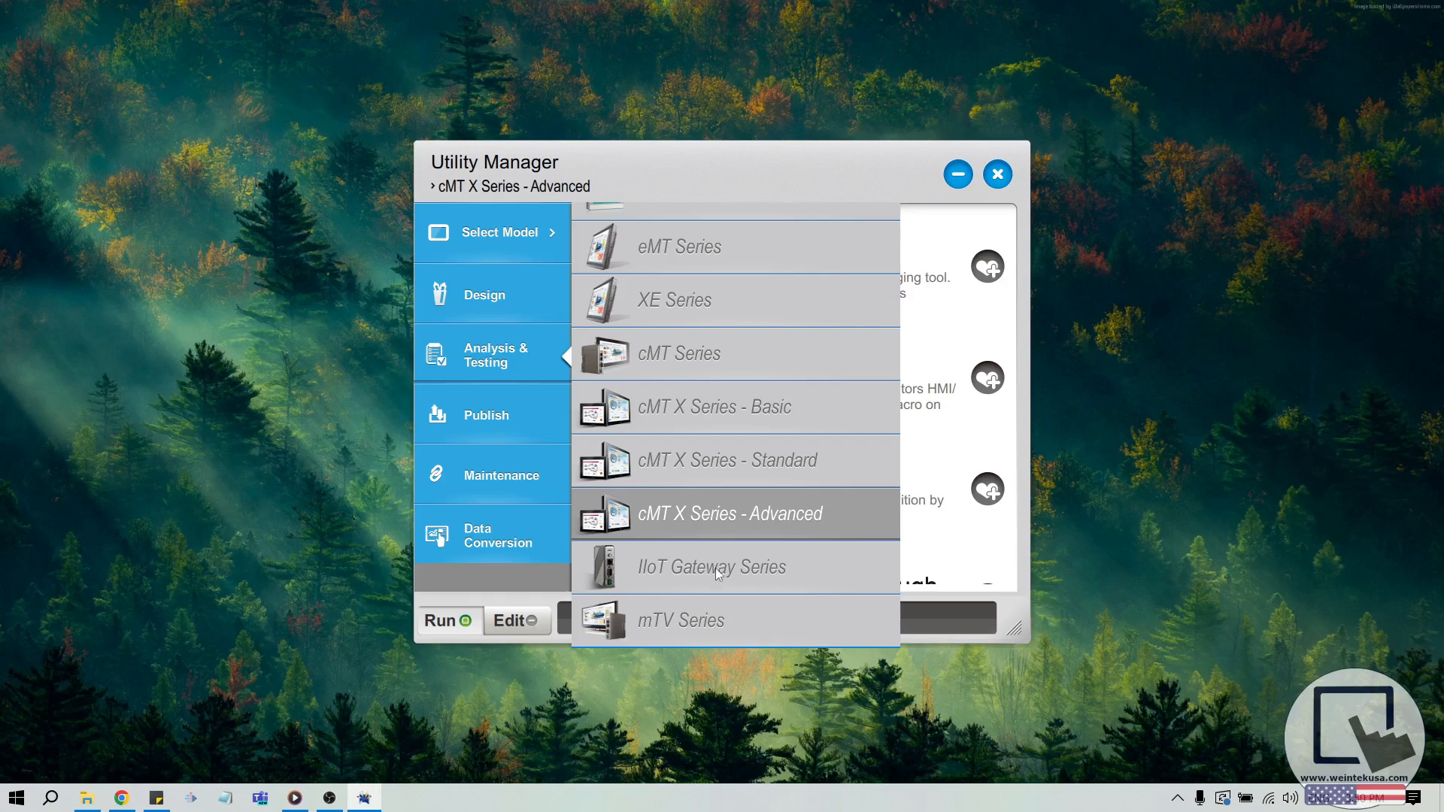
mouse_move(711, 580)
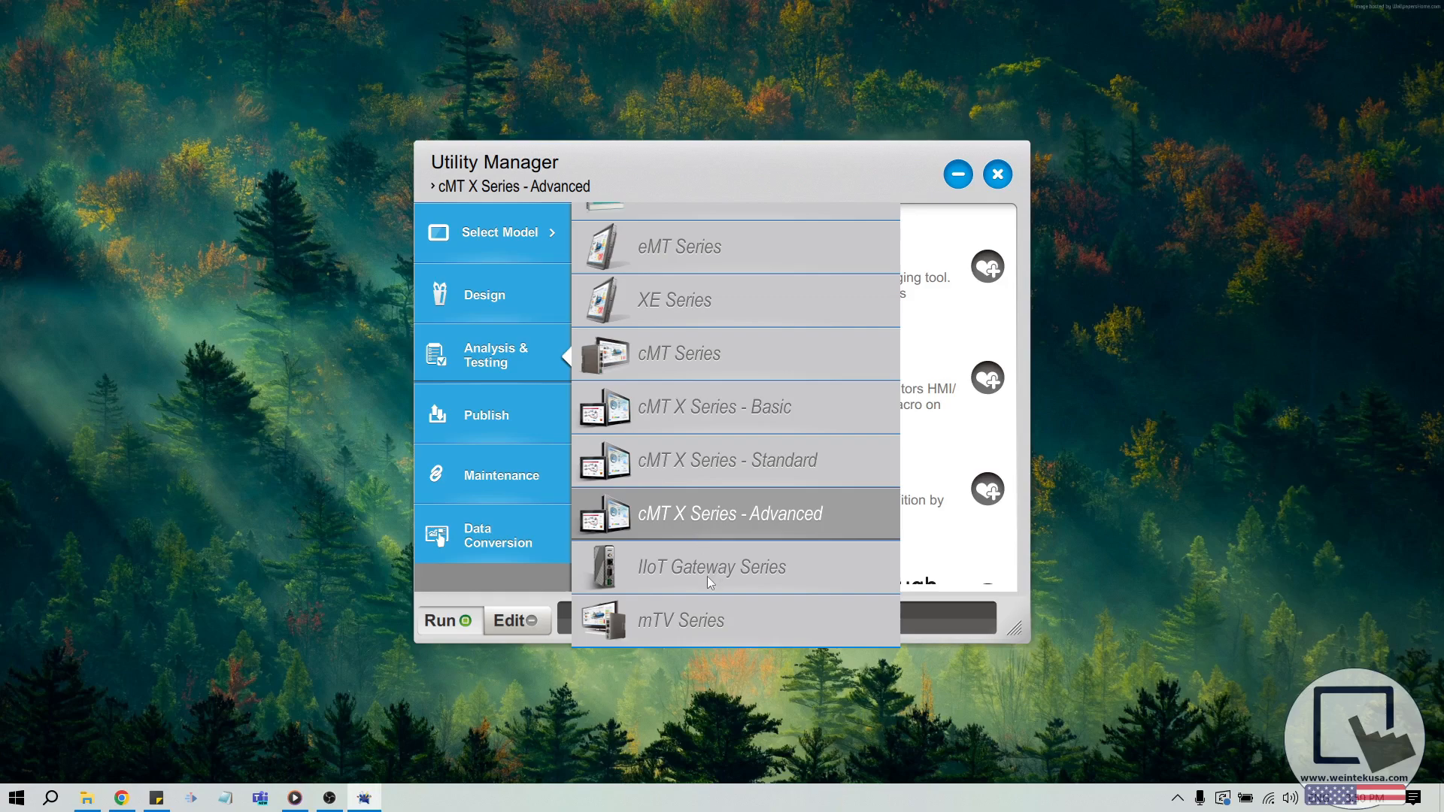
mouse_move(706, 582)
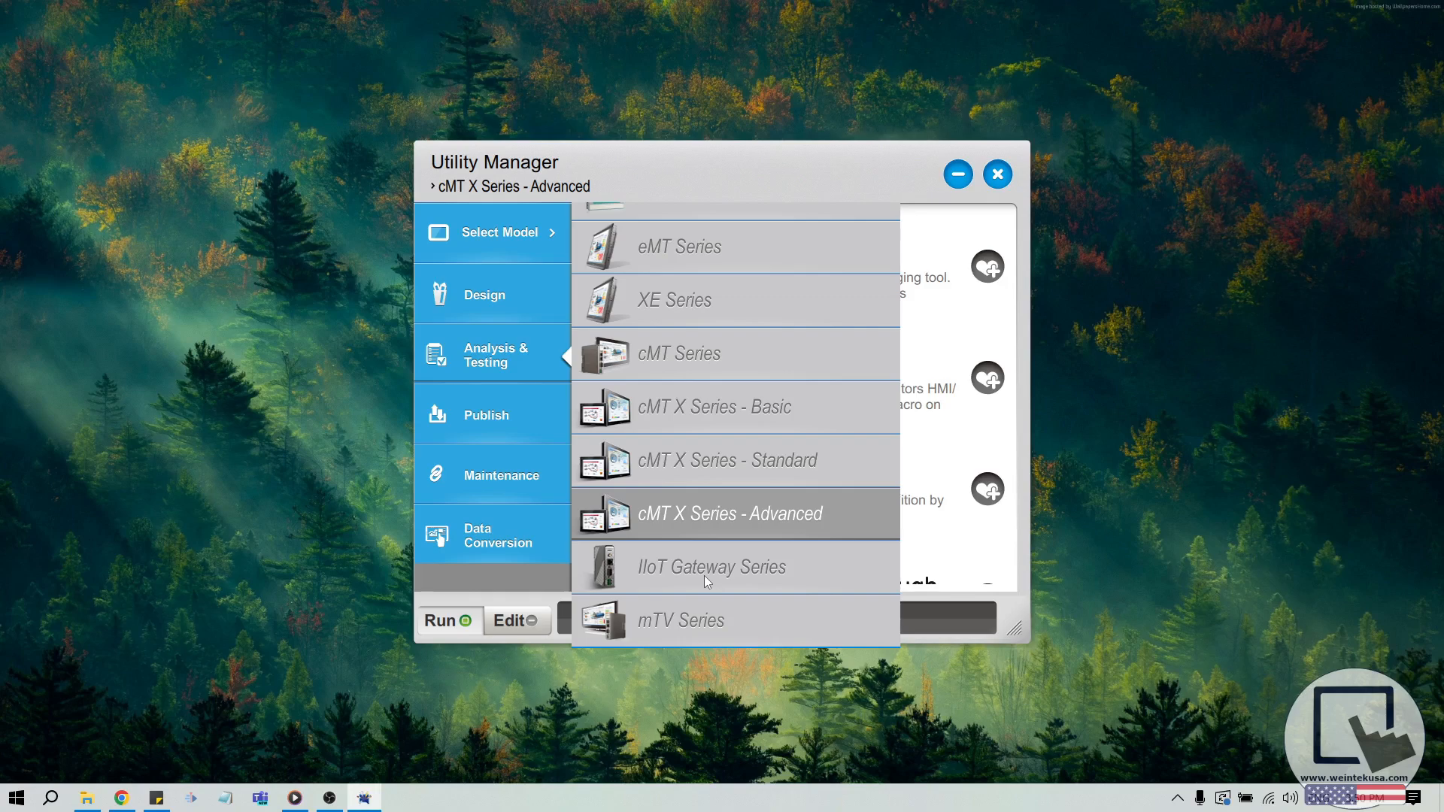
mouse_move(698, 362)
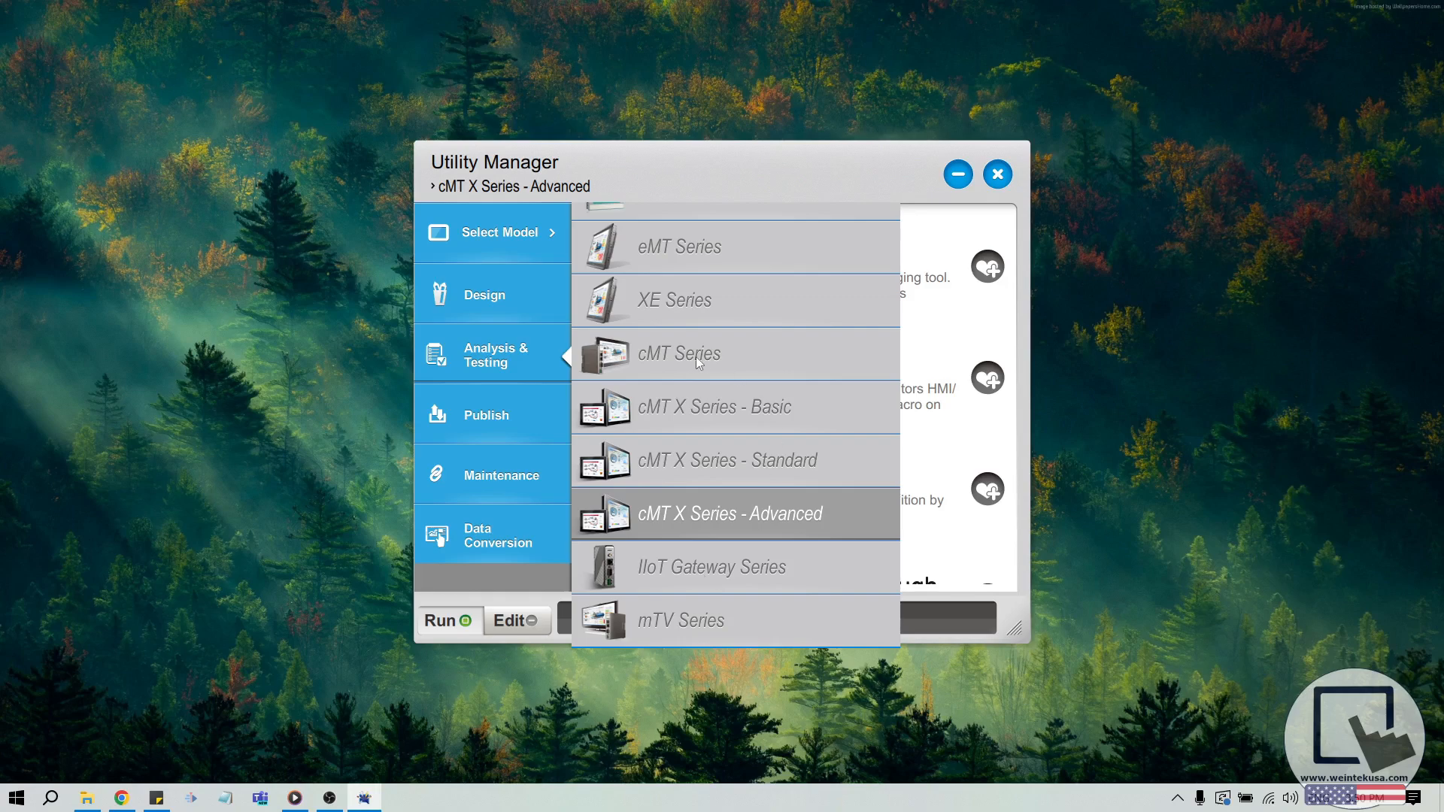
mouse_move(697, 364)
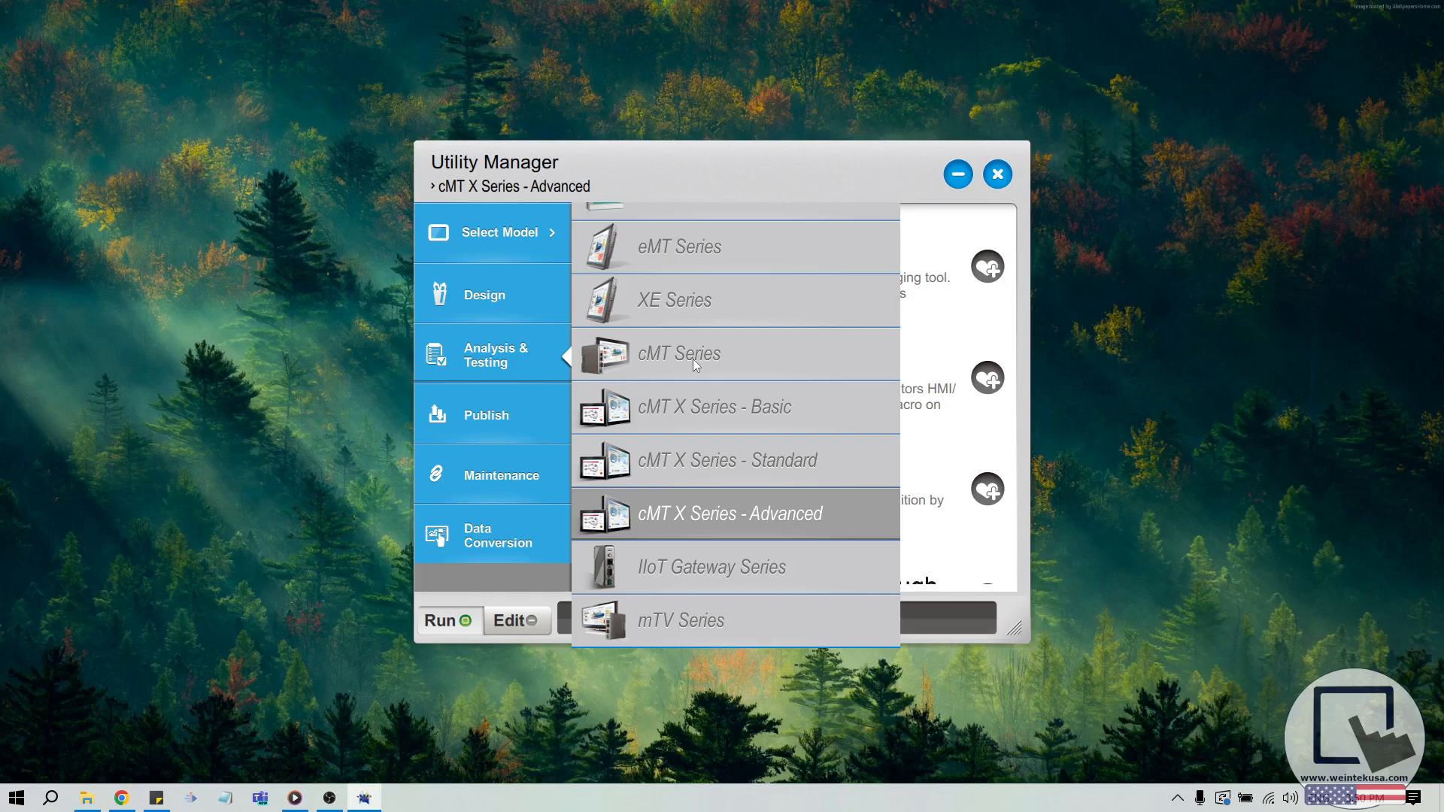
mouse_move(693, 368)
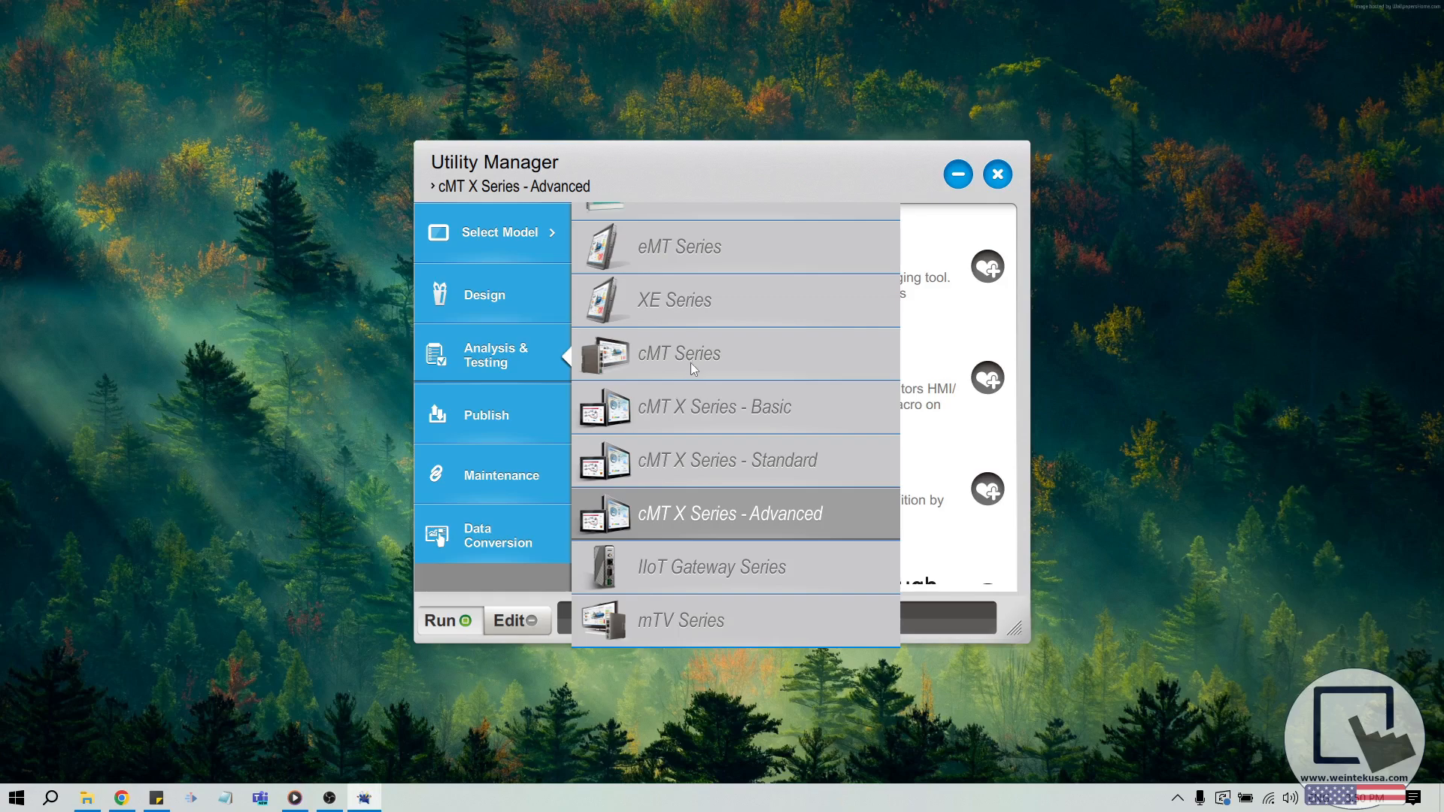
mouse_move(697, 511)
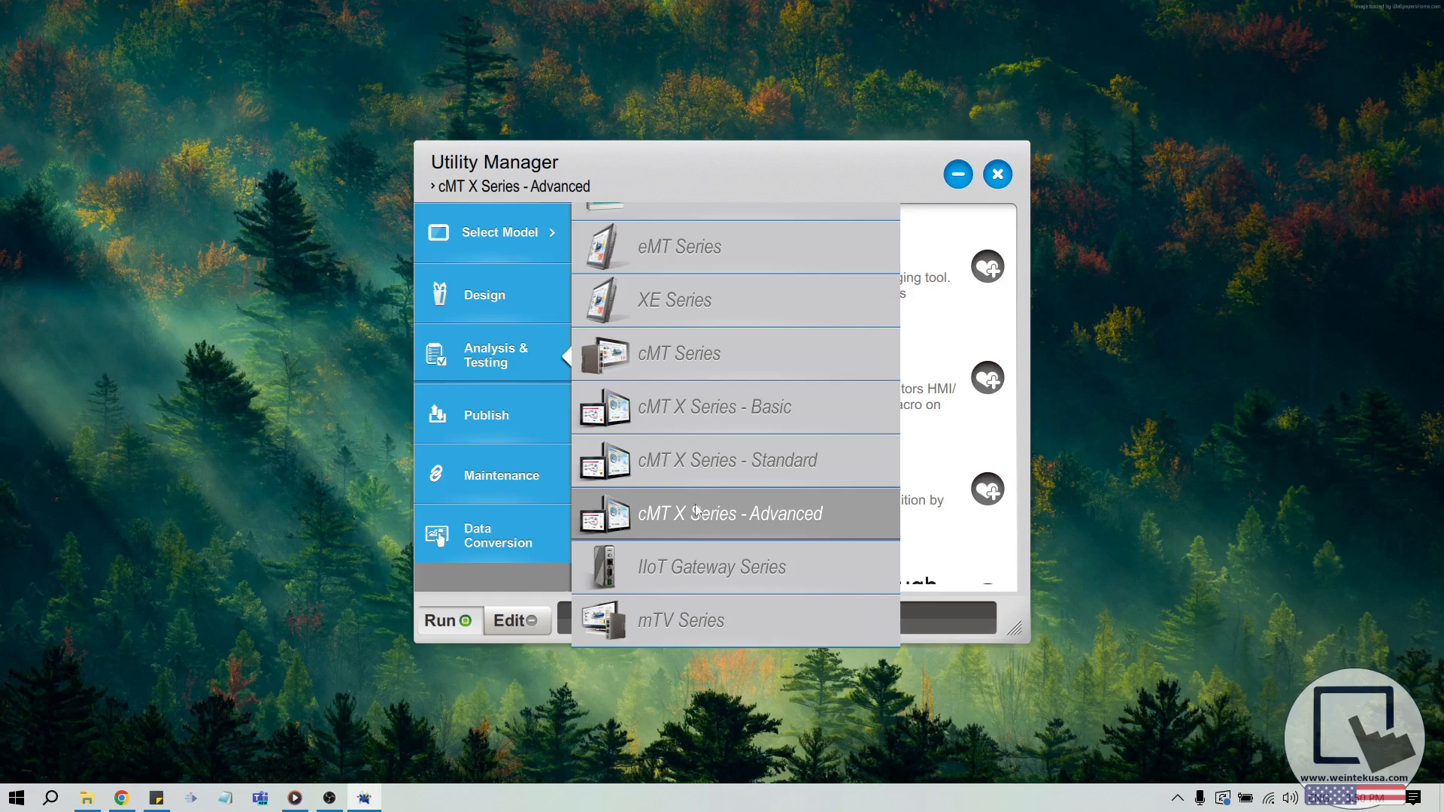
left_click(728, 513)
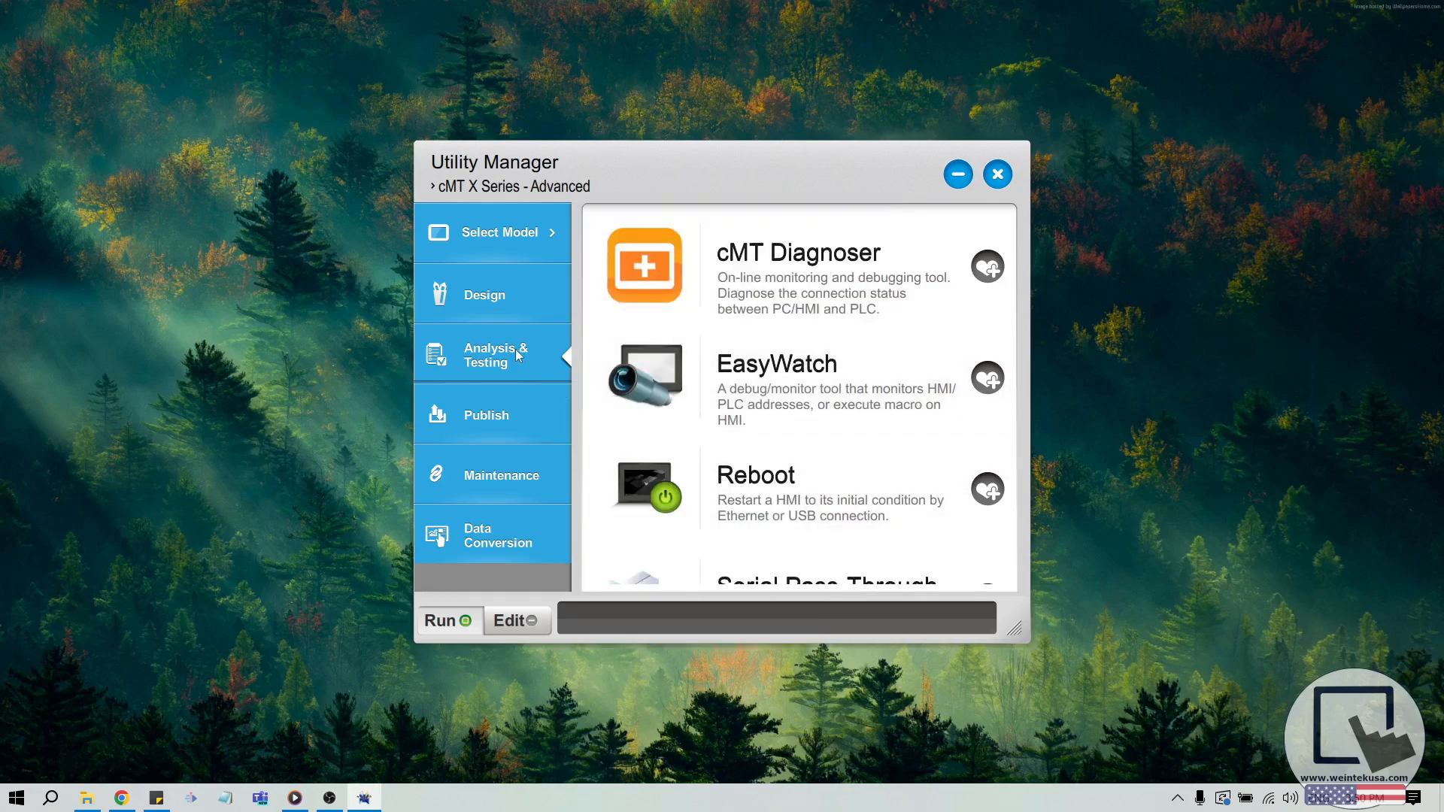
mouse_move(649, 485)
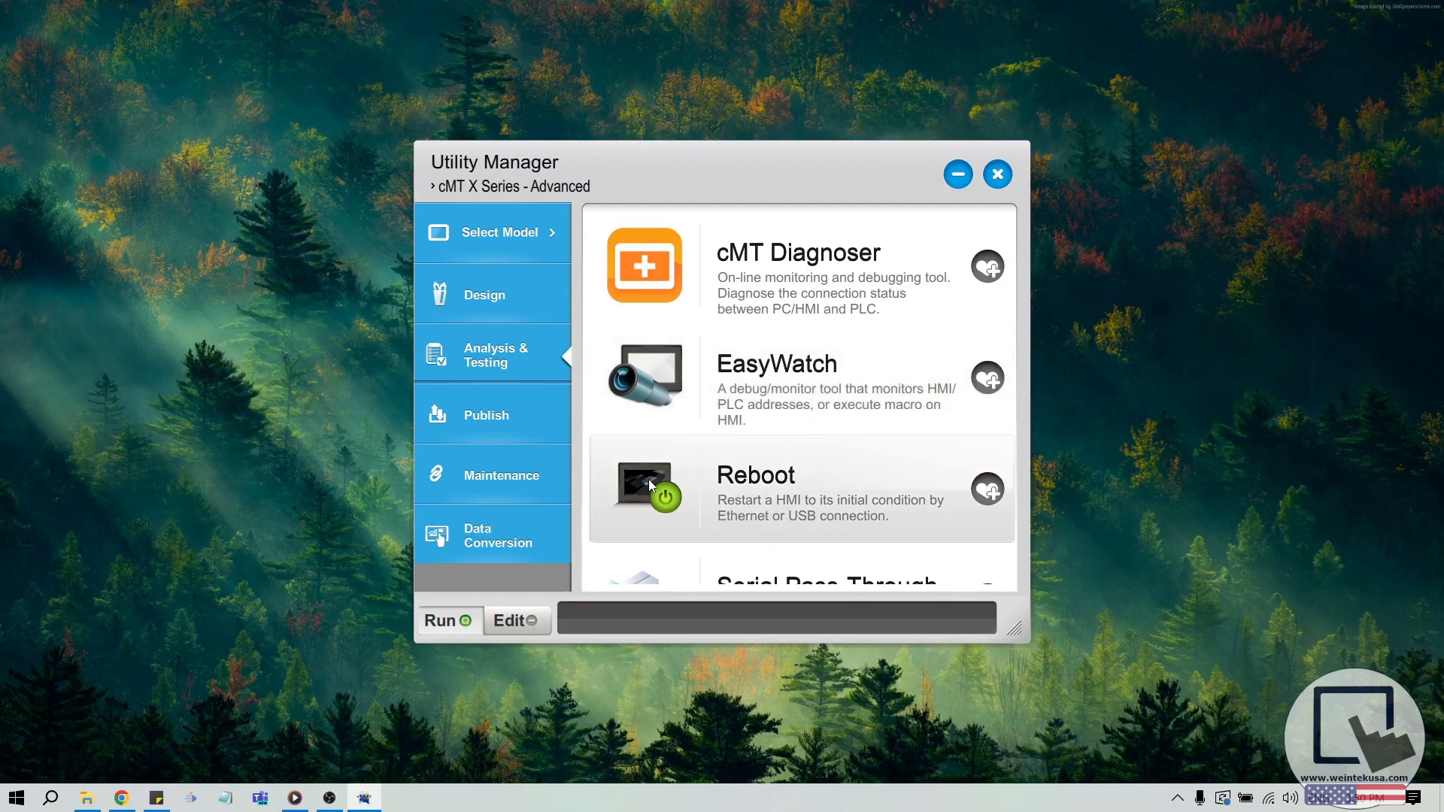
Step: Launch the HMI Reboot tool and target HMI cMT-E0D9 instead of cMT-93F2
left_click(754, 474)
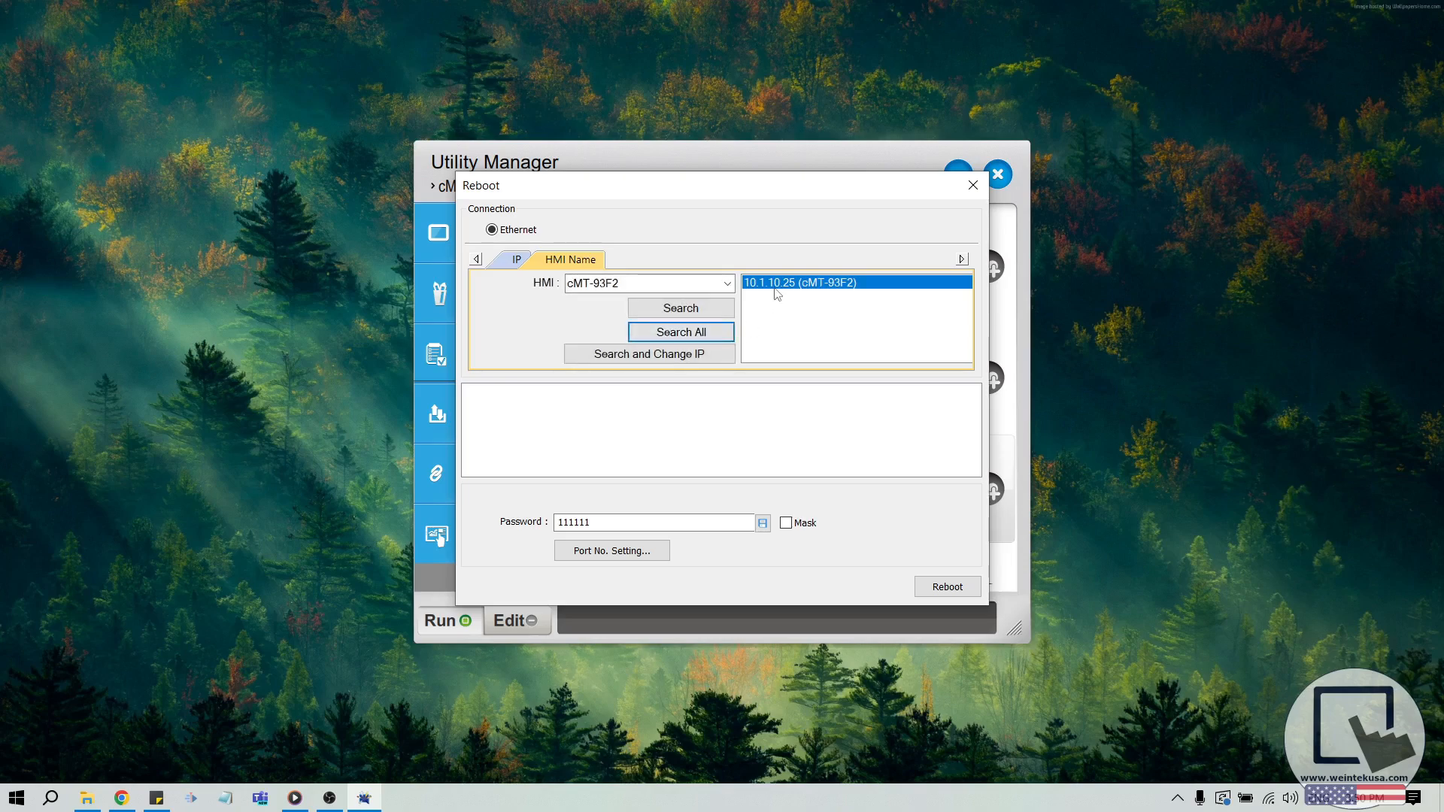
mouse_move(785, 321)
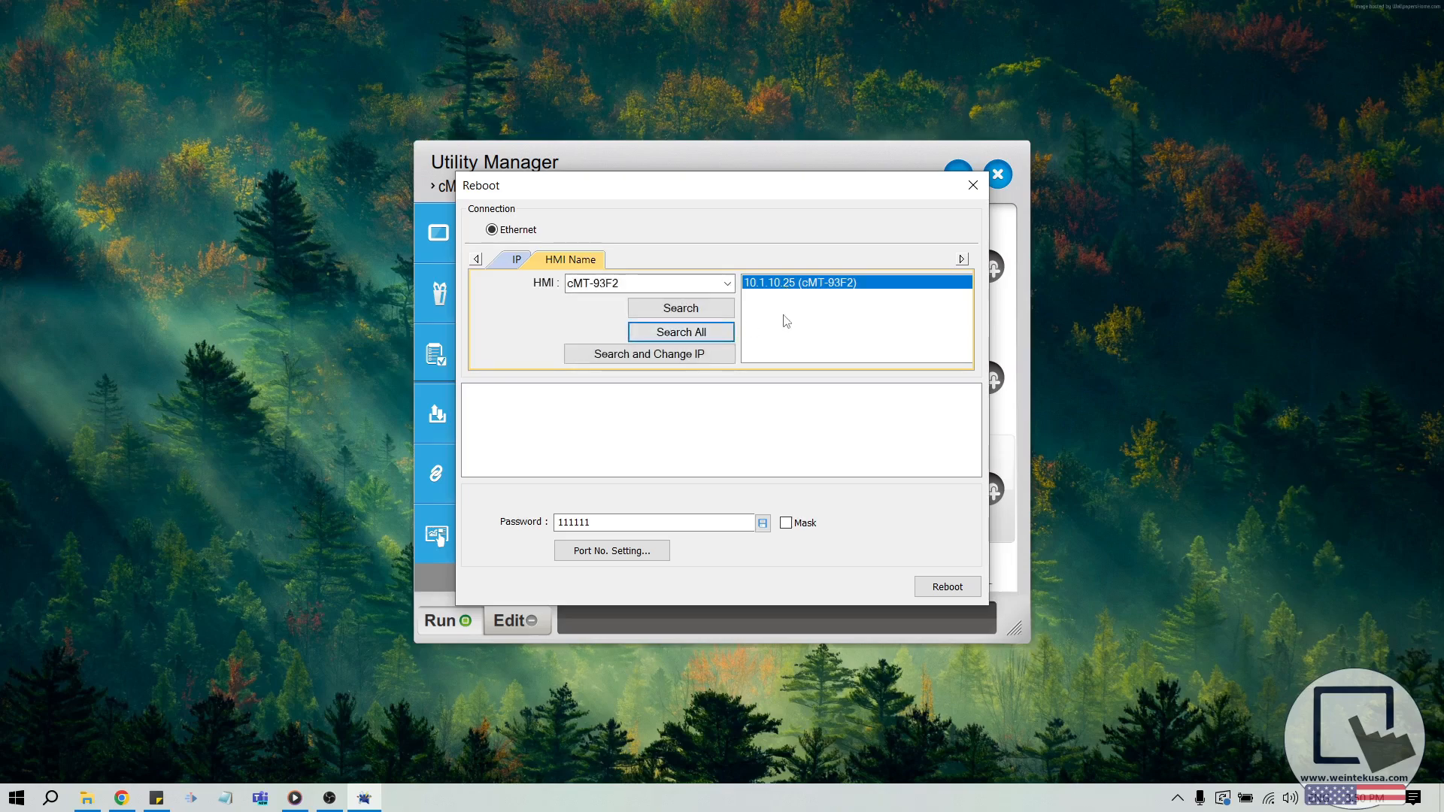
left_click(680, 332)
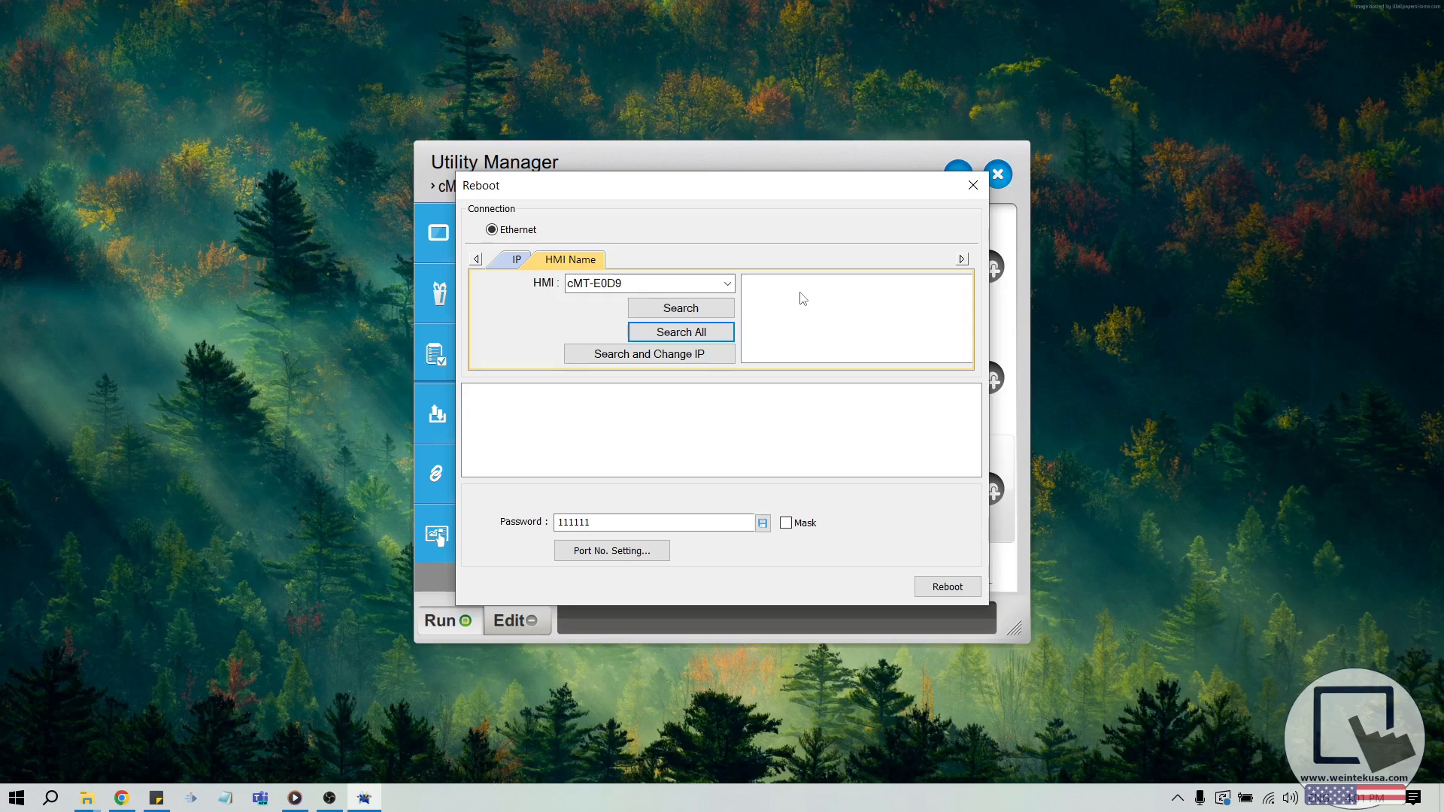
mouse_move(795, 372)
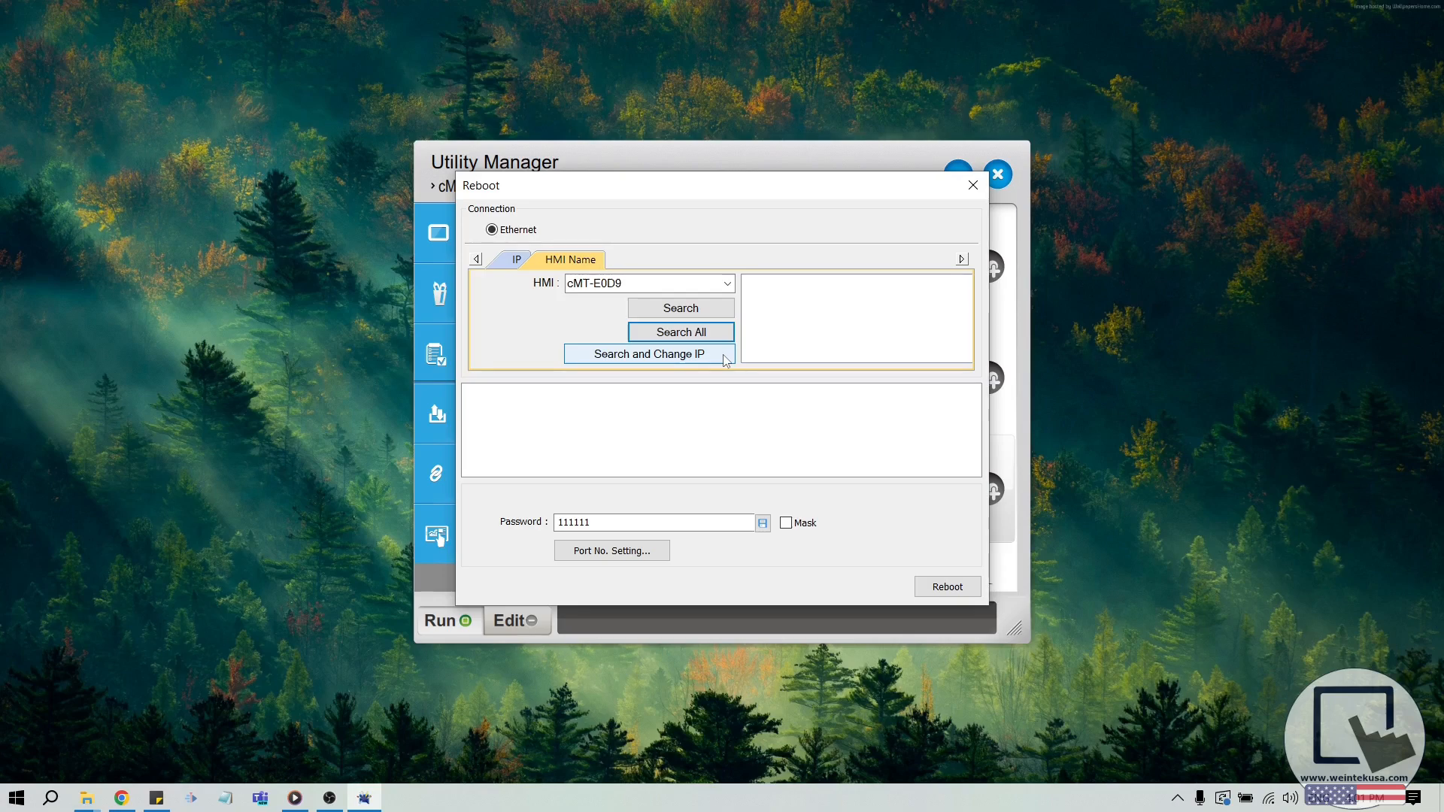
Step: Refresh Search and Change IP to show the cMT-SVR unit's settings: DHCP off, IP 192.168.1.19
left_click(648, 353)
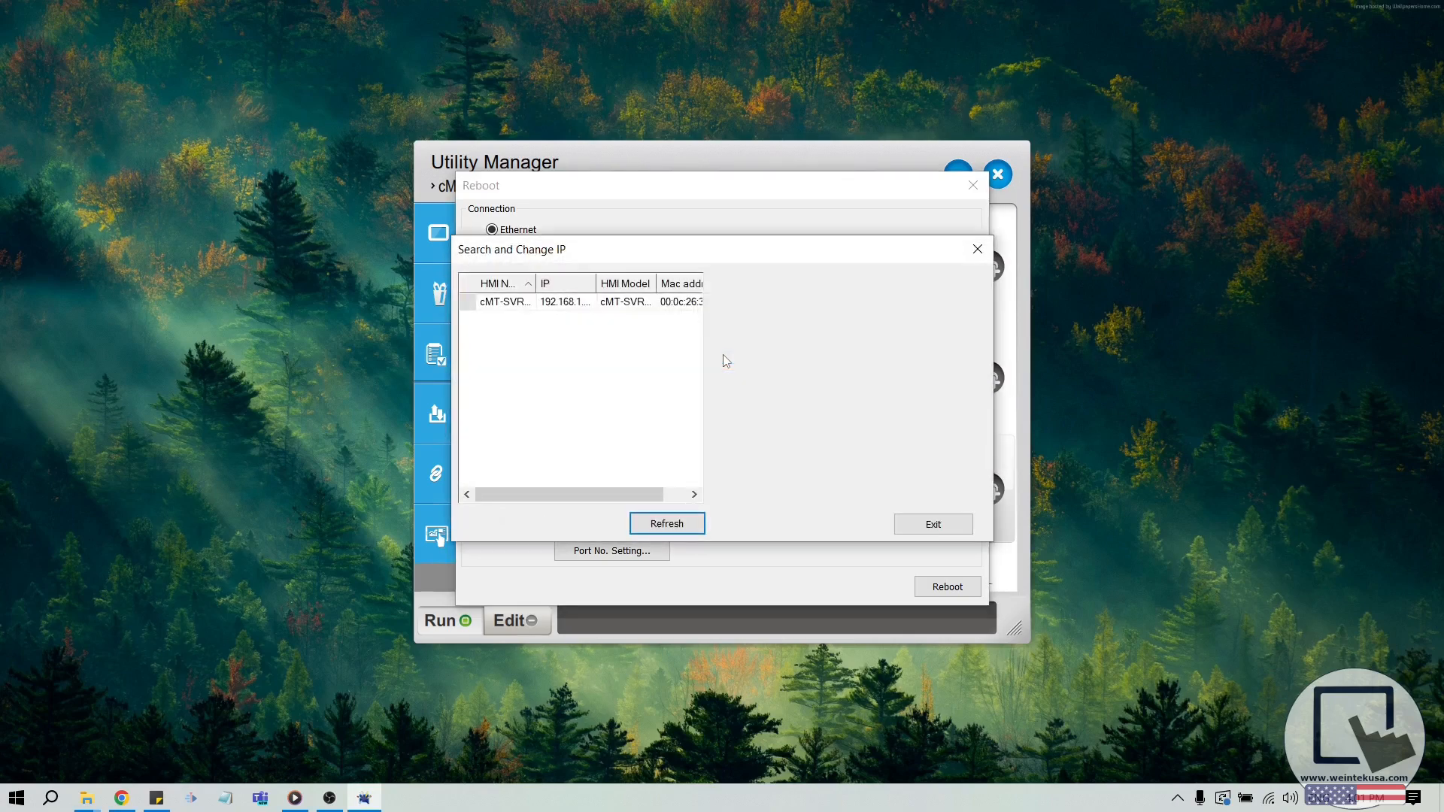
mouse_move(682, 331)
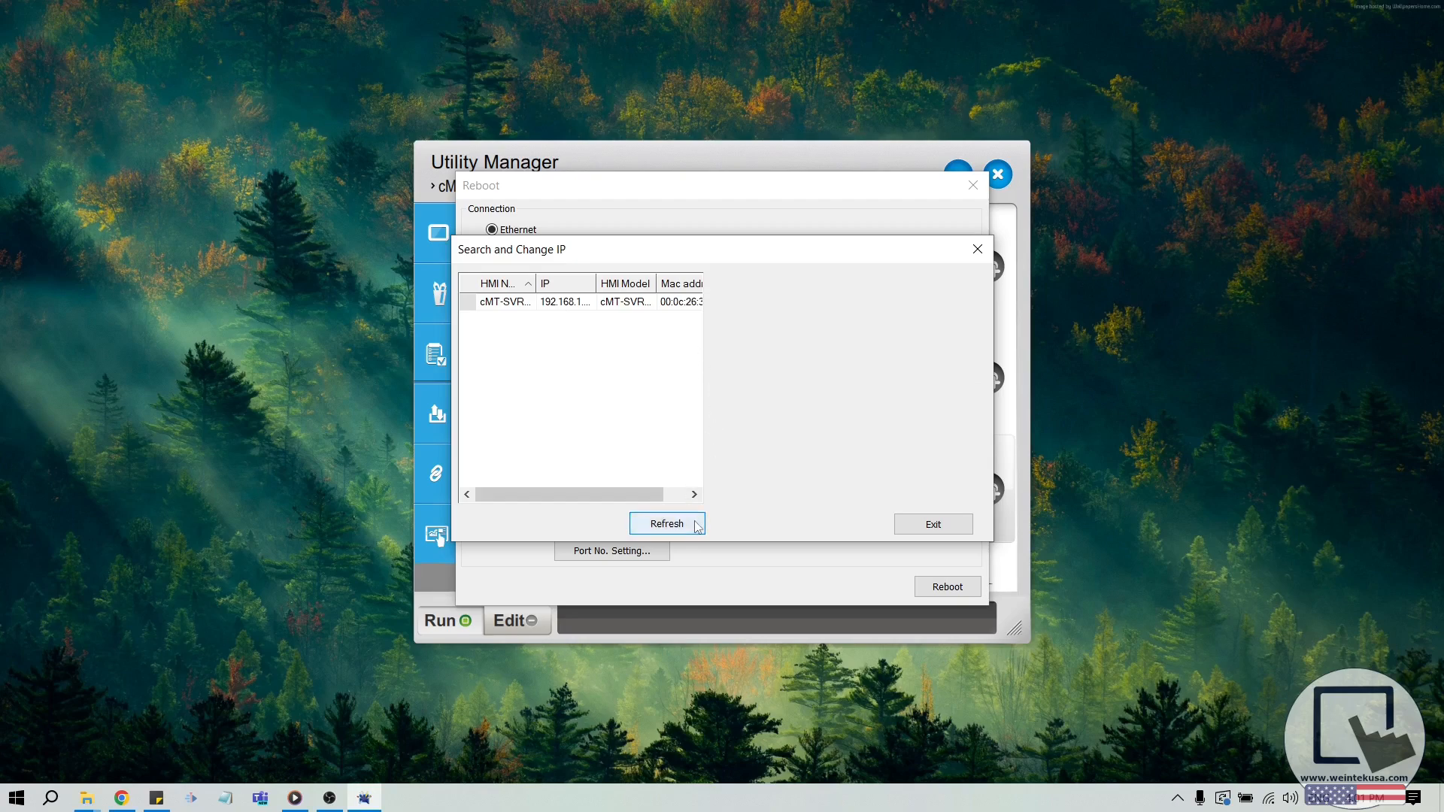
left_click(665, 523)
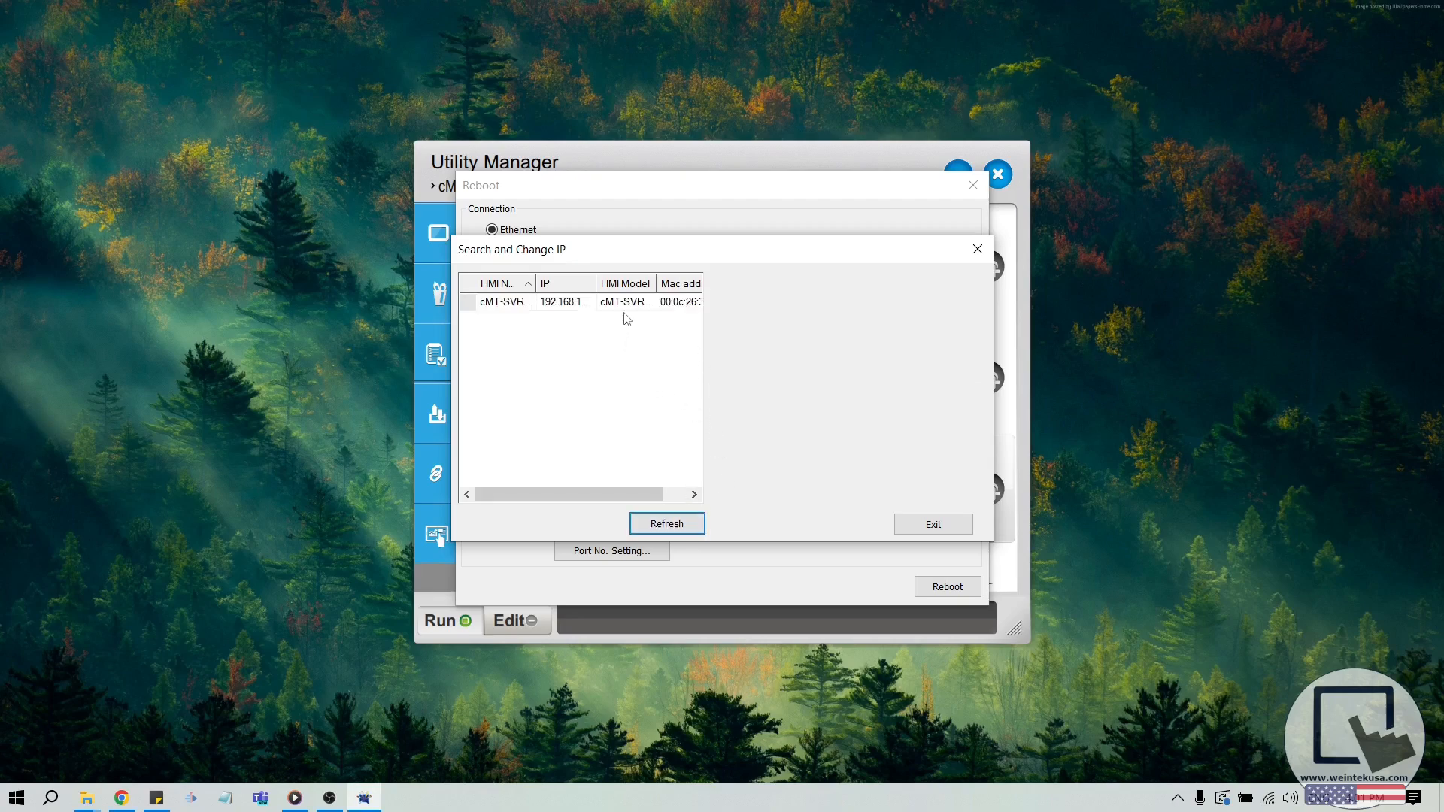
left_click(504, 302)
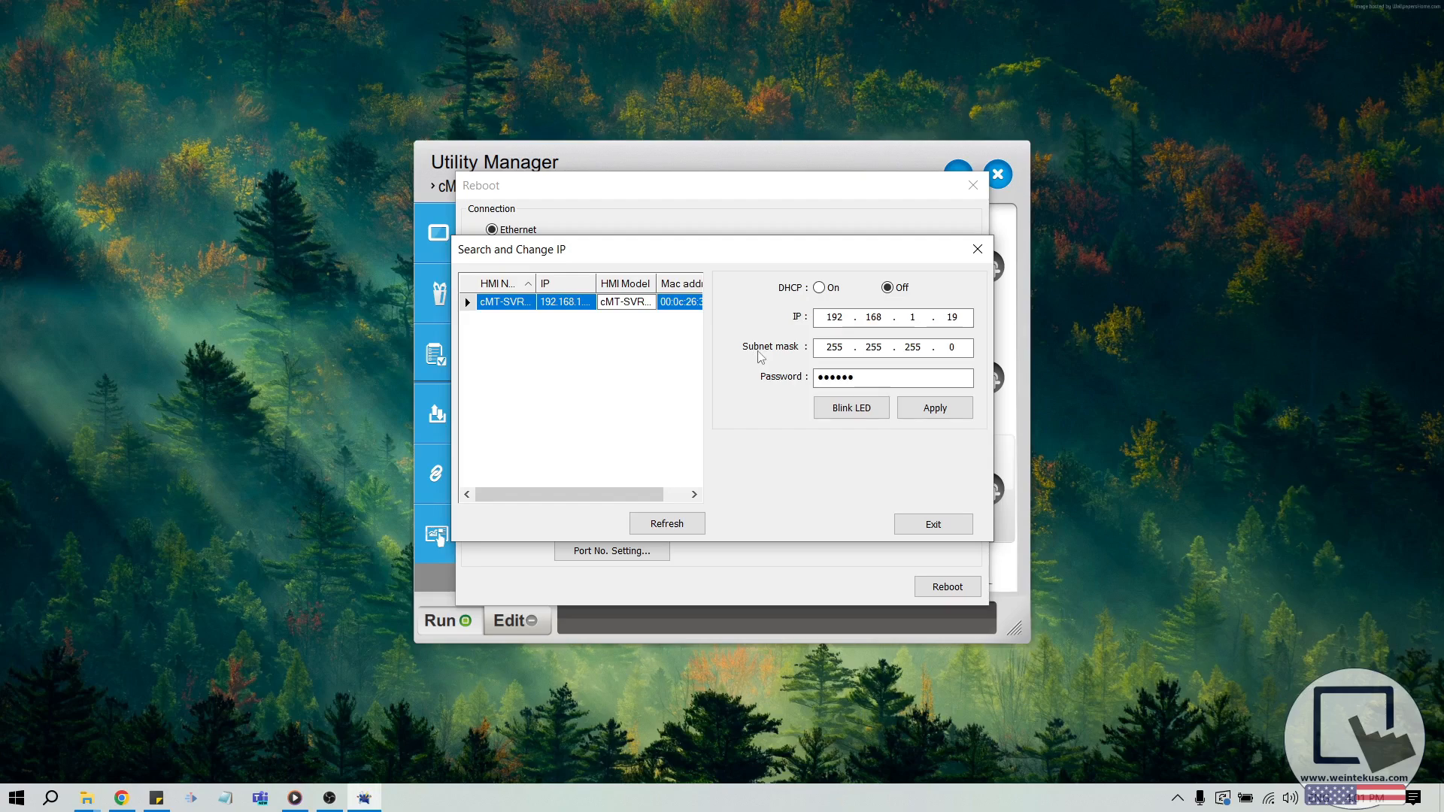
left_click(818, 287)
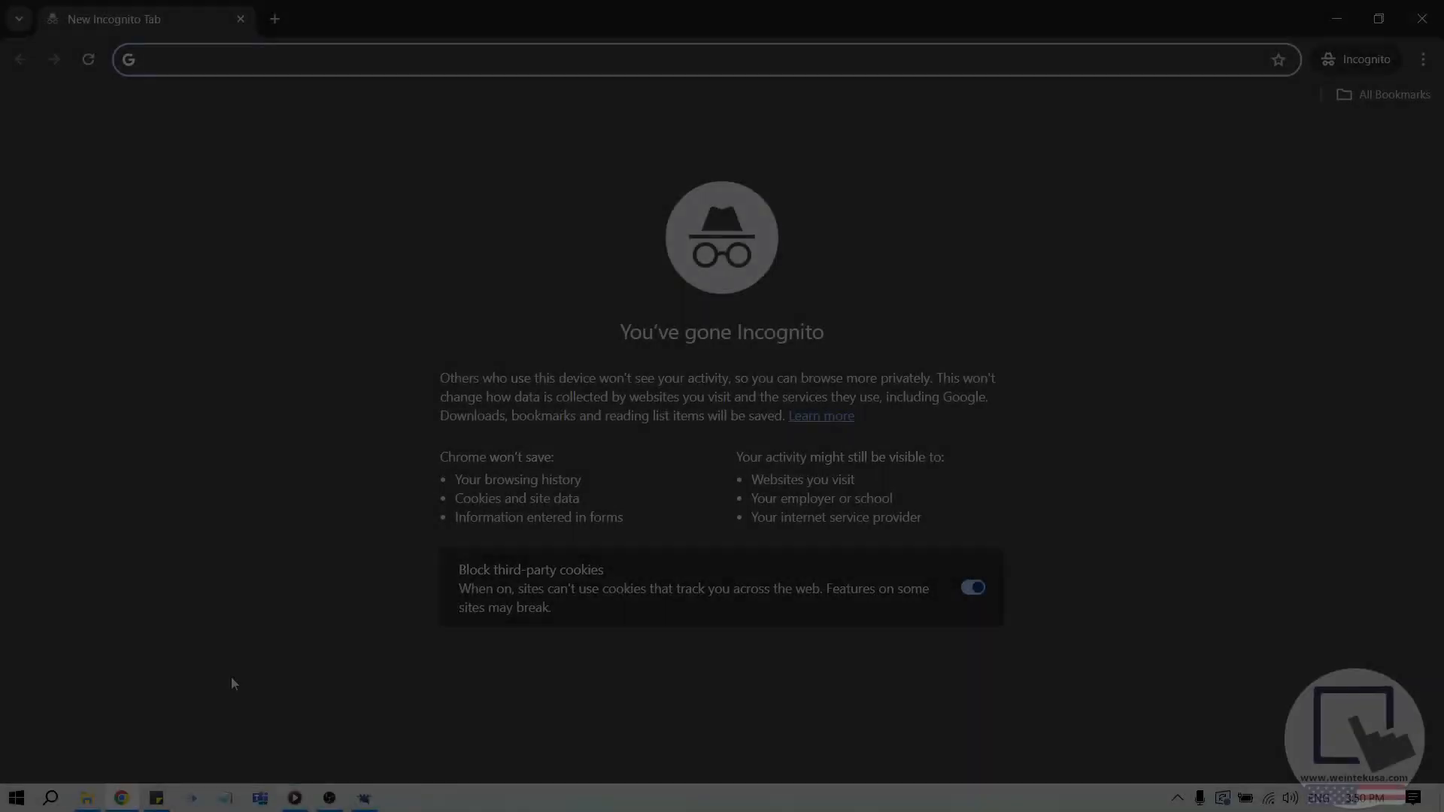
Step: Go to 10.1.10.240, sign in as admin, and open Features > EasyAccess 2.0
type("10.1.10.240")
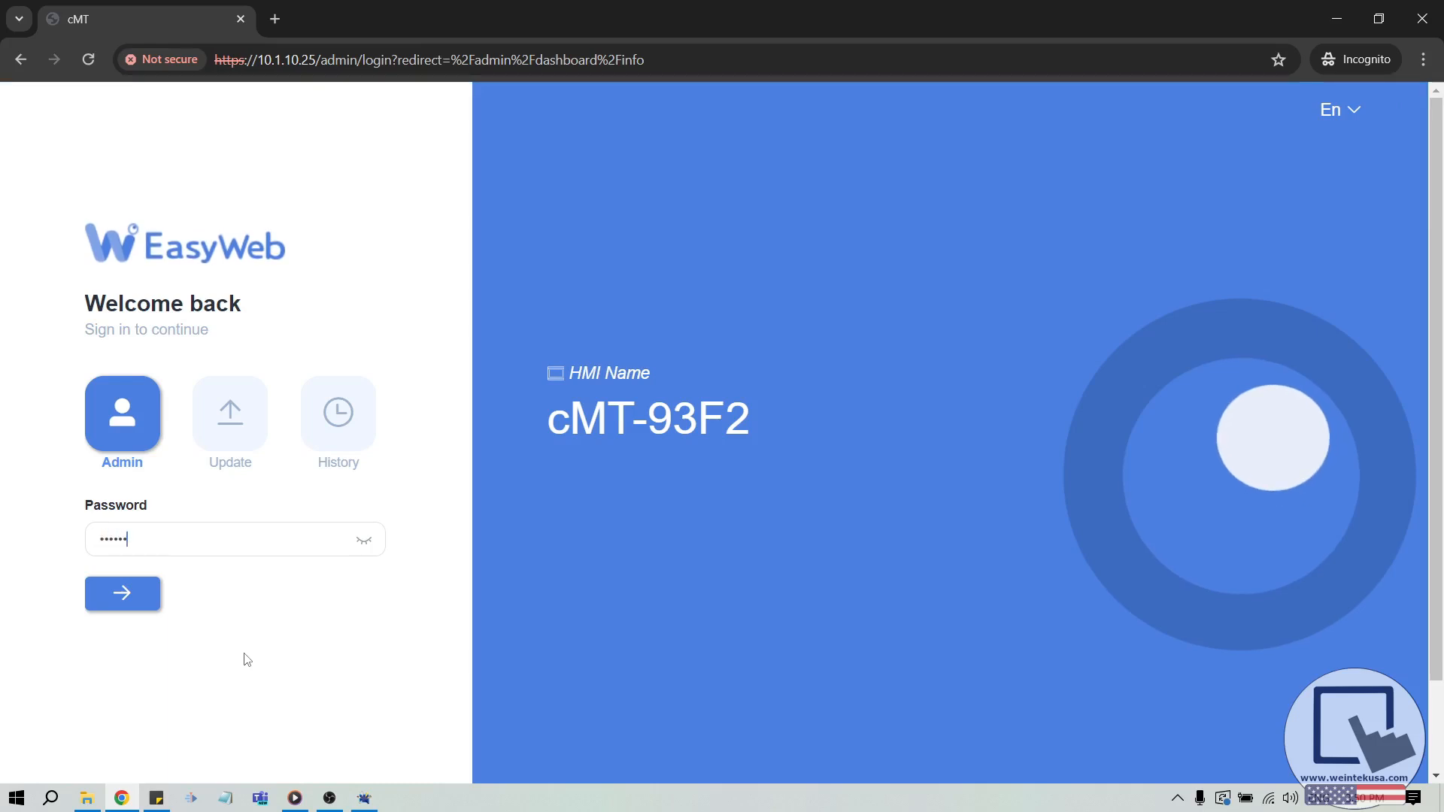
left_click(364, 540)
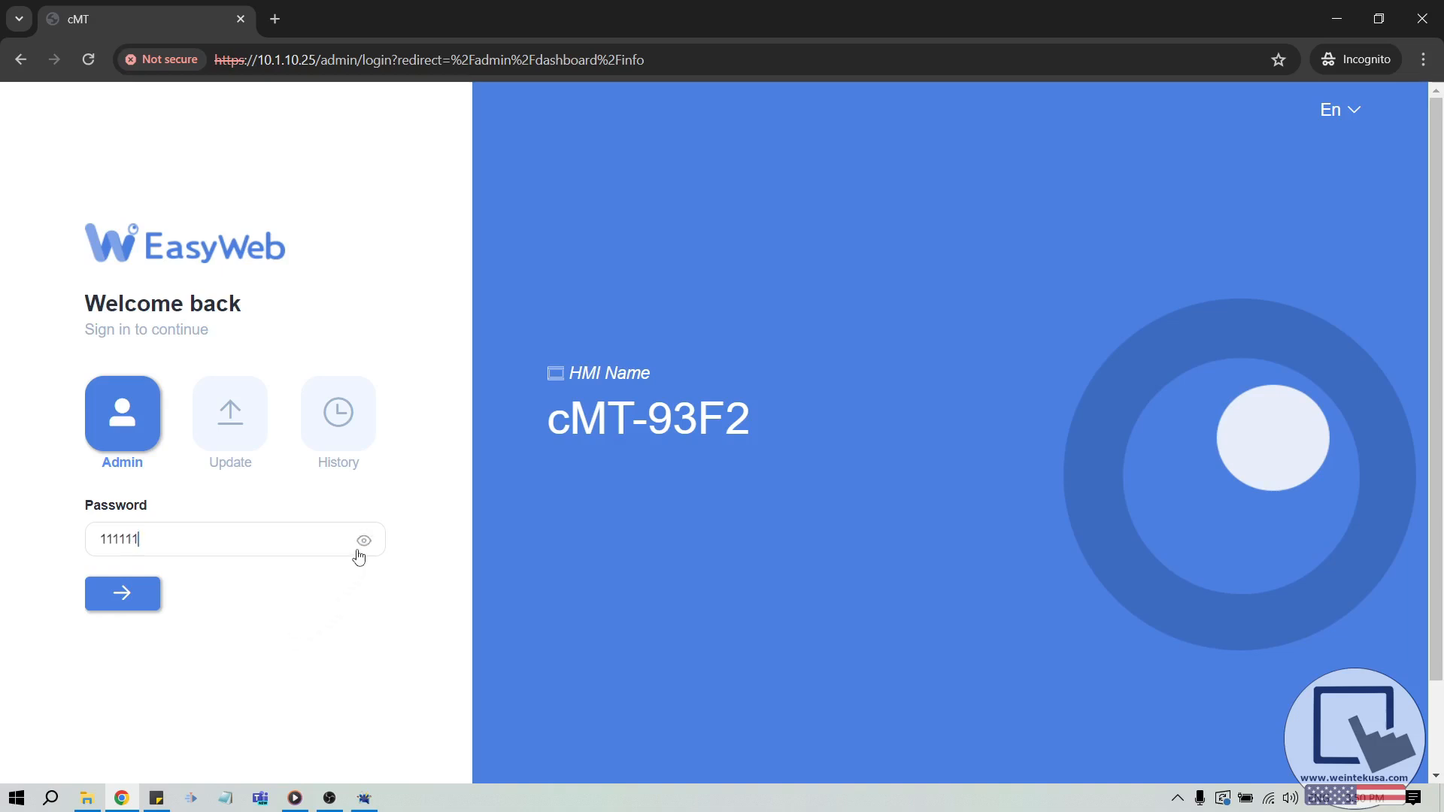
mouse_move(164, 628)
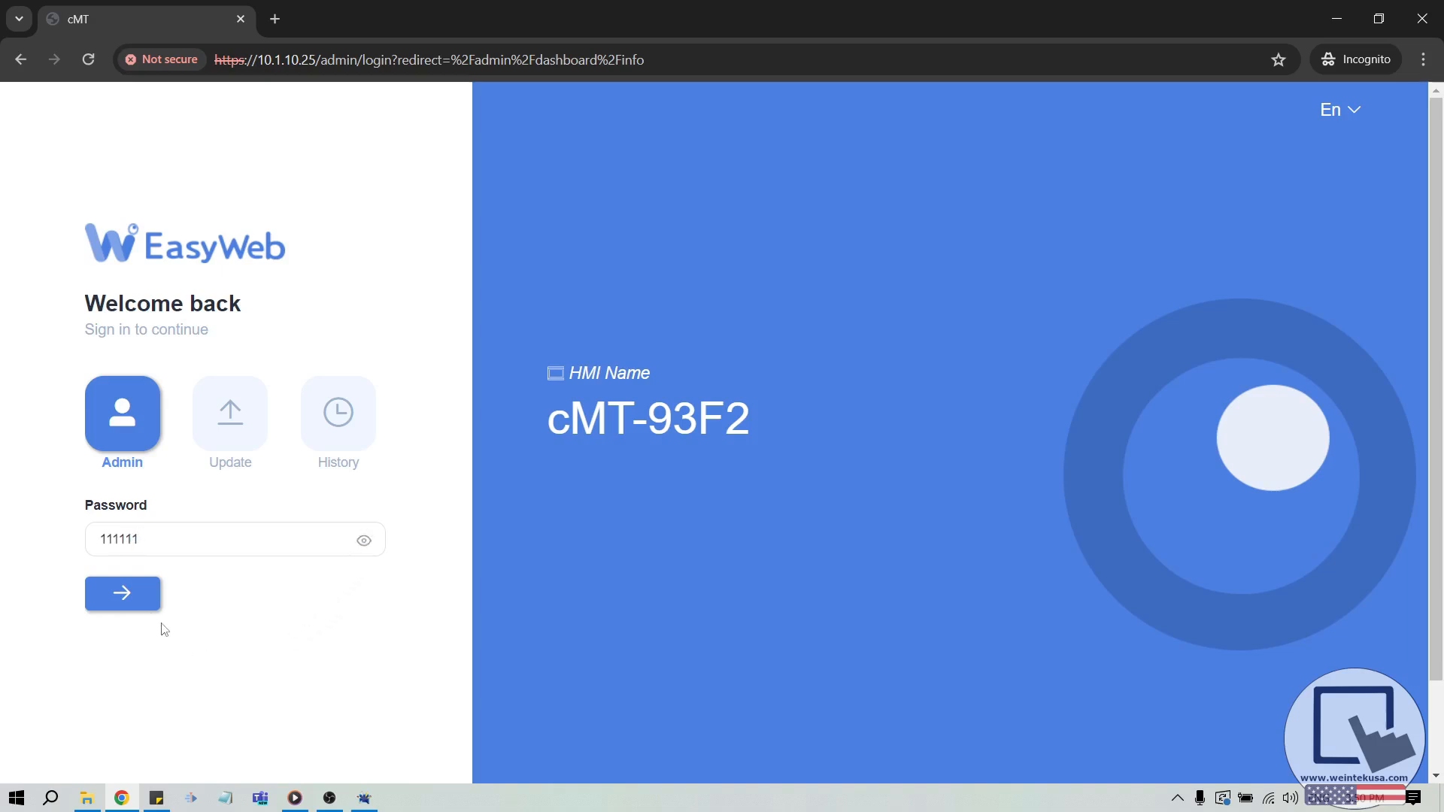
left_click(122, 593)
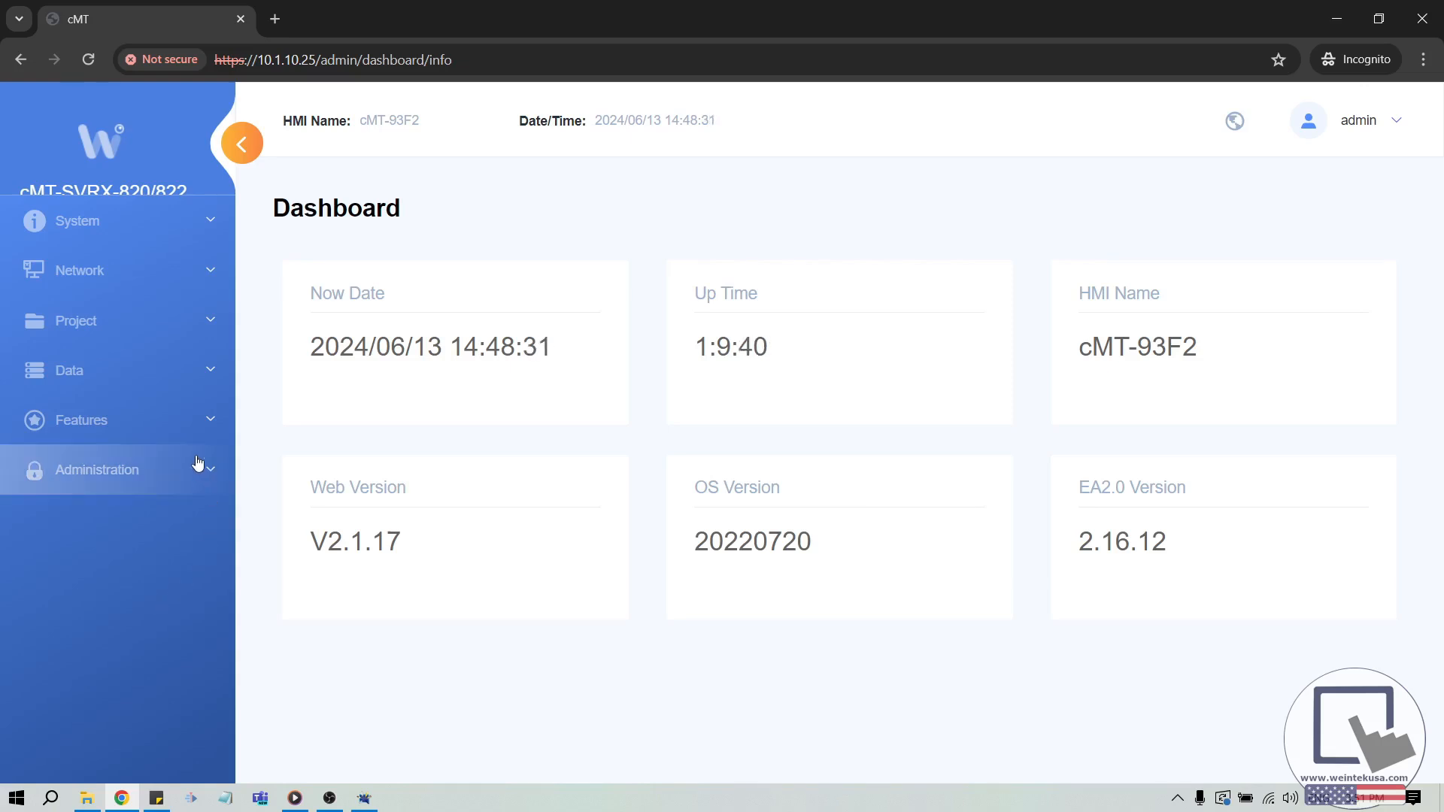
left_click(81, 419)
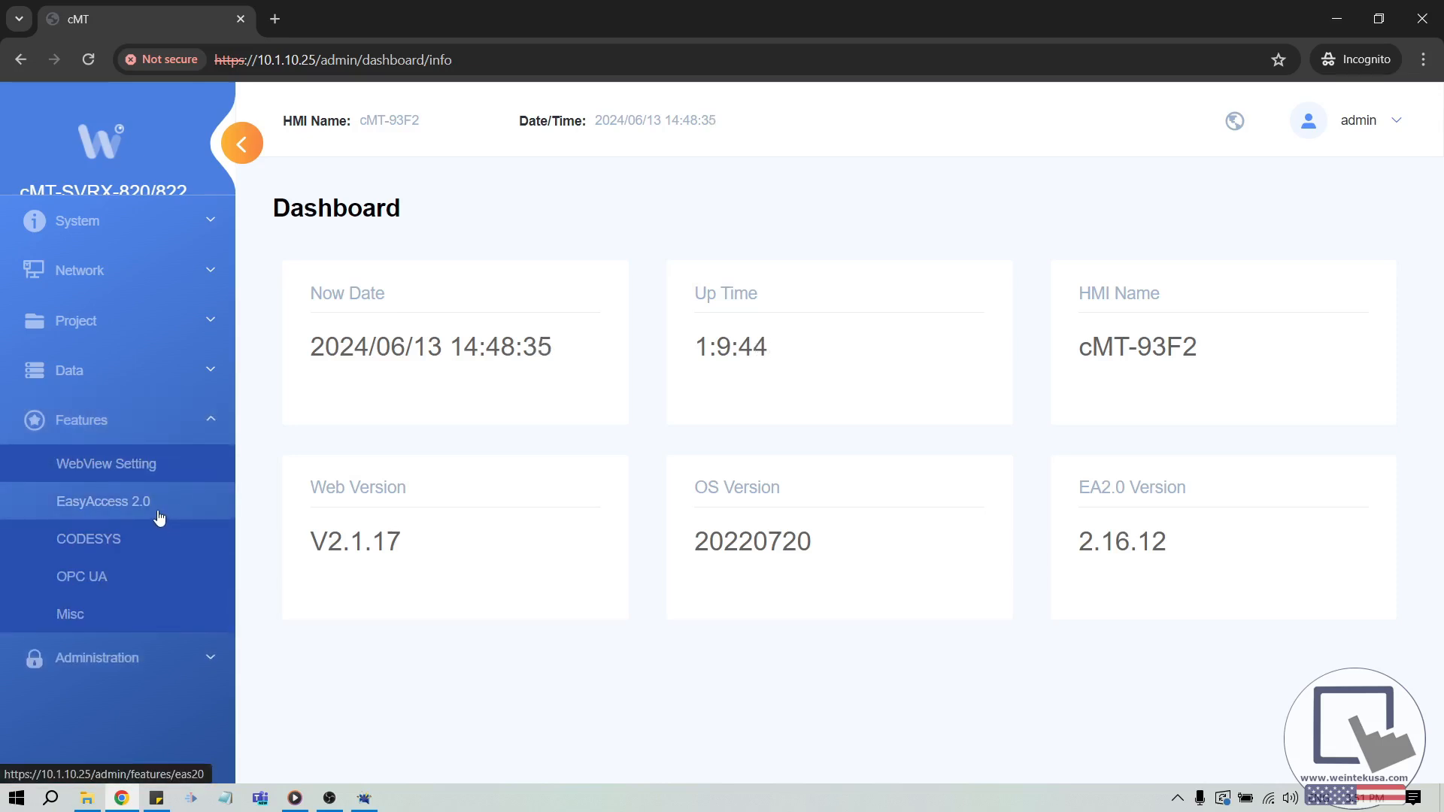
left_click(102, 501)
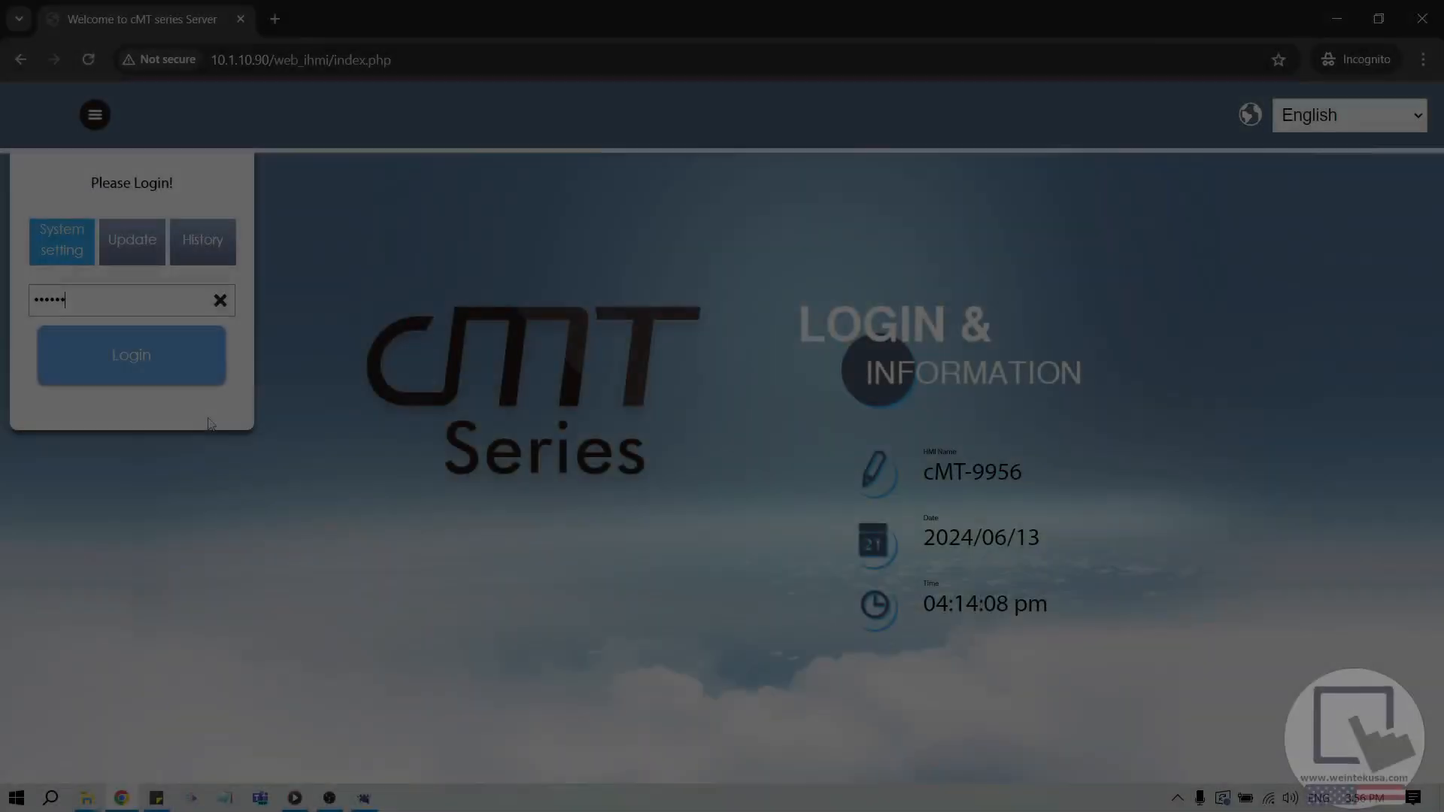
Step: Log in to cMT-9956 system settings and open its EasyAccess 2.0 page
left_click(131, 354)
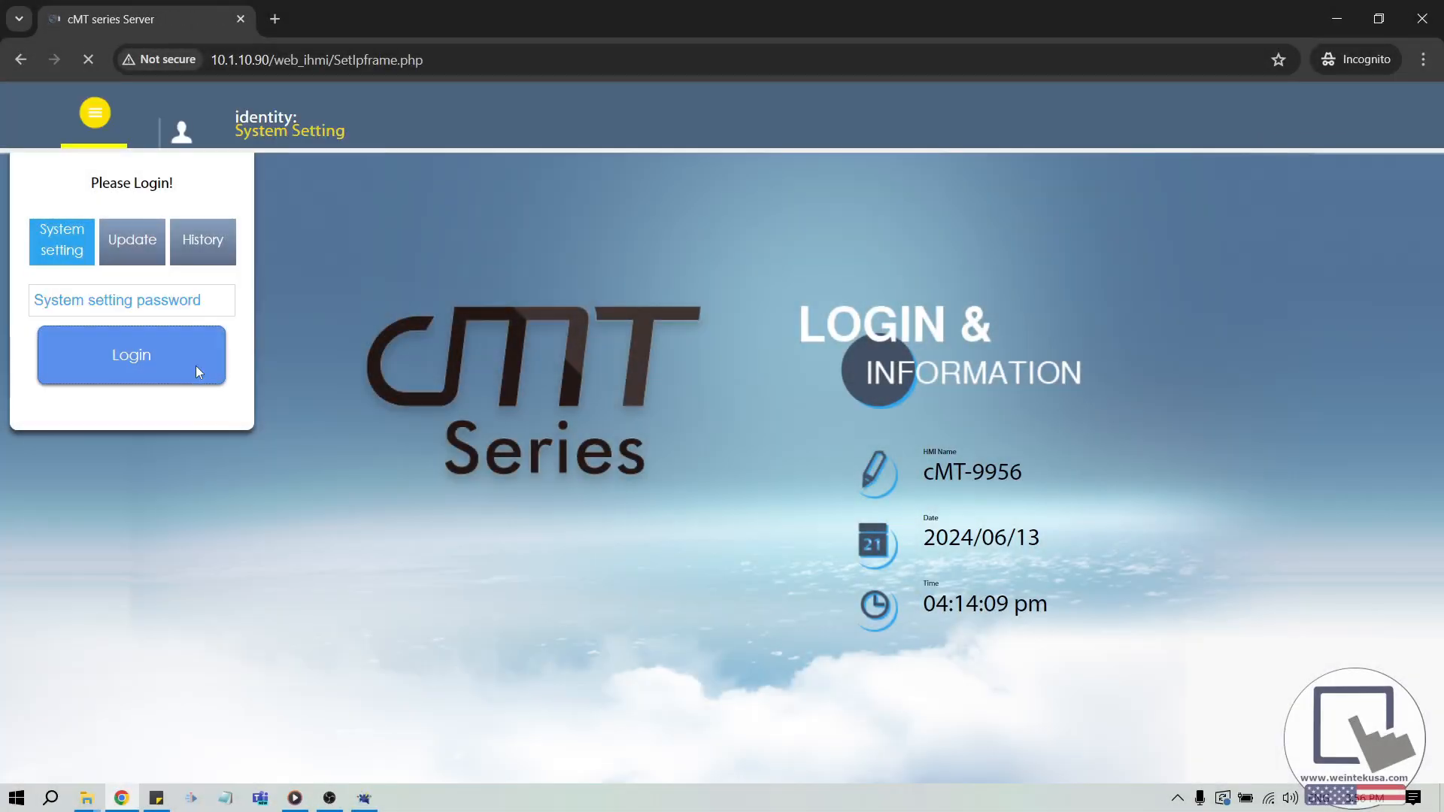
left_click(131, 354)
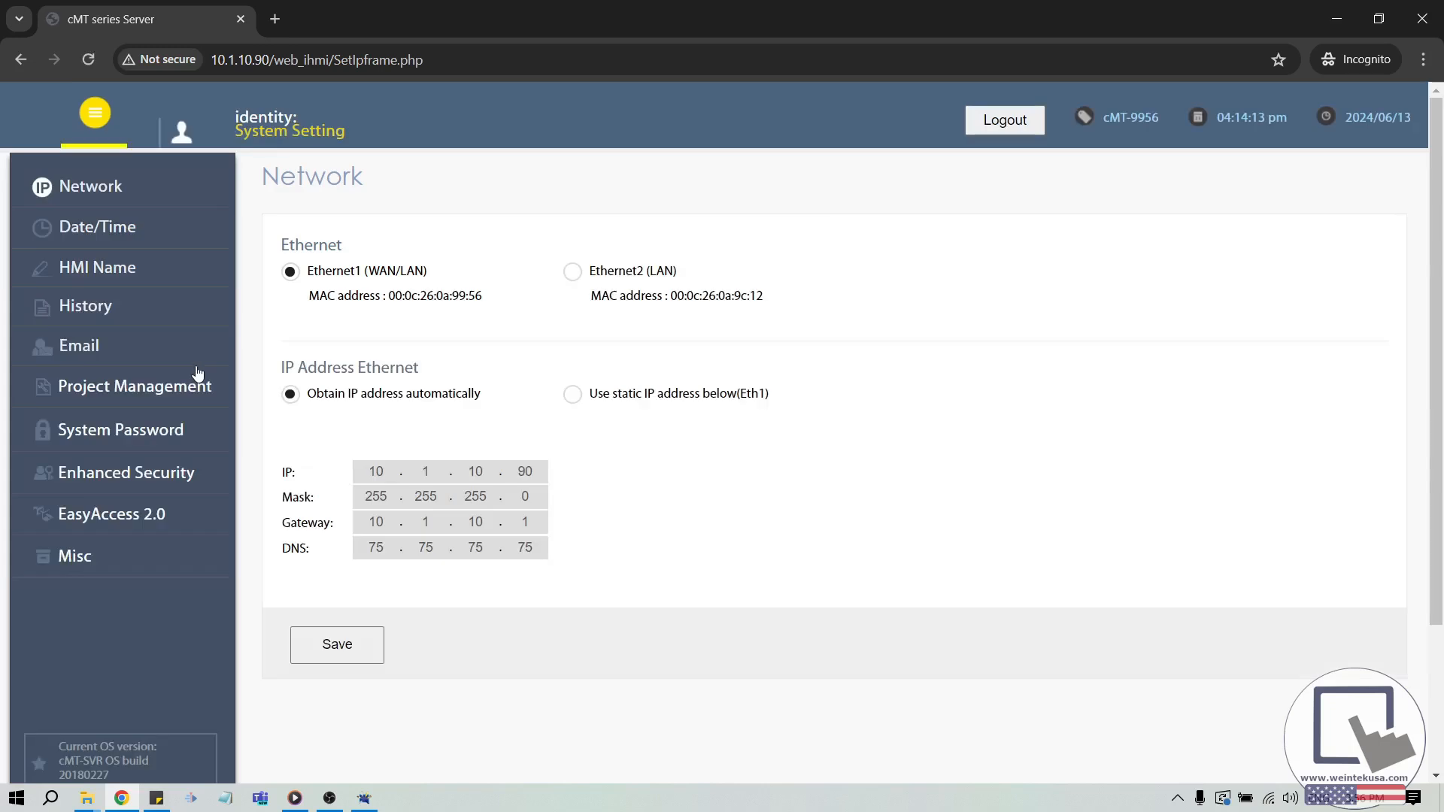
mouse_move(161, 514)
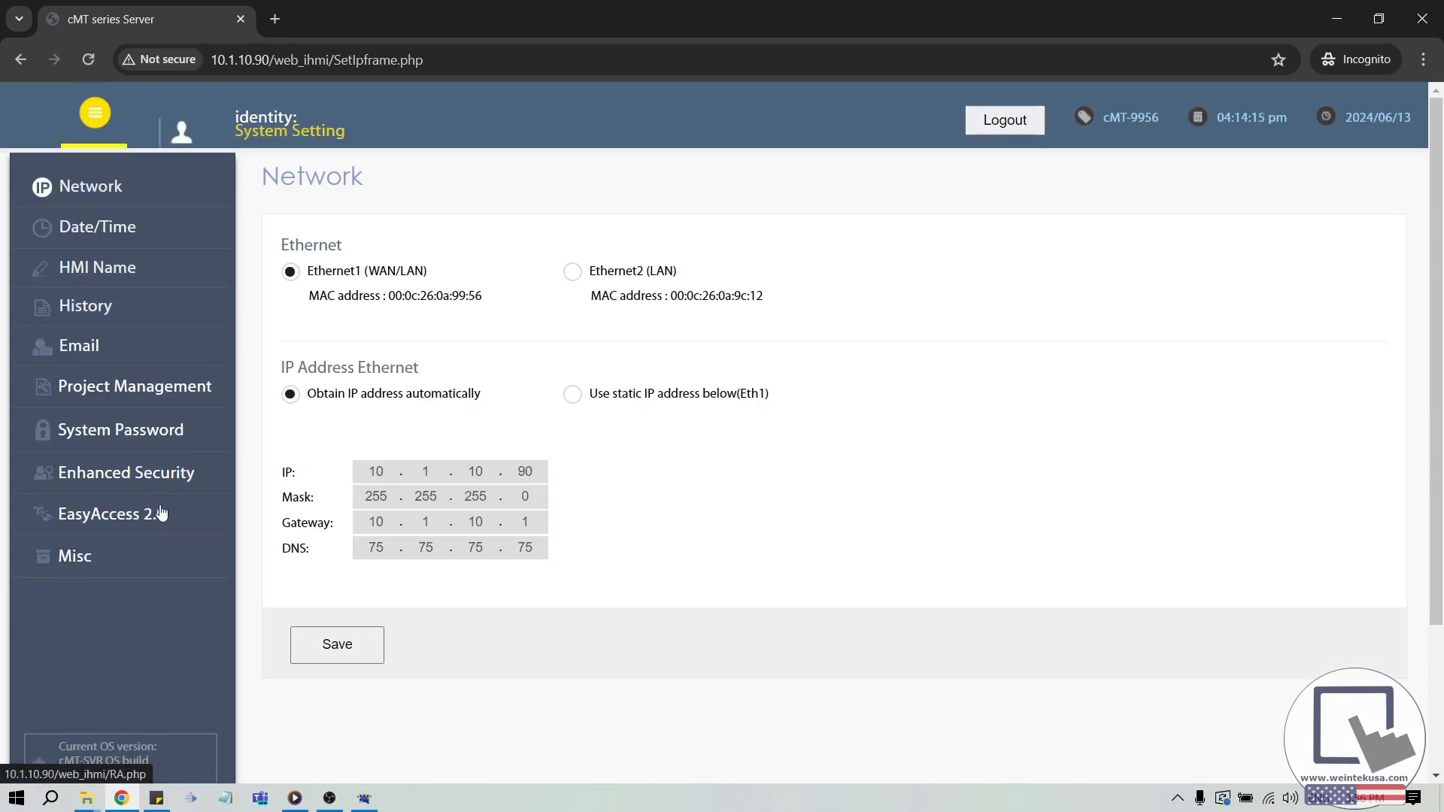
left_click(110, 514)
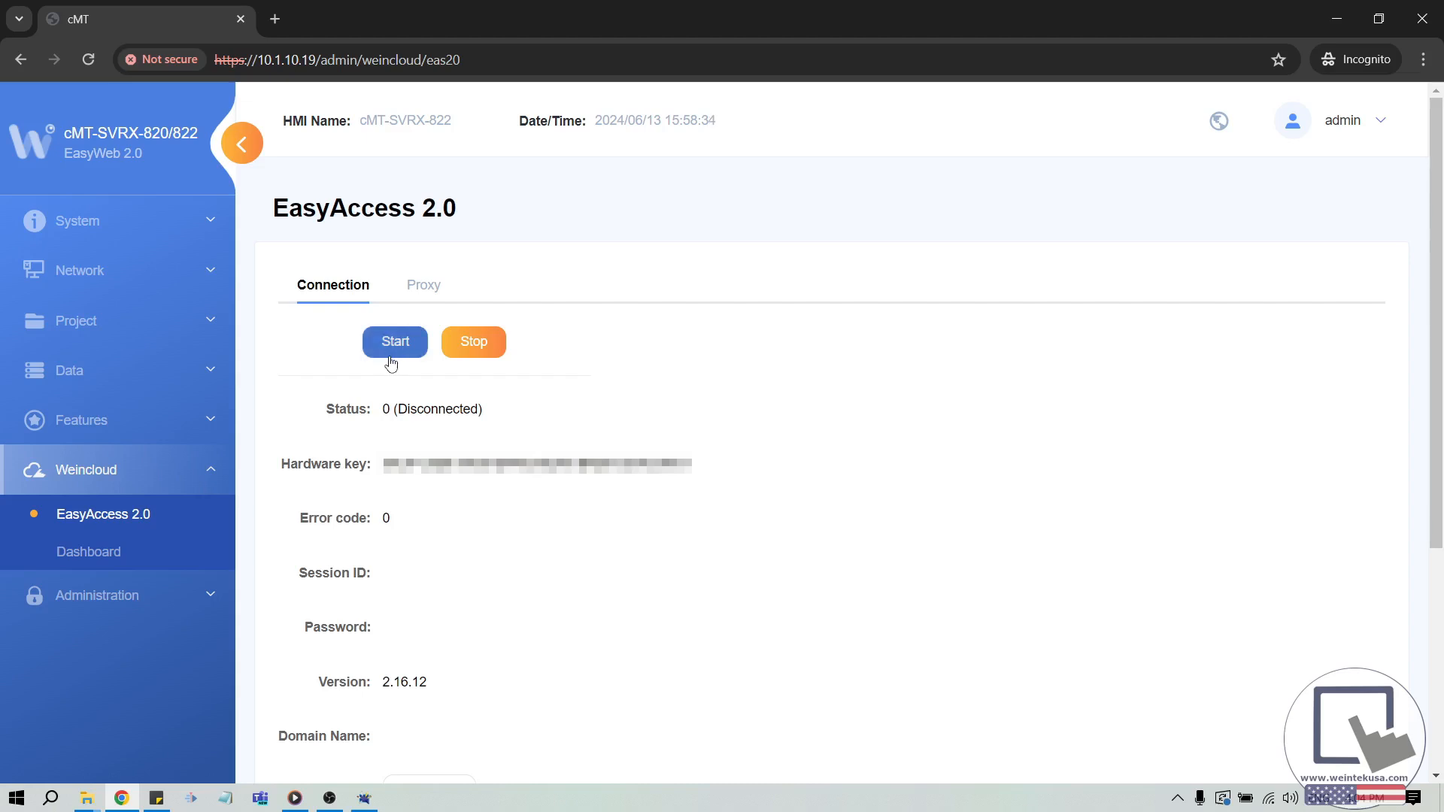
Step: Start the EasyAccess 2.0 connection for cMT-SVRX-822
left_click(394, 341)
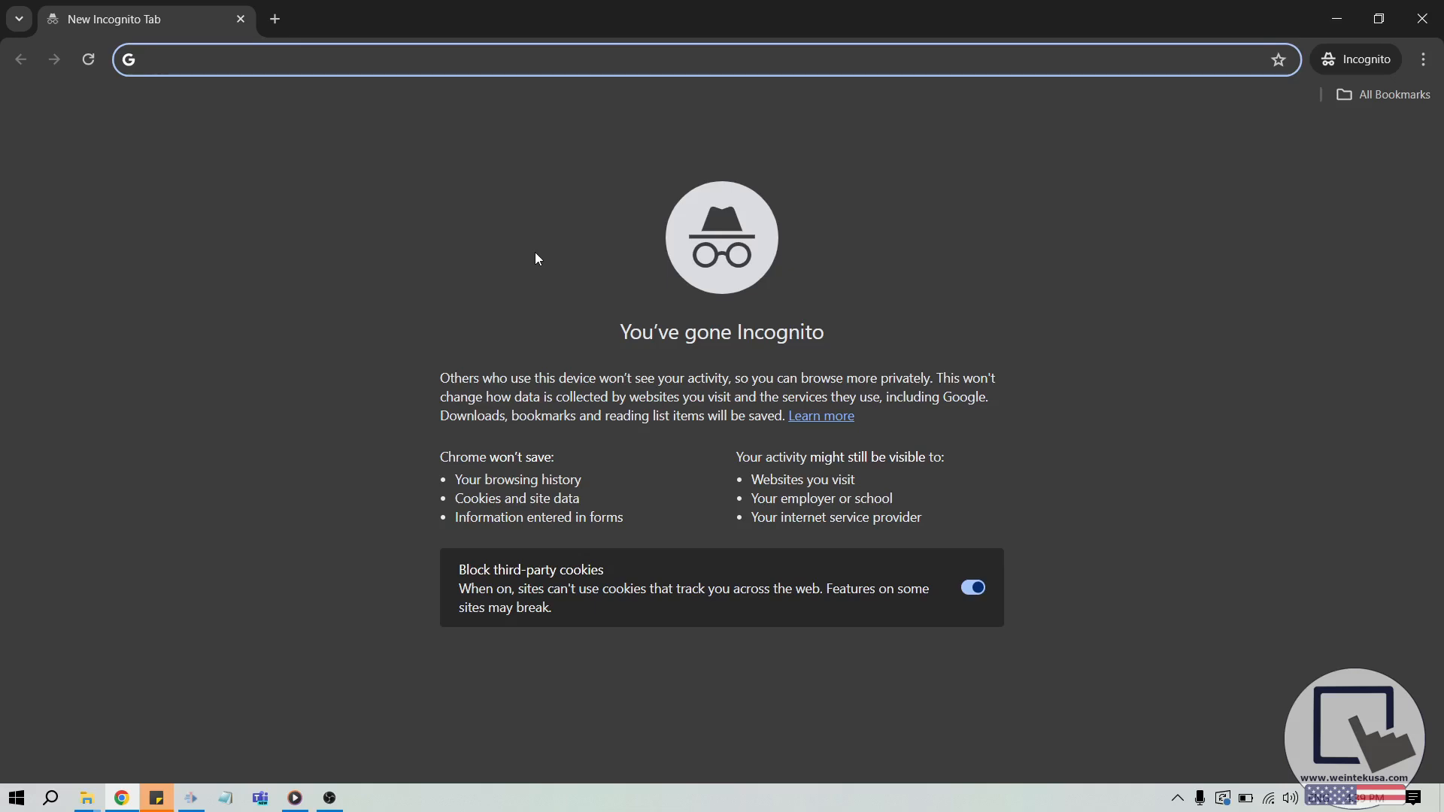
Step: Fill the weincloud.net login with domain weincloud, username admin and the password
left_click(368, 59)
type("weincloud.net/login")
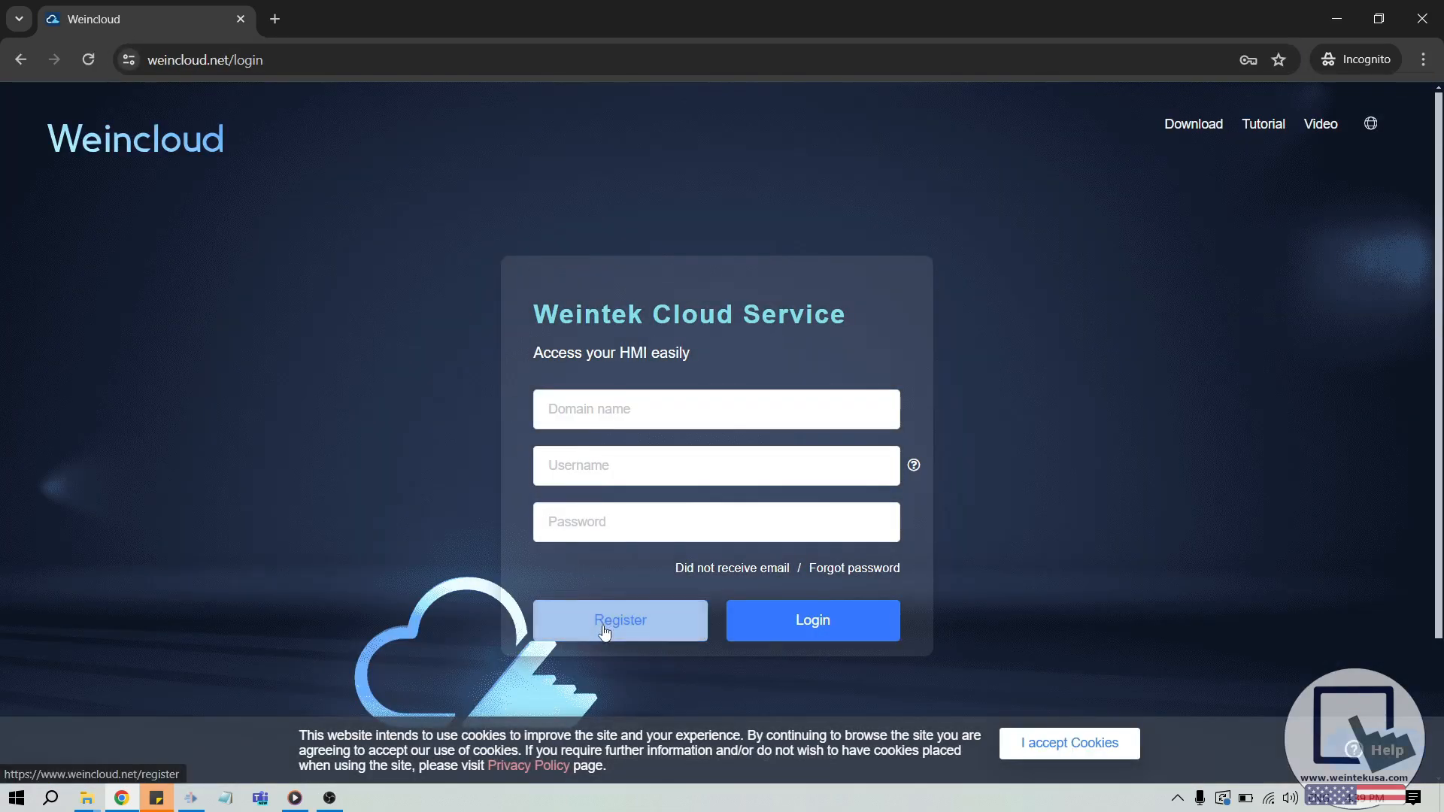
mouse_move(607, 626)
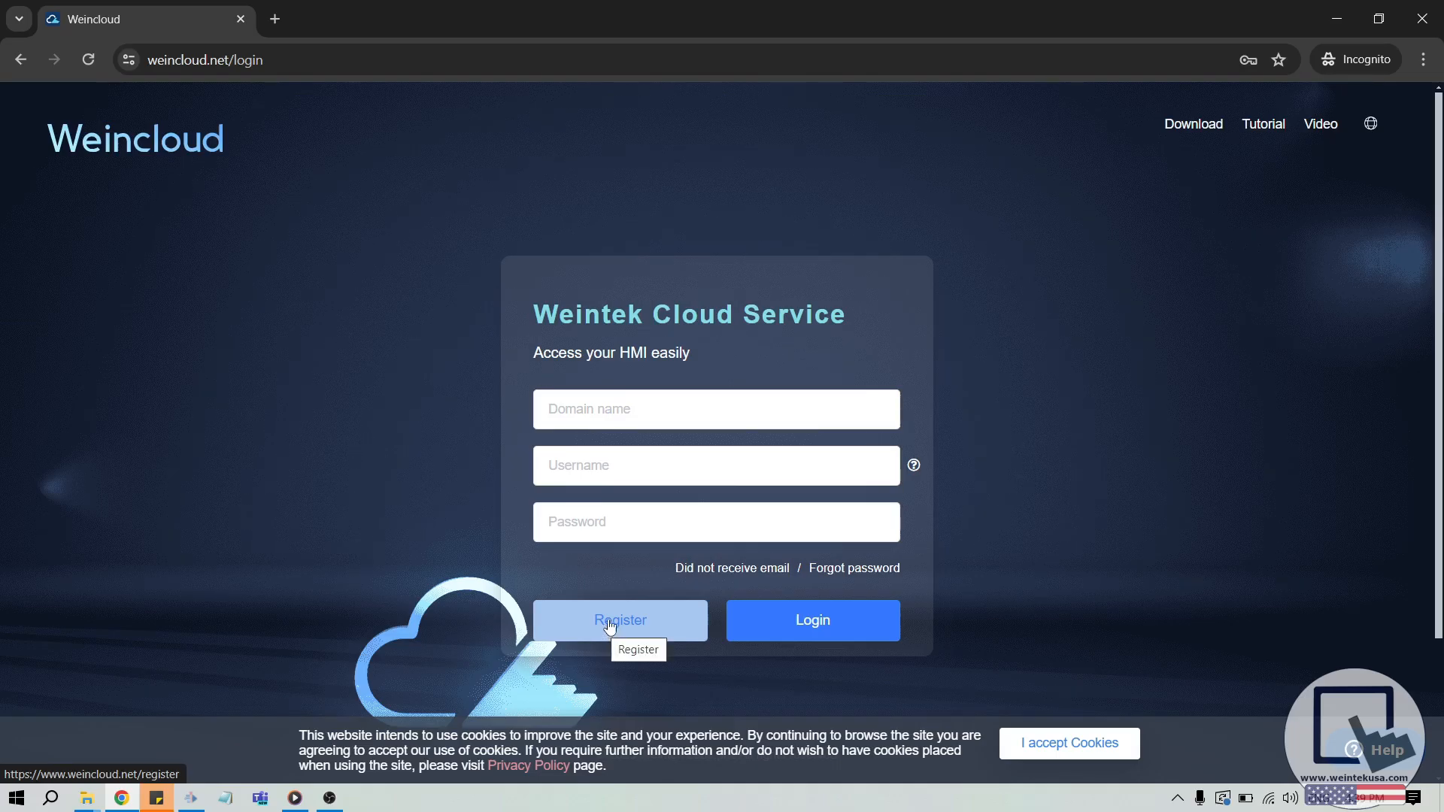
left_click(715, 409)
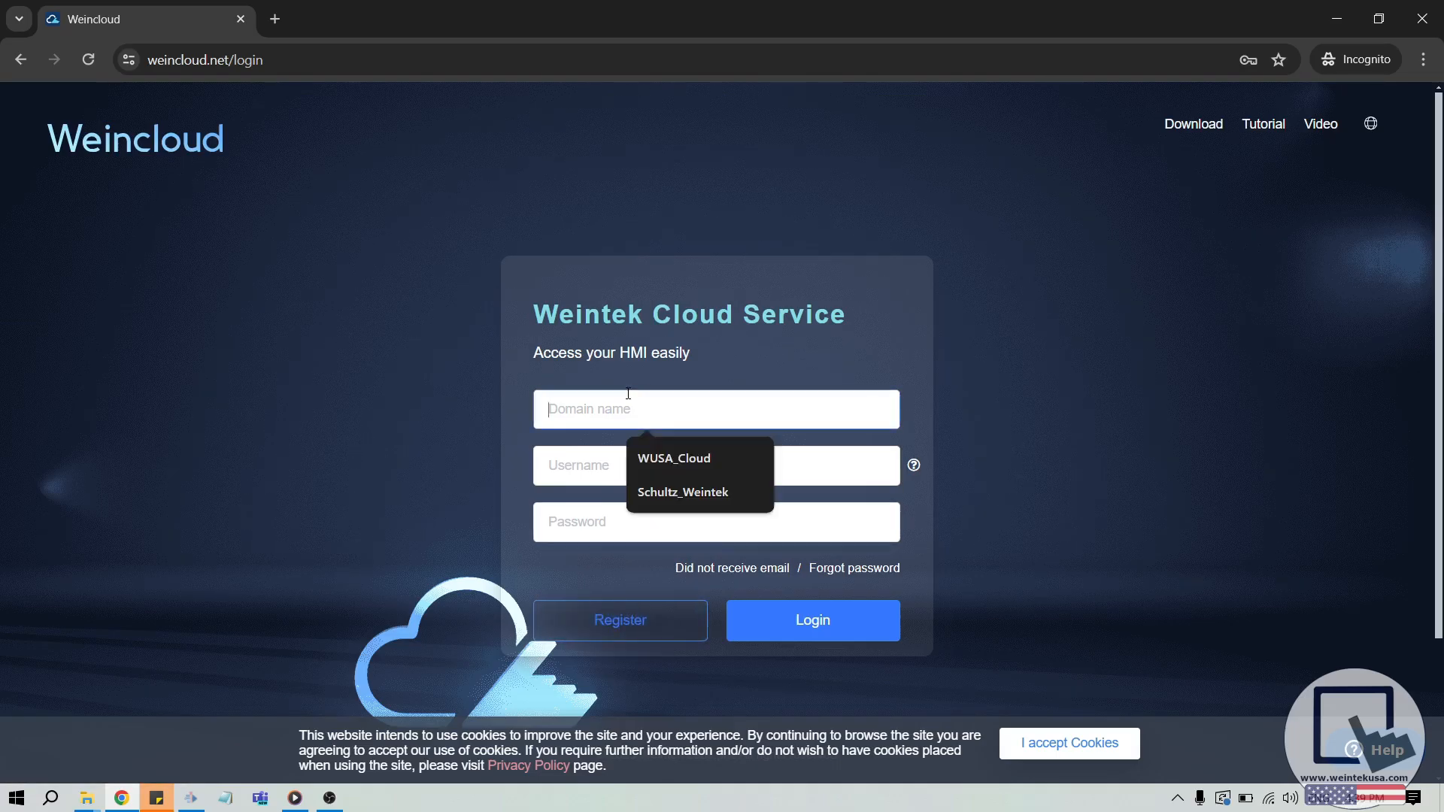
type("weincloud")
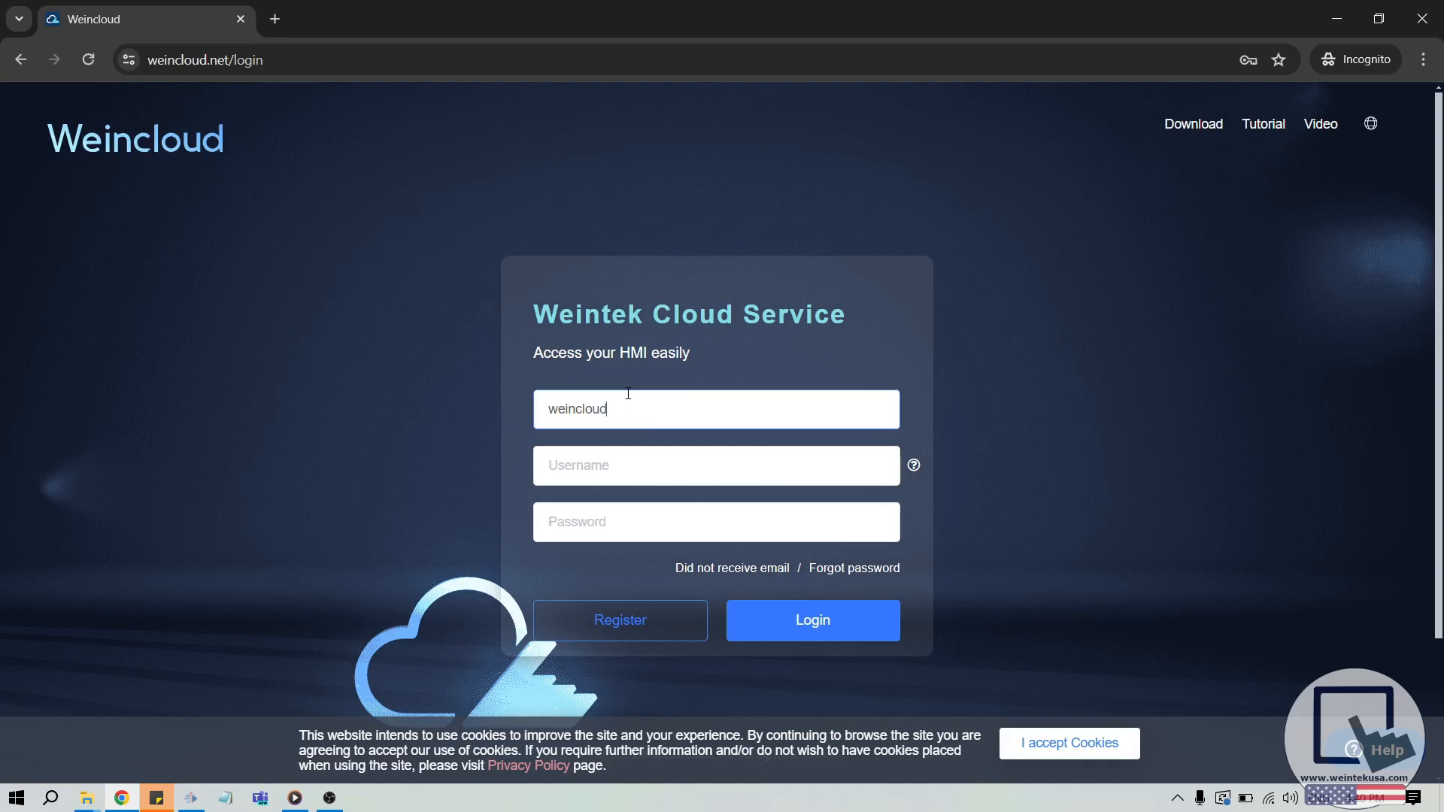
type("admin")
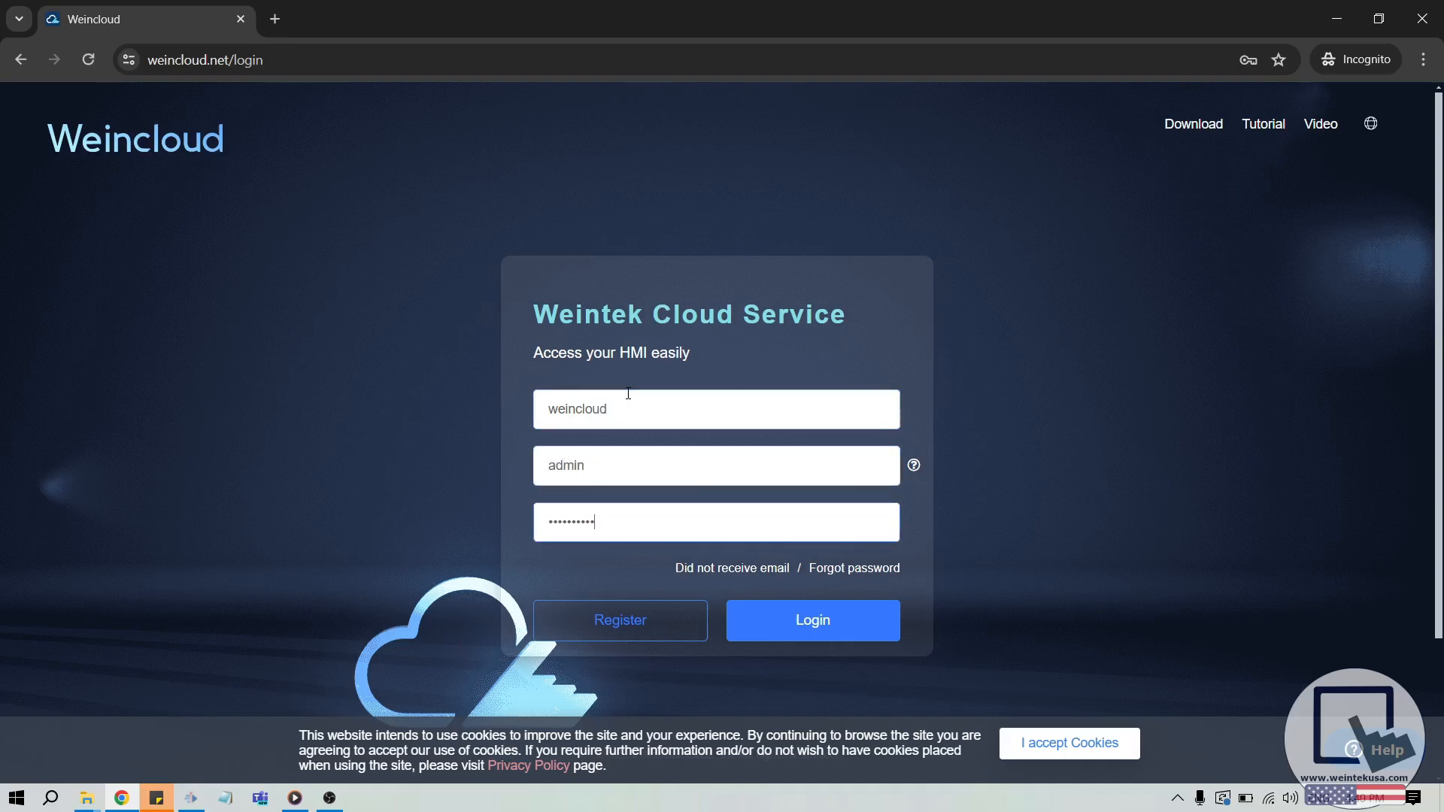
Step: Log in to the weincloud domain and bring up Device > Add HMI
left_click(811, 620)
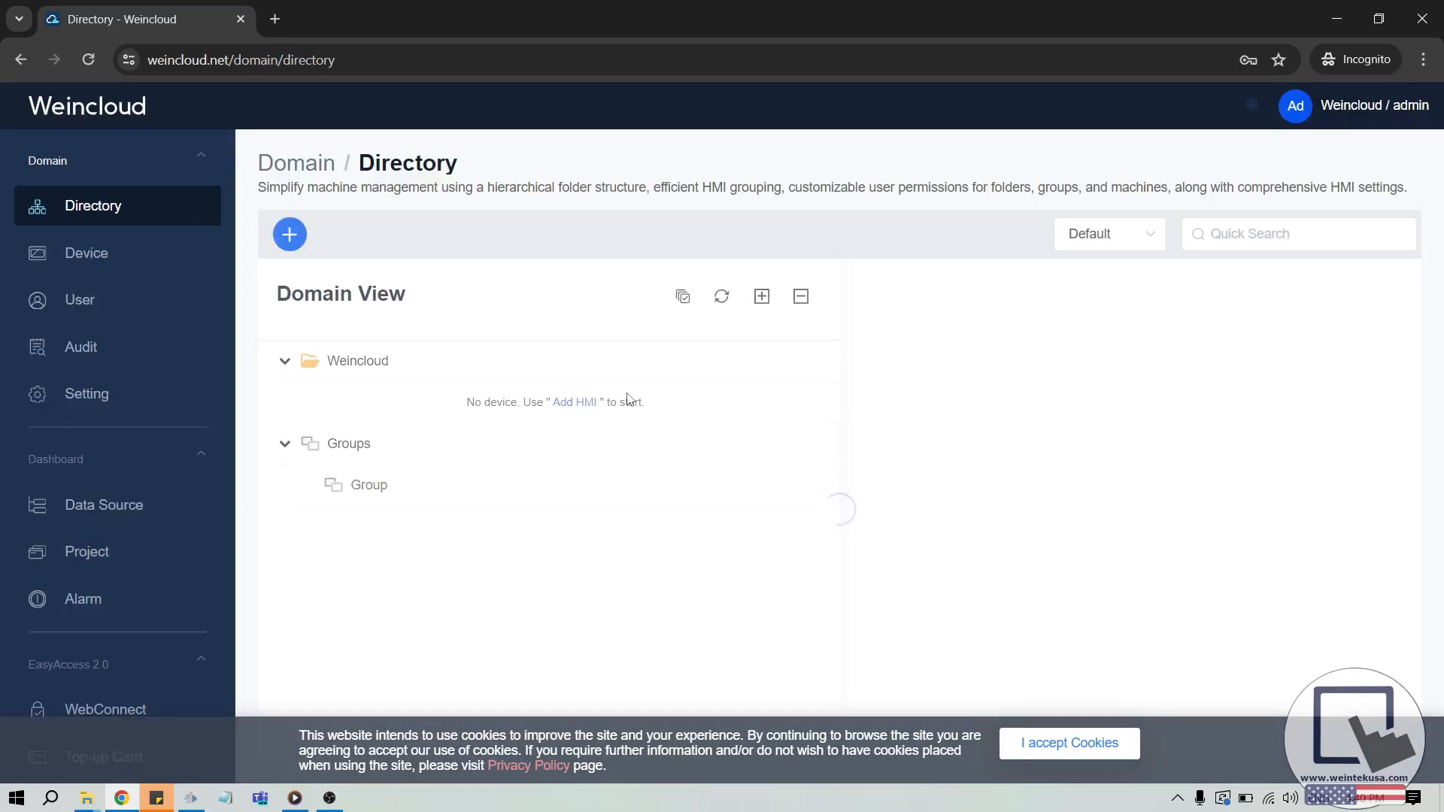
mouse_move(458, 372)
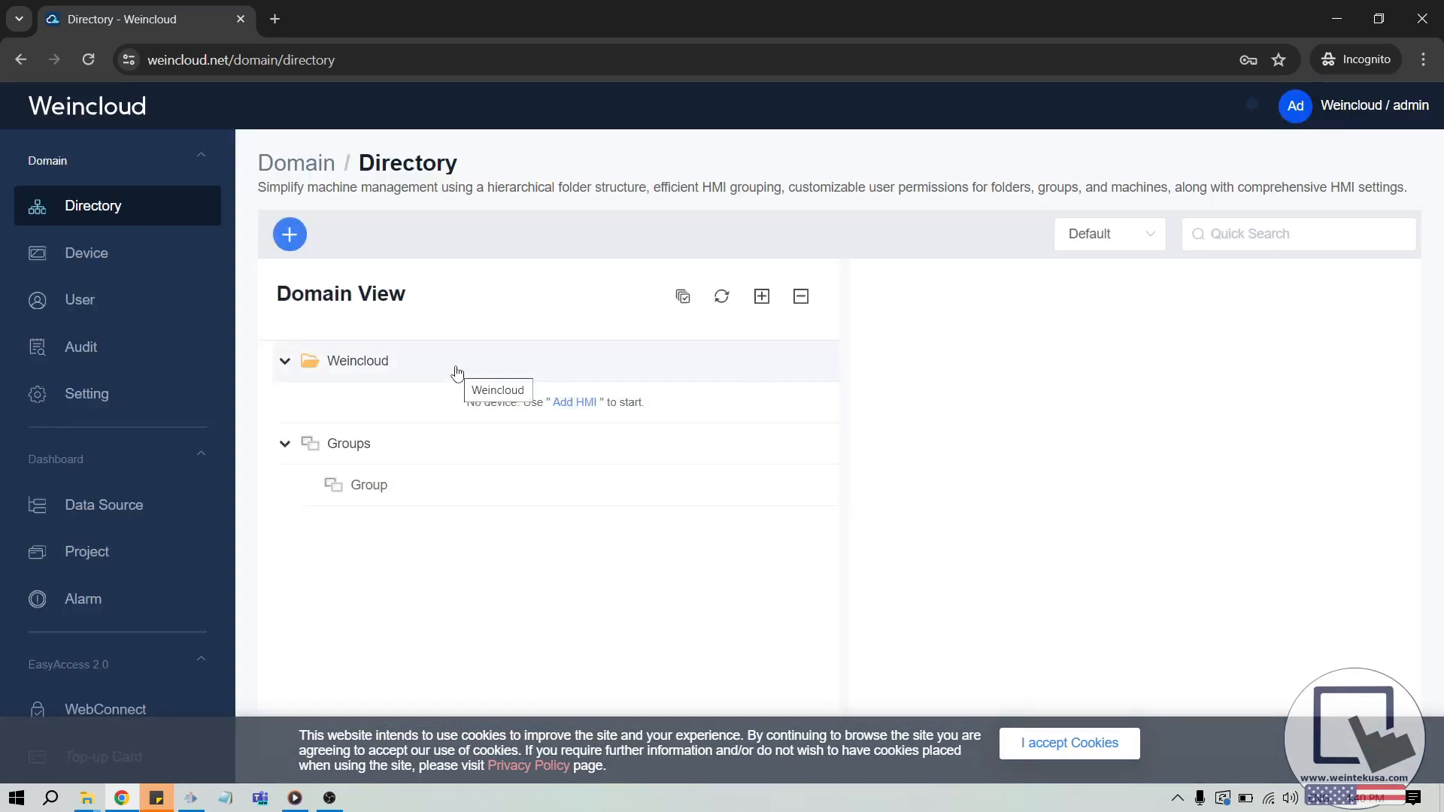
mouse_move(908, 269)
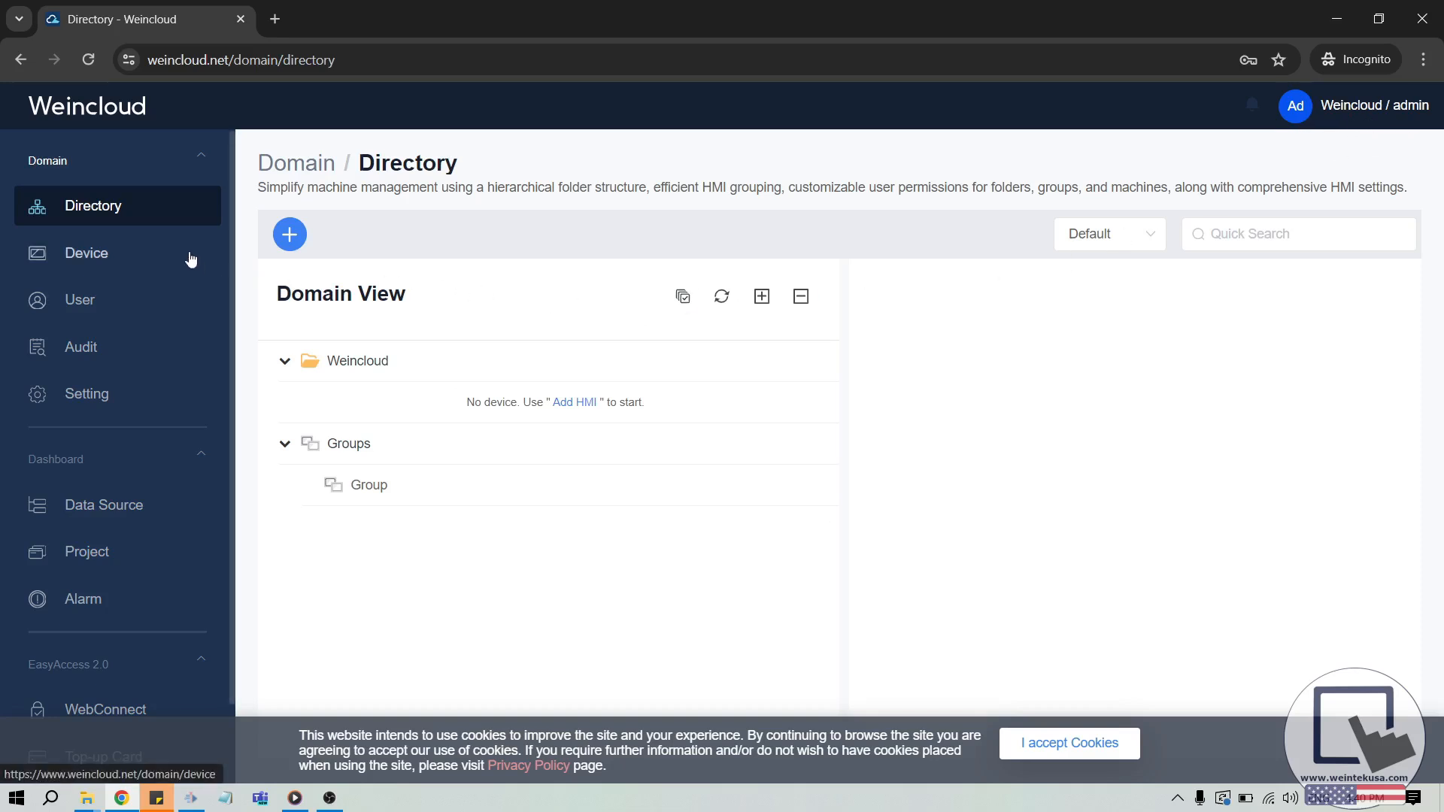
left_click(86, 253)
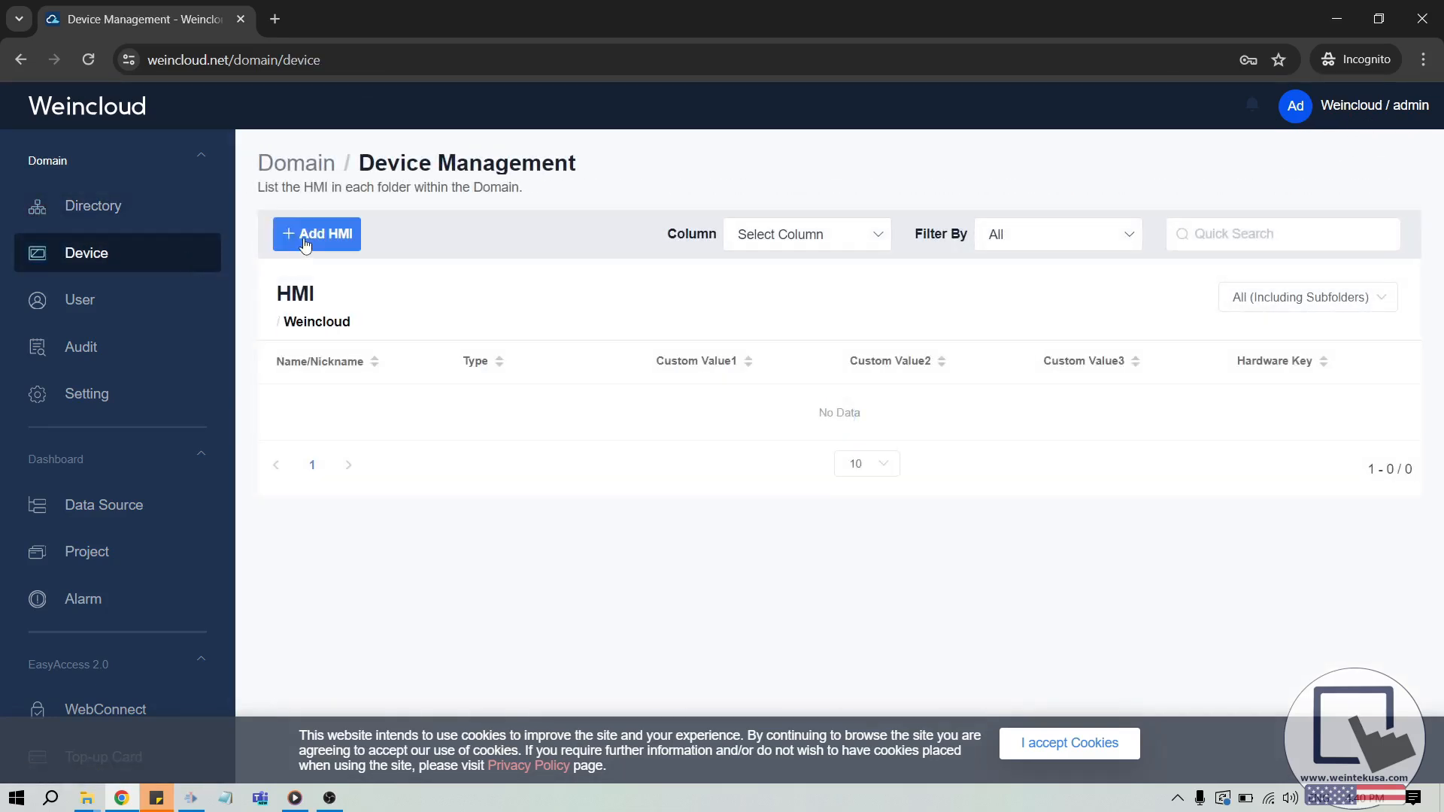
left_click(91, 204)
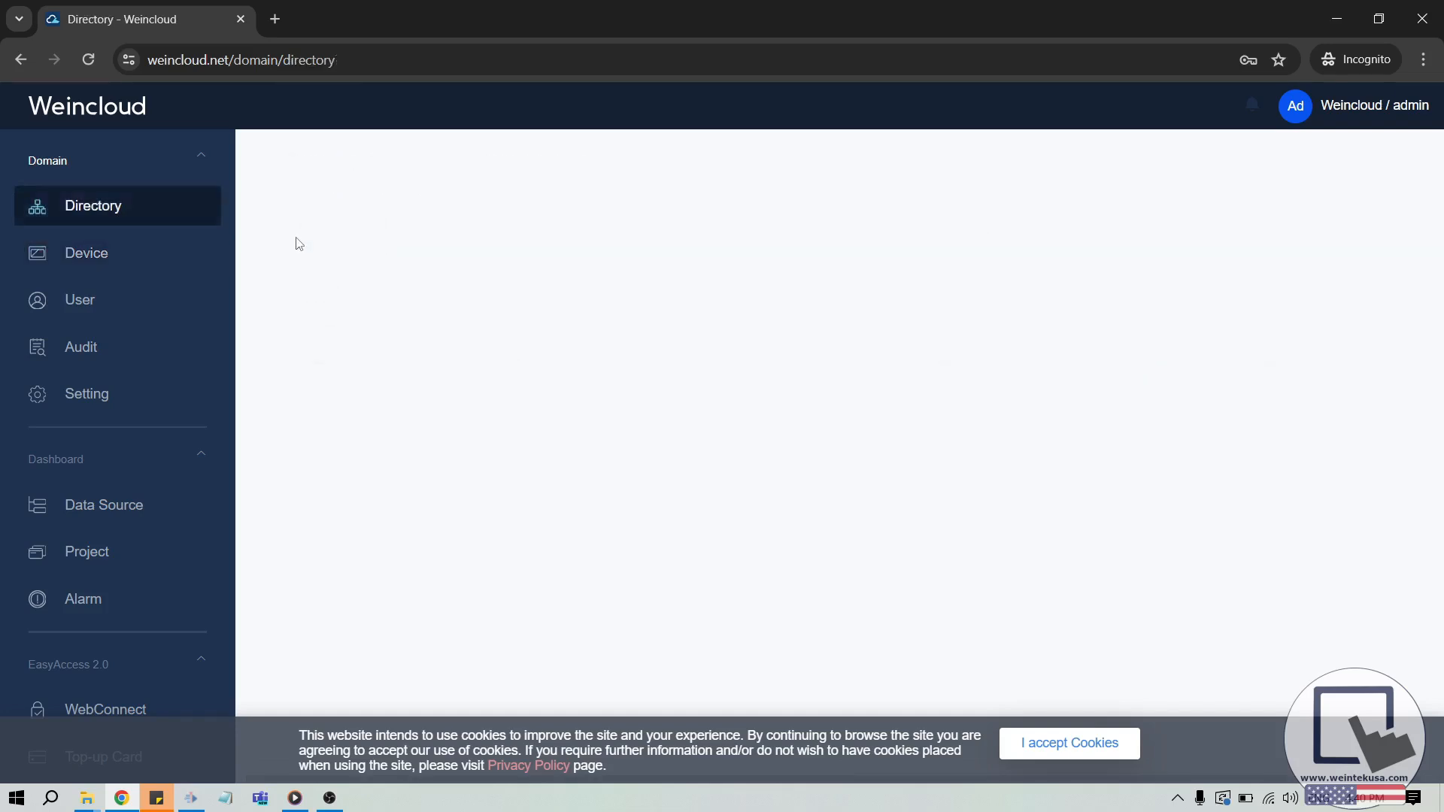
left_click(289, 234)
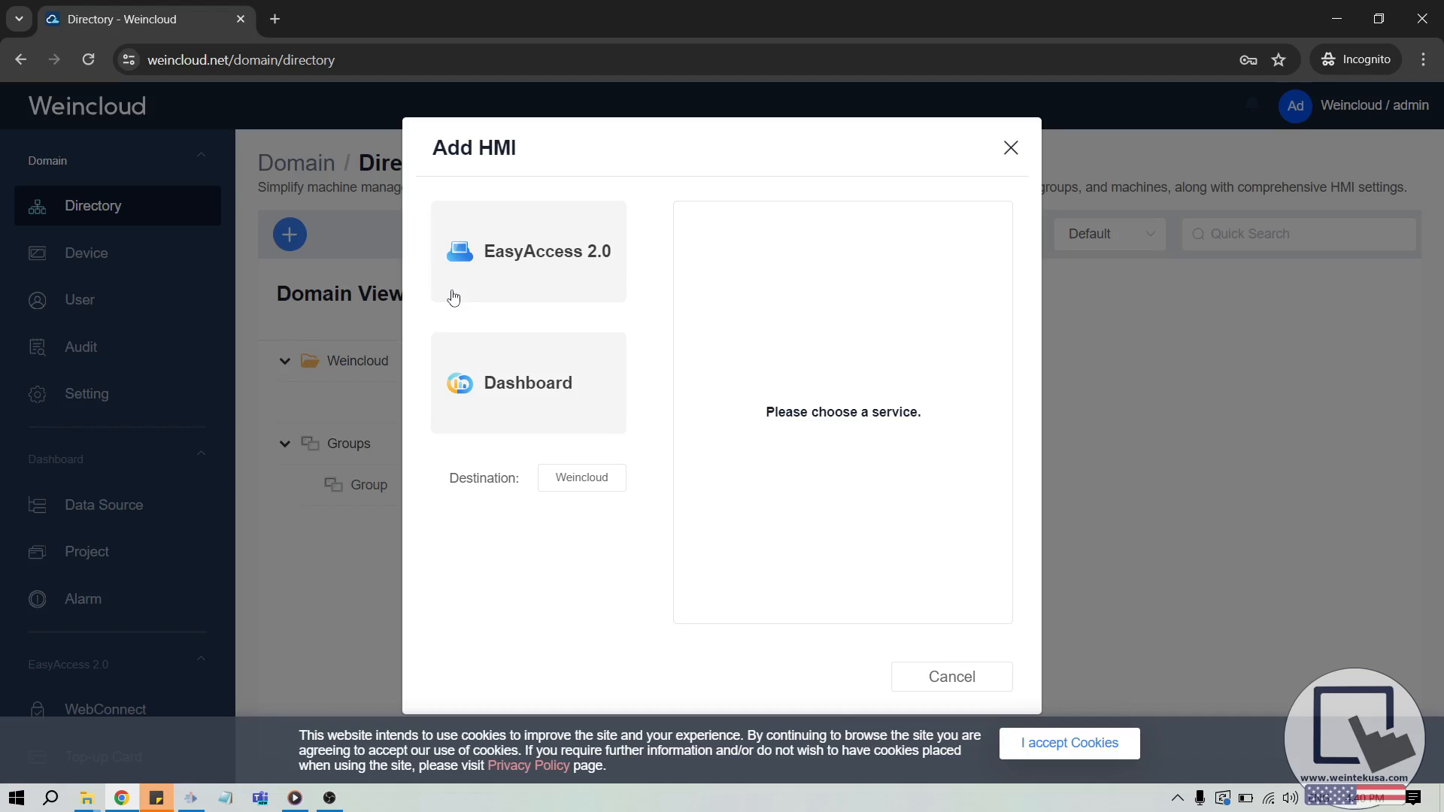
mouse_move(491, 289)
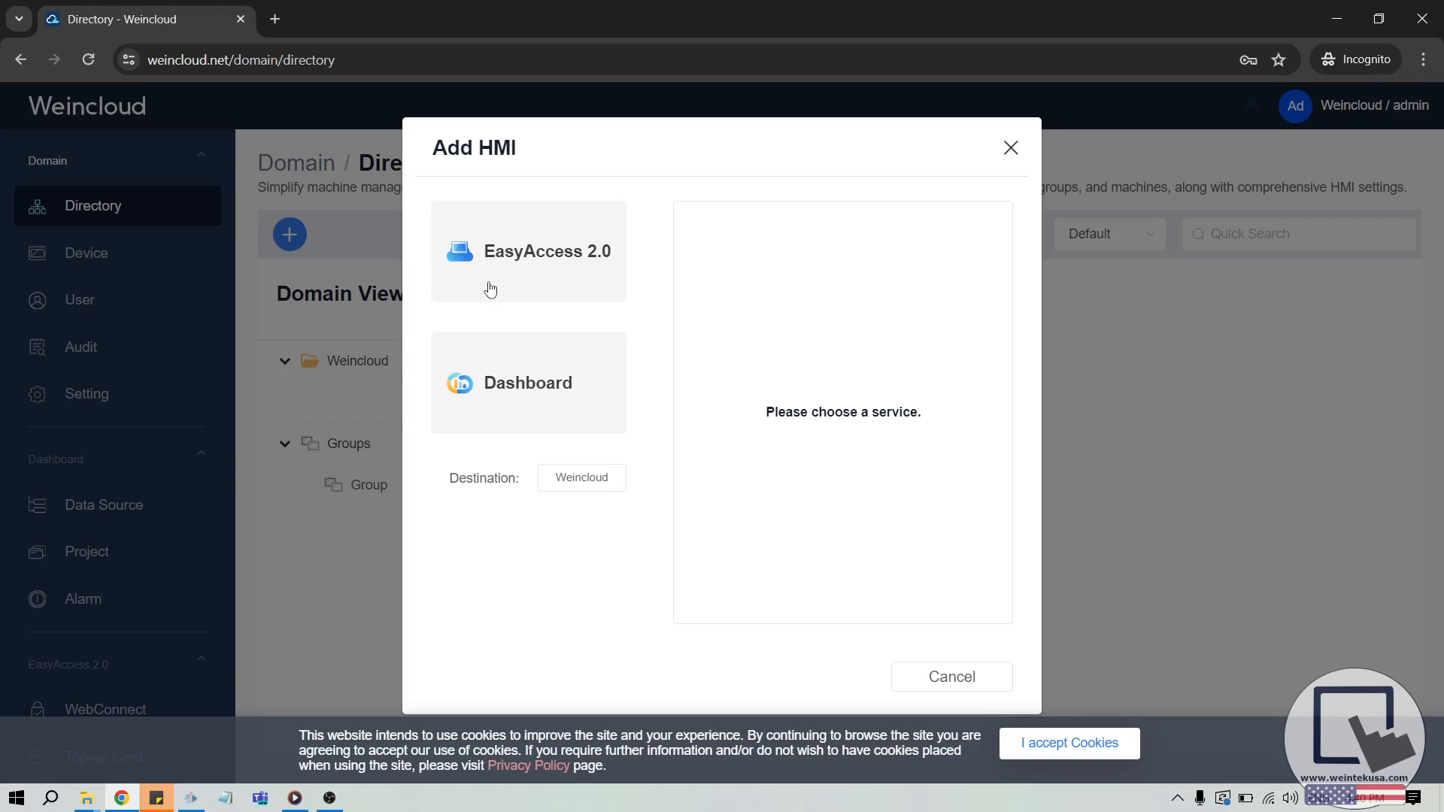
Step: Choose EasyAccess 2.0 as the service, added using an activation card
left_click(527, 250)
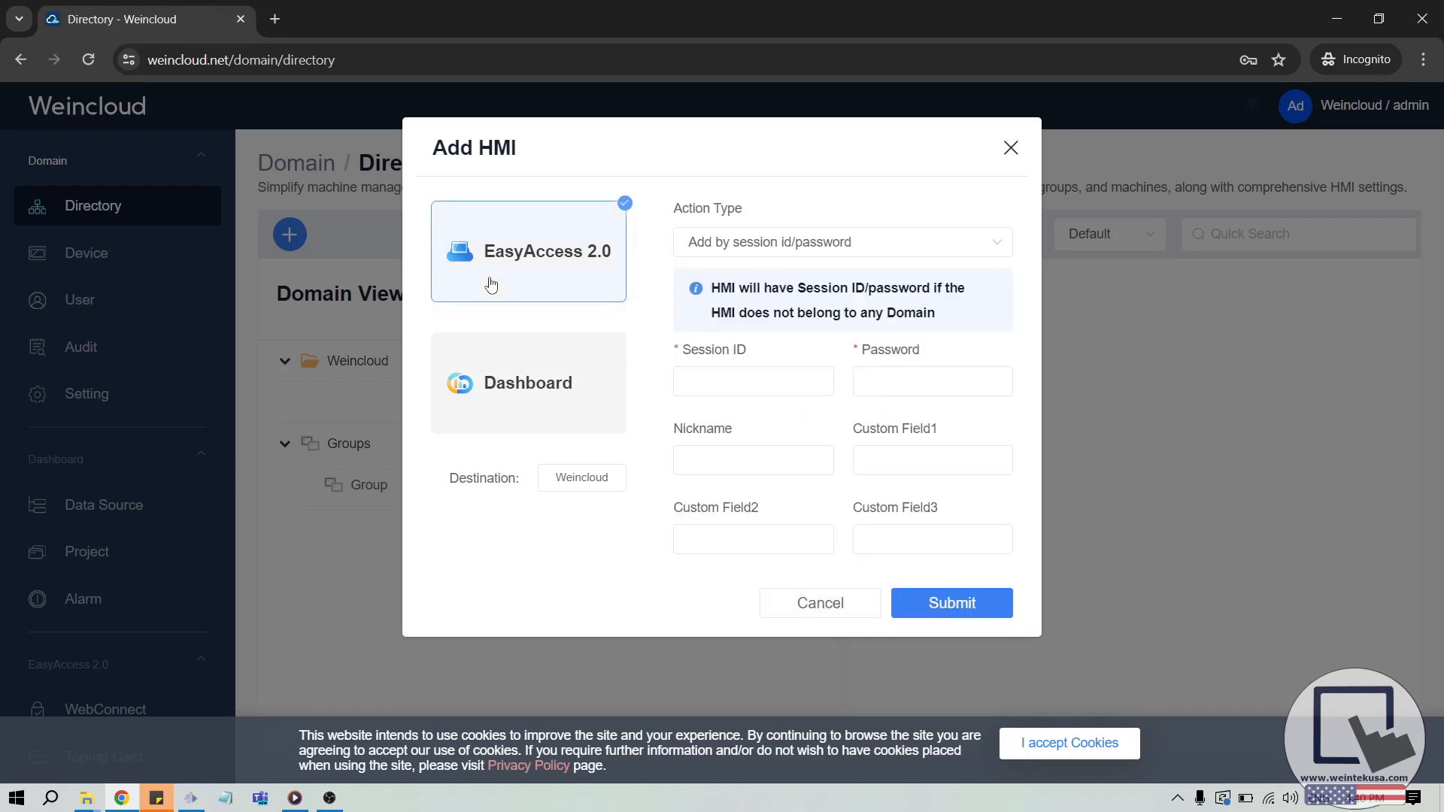
mouse_move(609, 293)
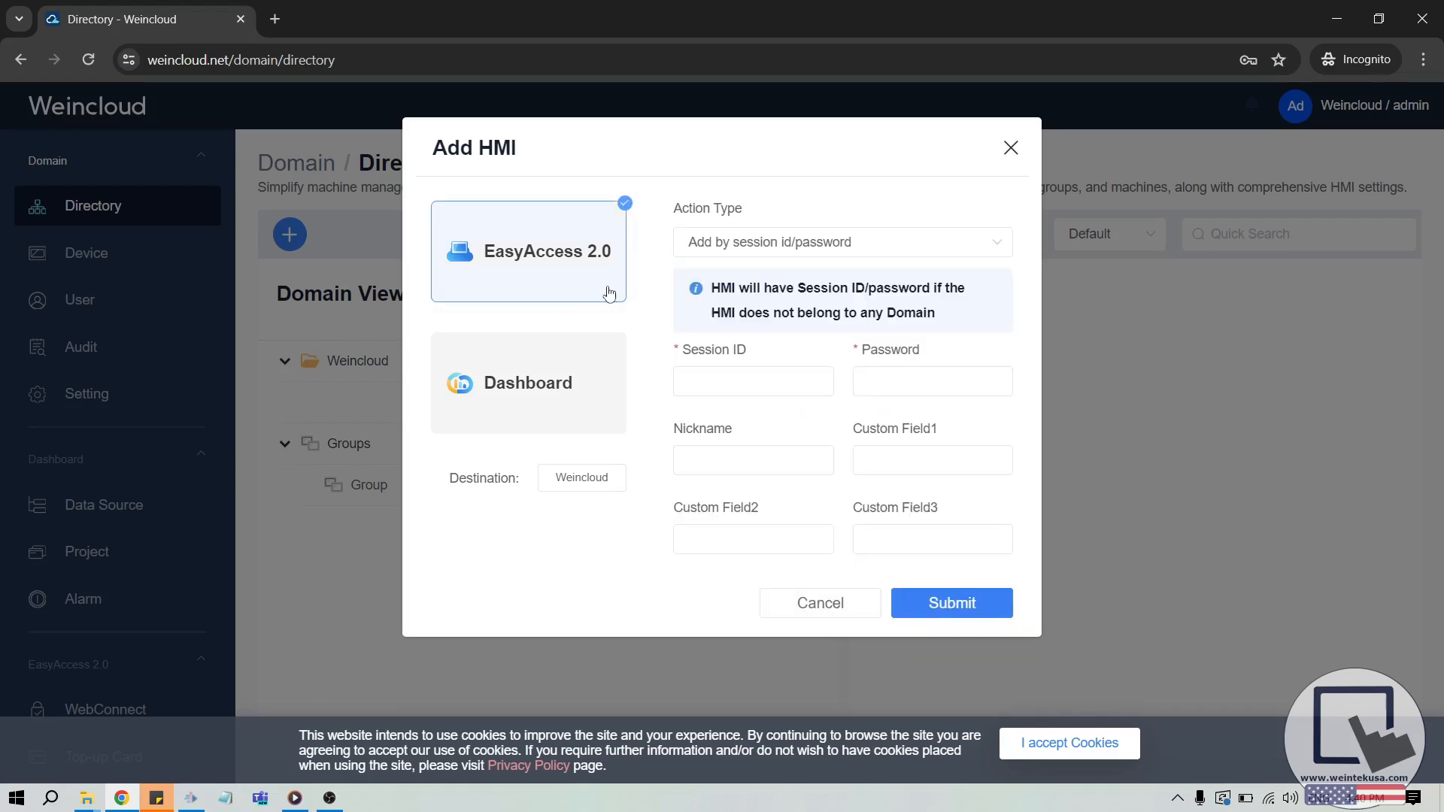
mouse_move(640, 284)
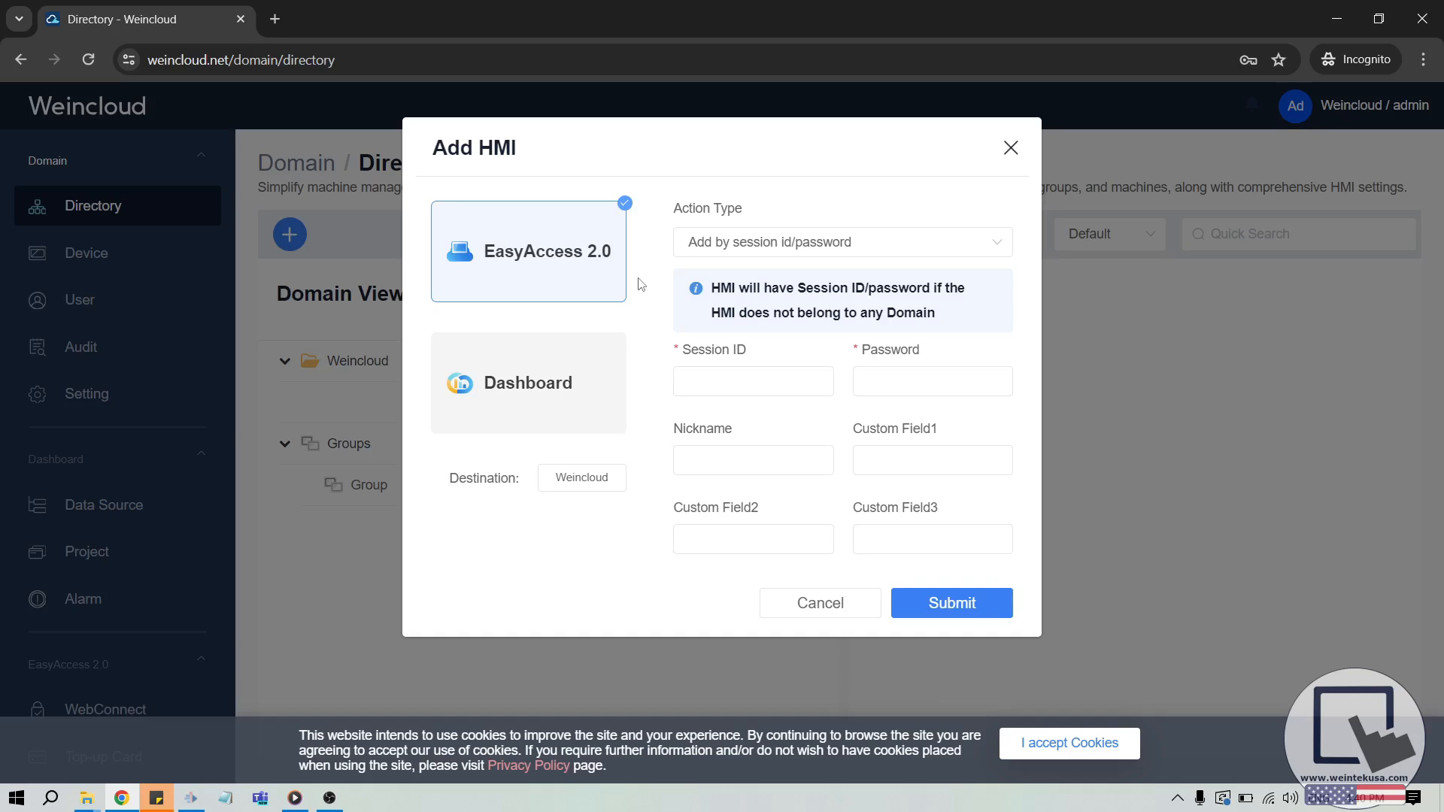
left_click(840, 242)
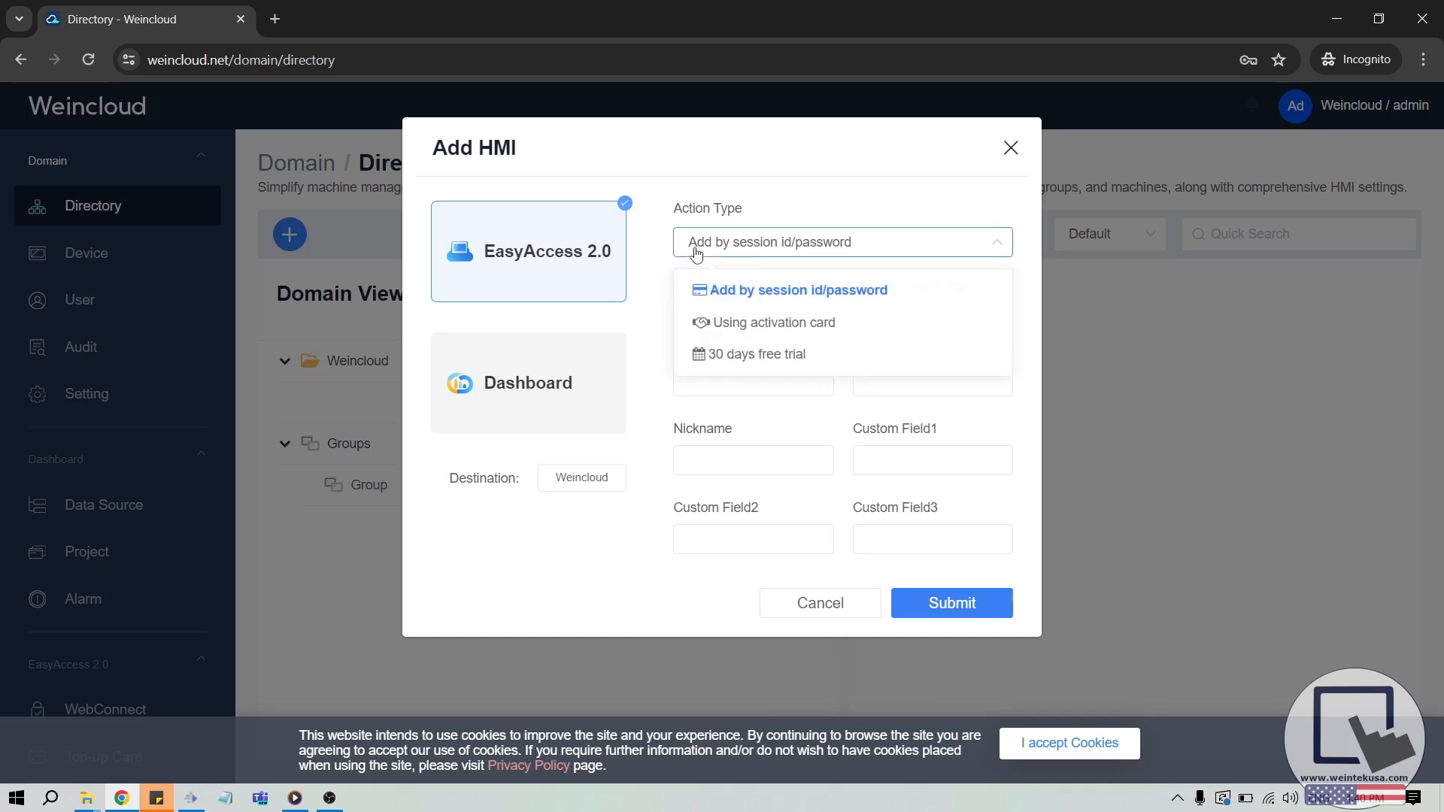
mouse_move(768, 323)
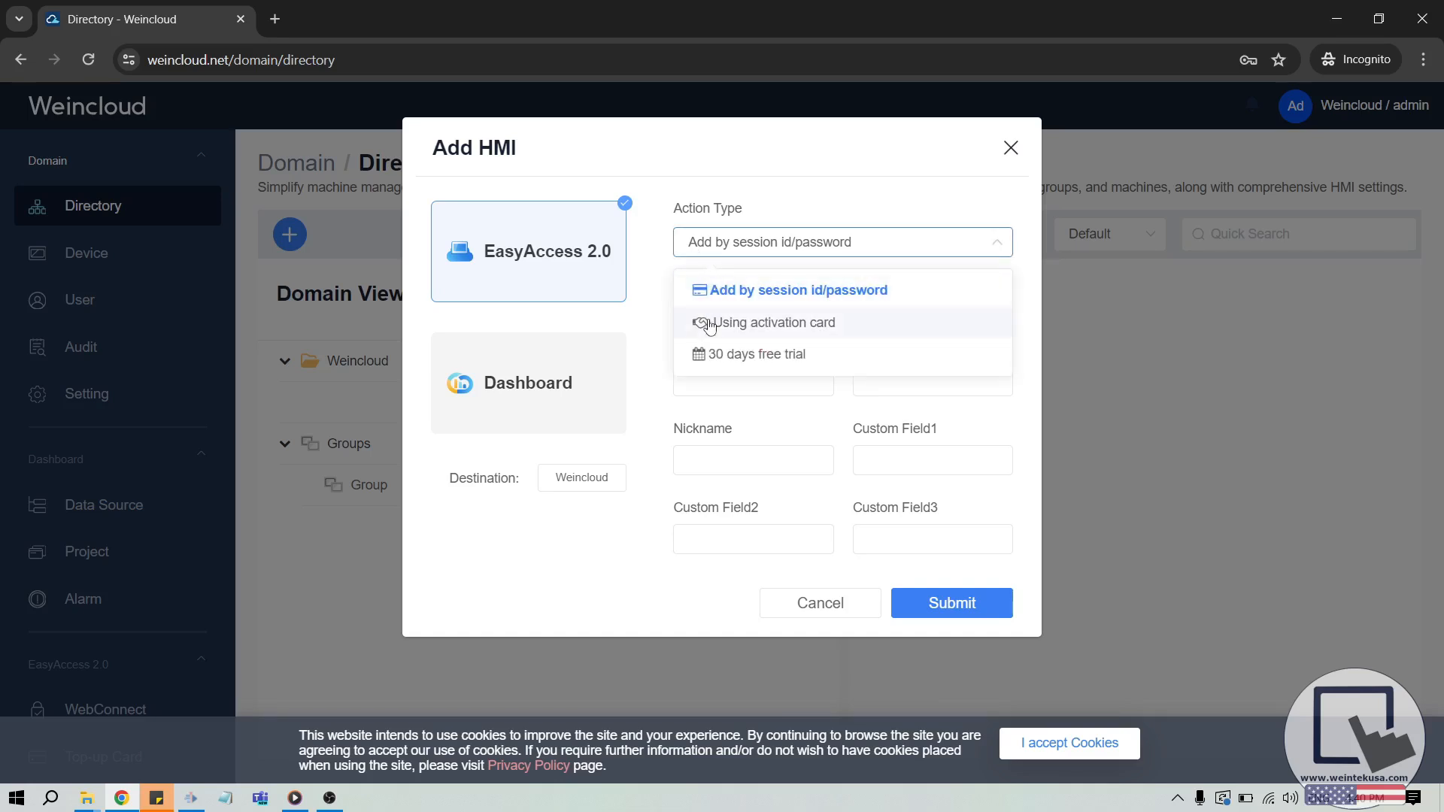
left_click(771, 323)
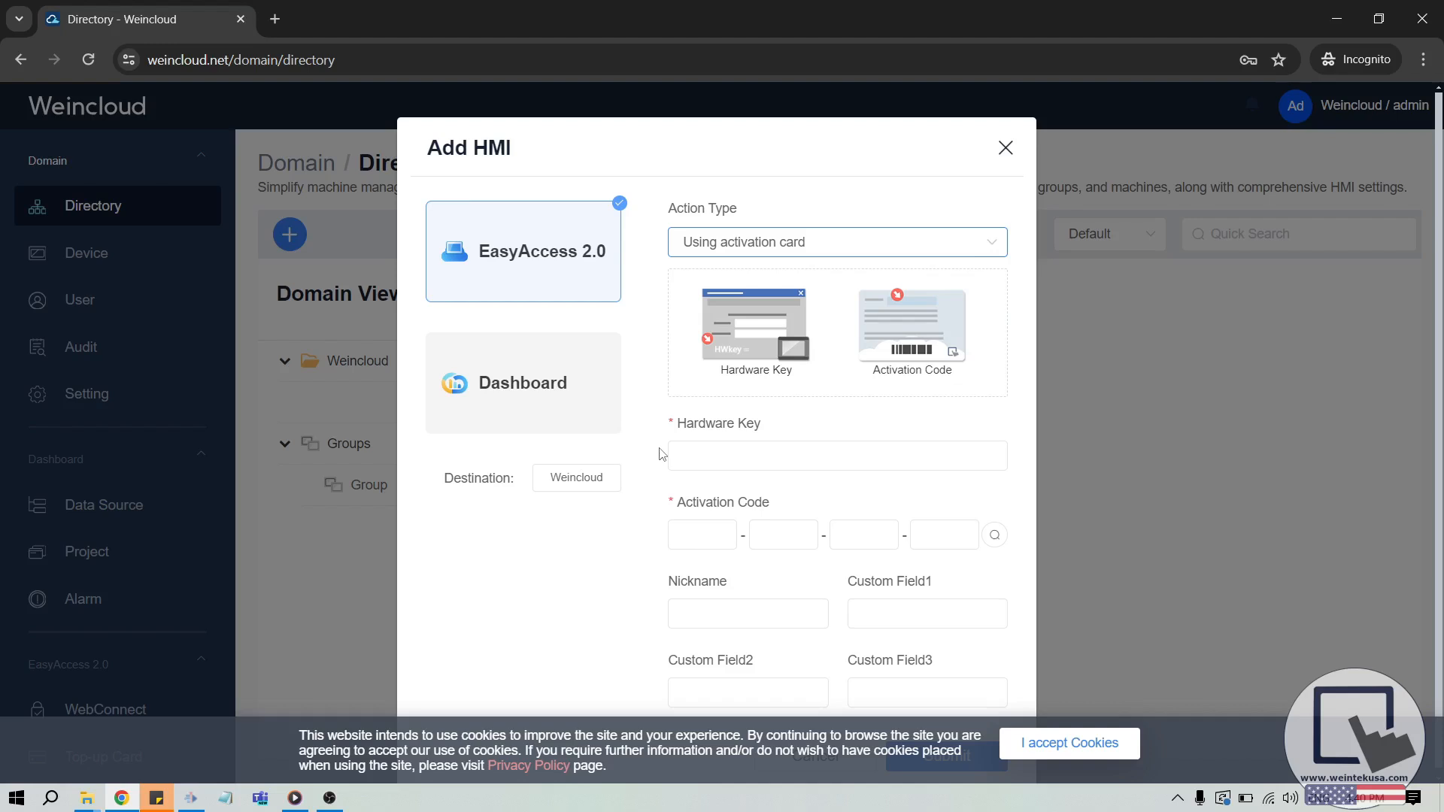
Step: Select the Hardware Key field and accept the website's cookie notice
left_click(836, 454)
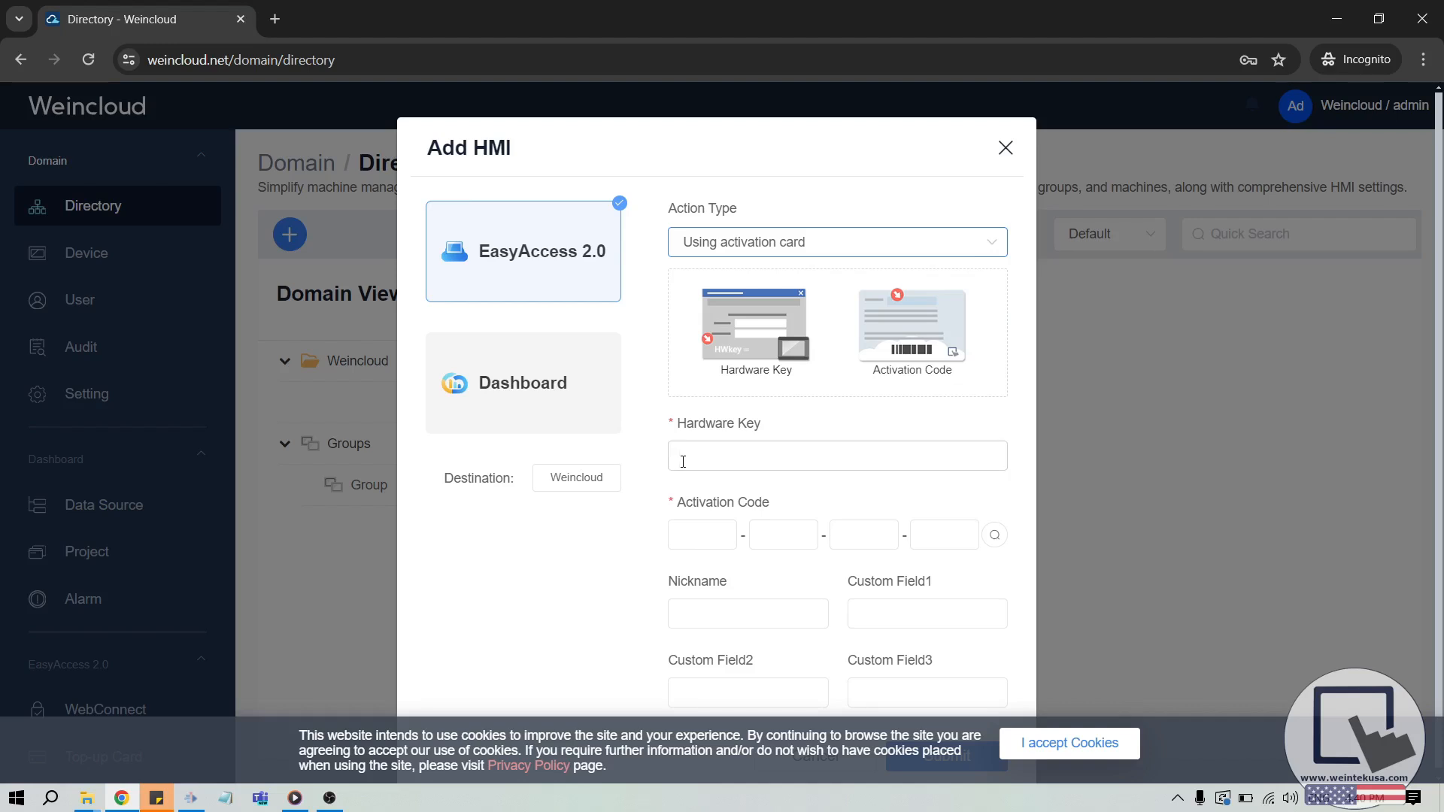
left_click(702, 535)
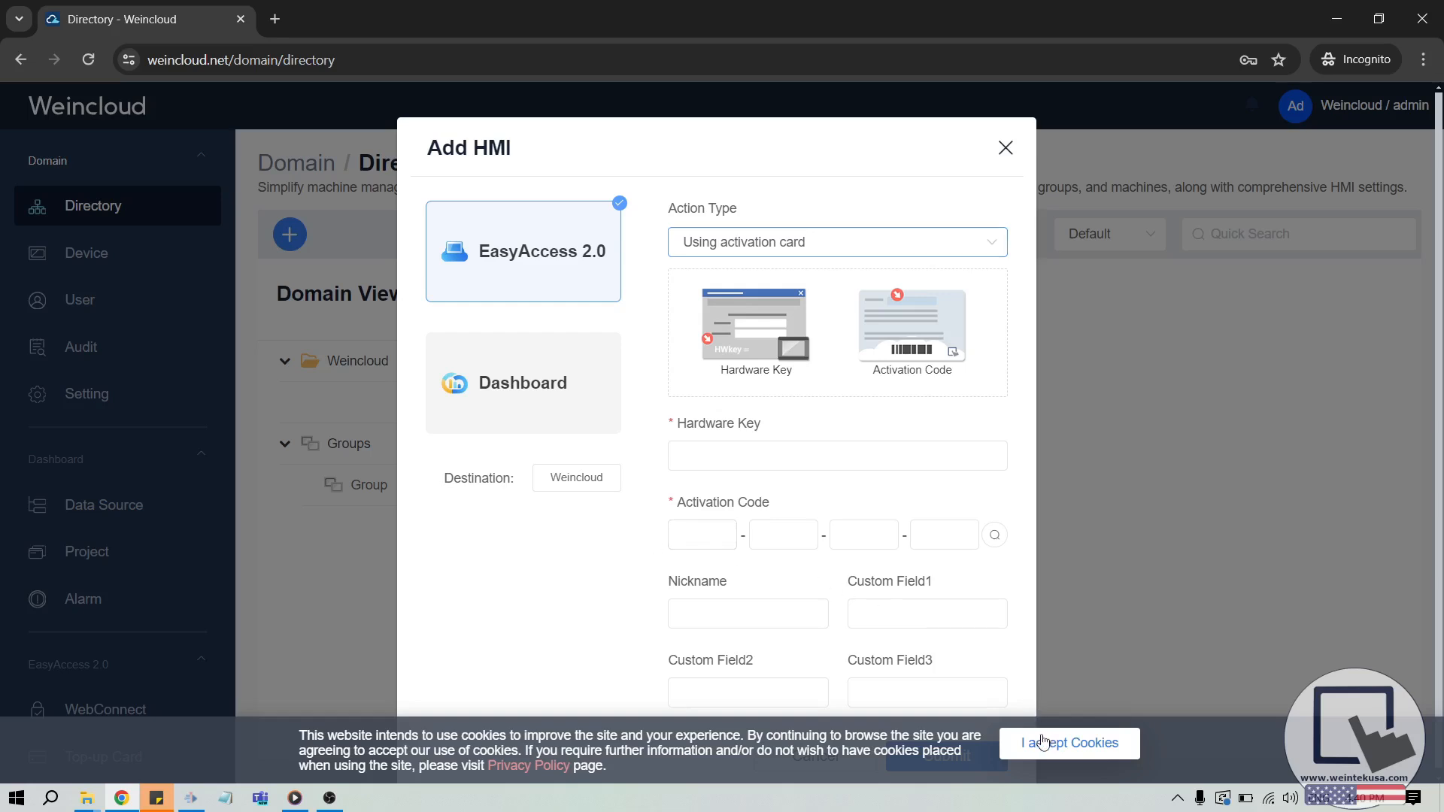
left_click(1067, 742)
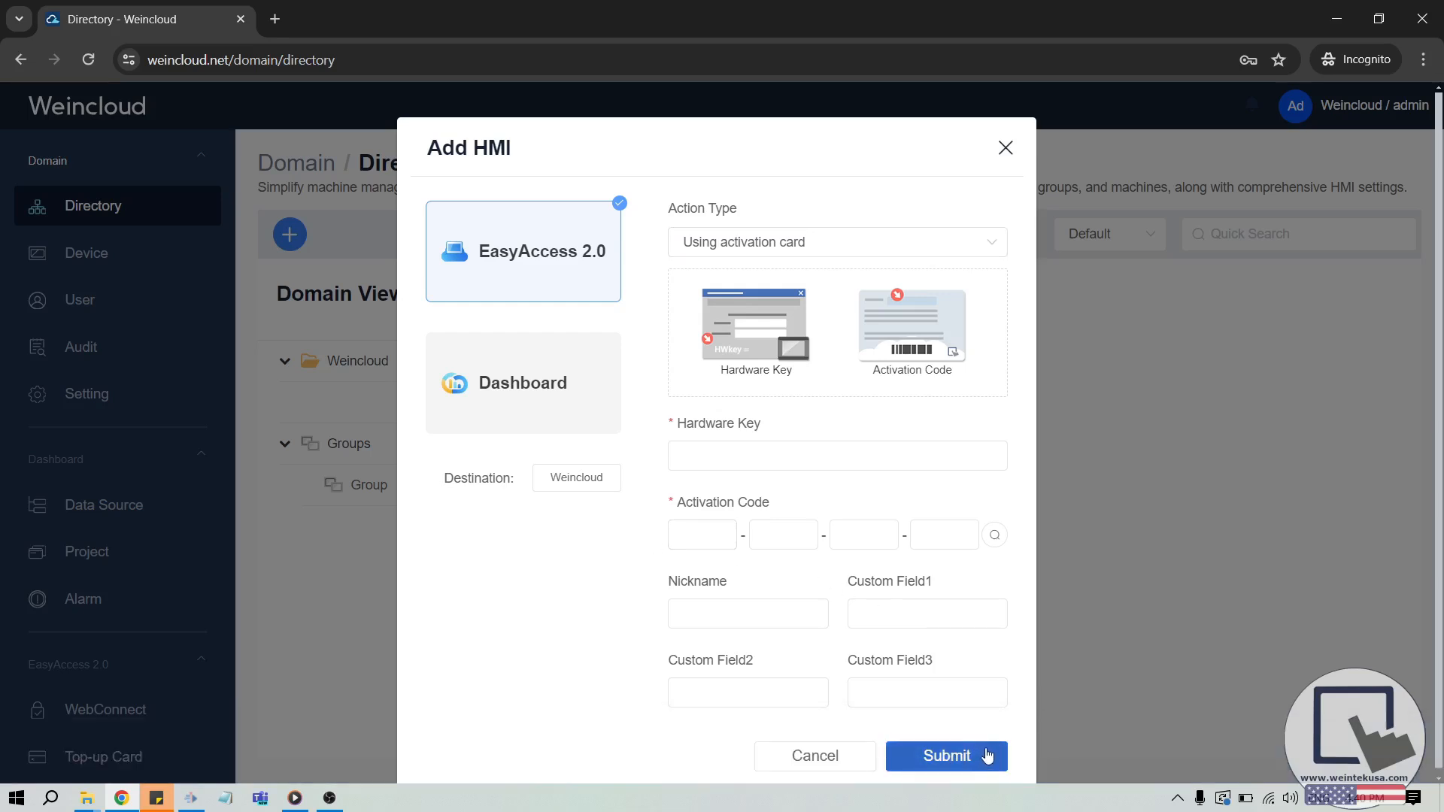
mouse_move(946, 755)
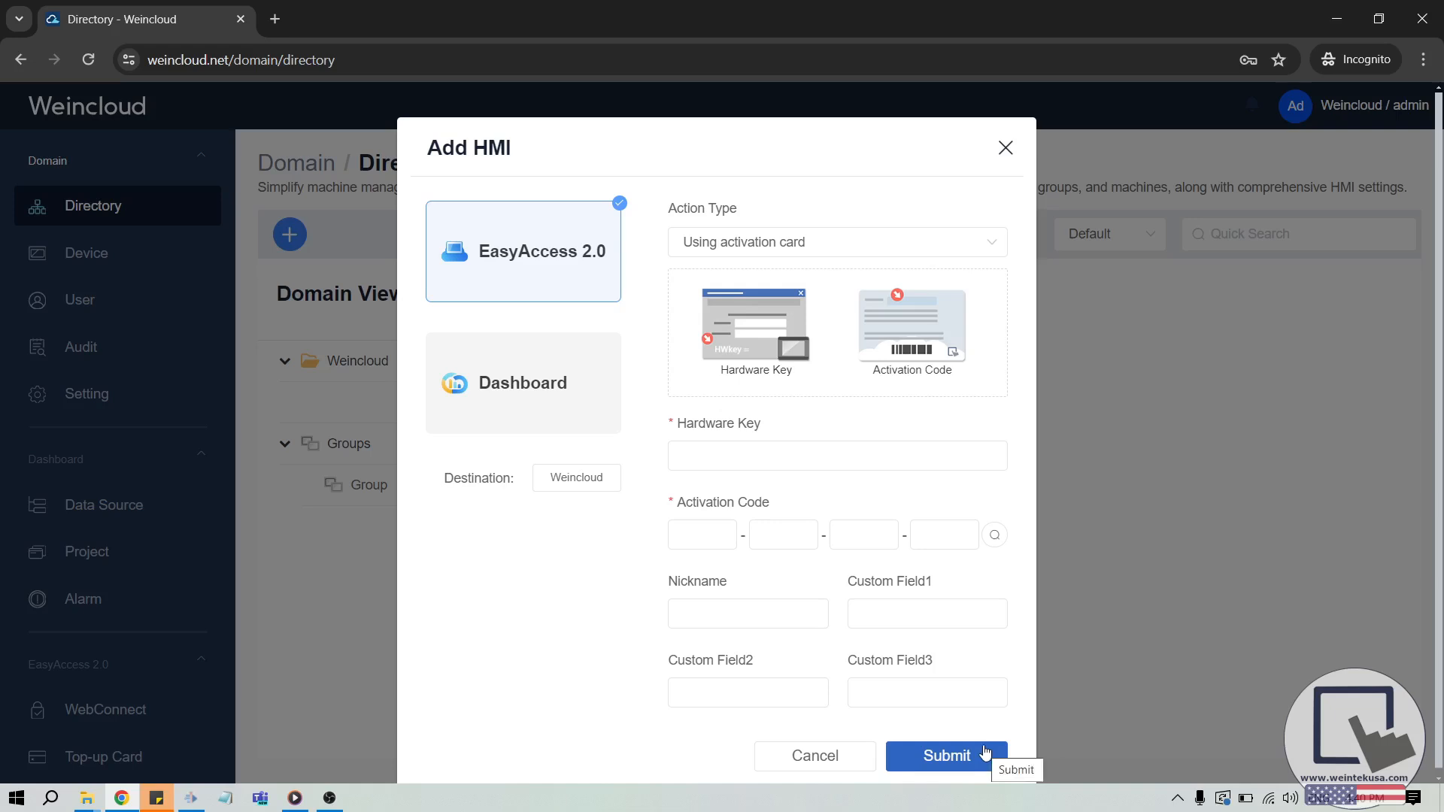
mouse_move(694, 385)
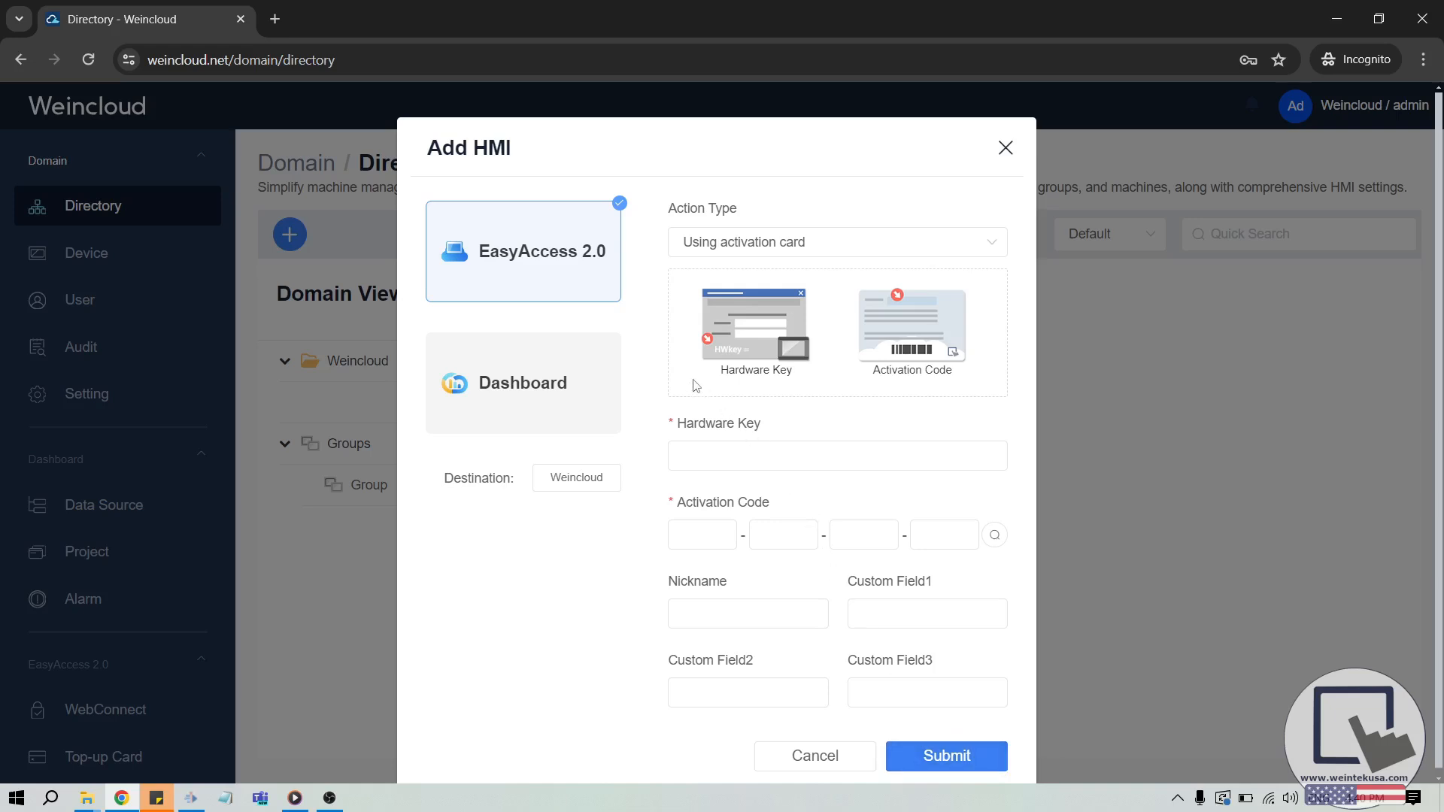
Step: Switch Action Type to 'Add by session id/password' and submit the HMI details
left_click(834, 242)
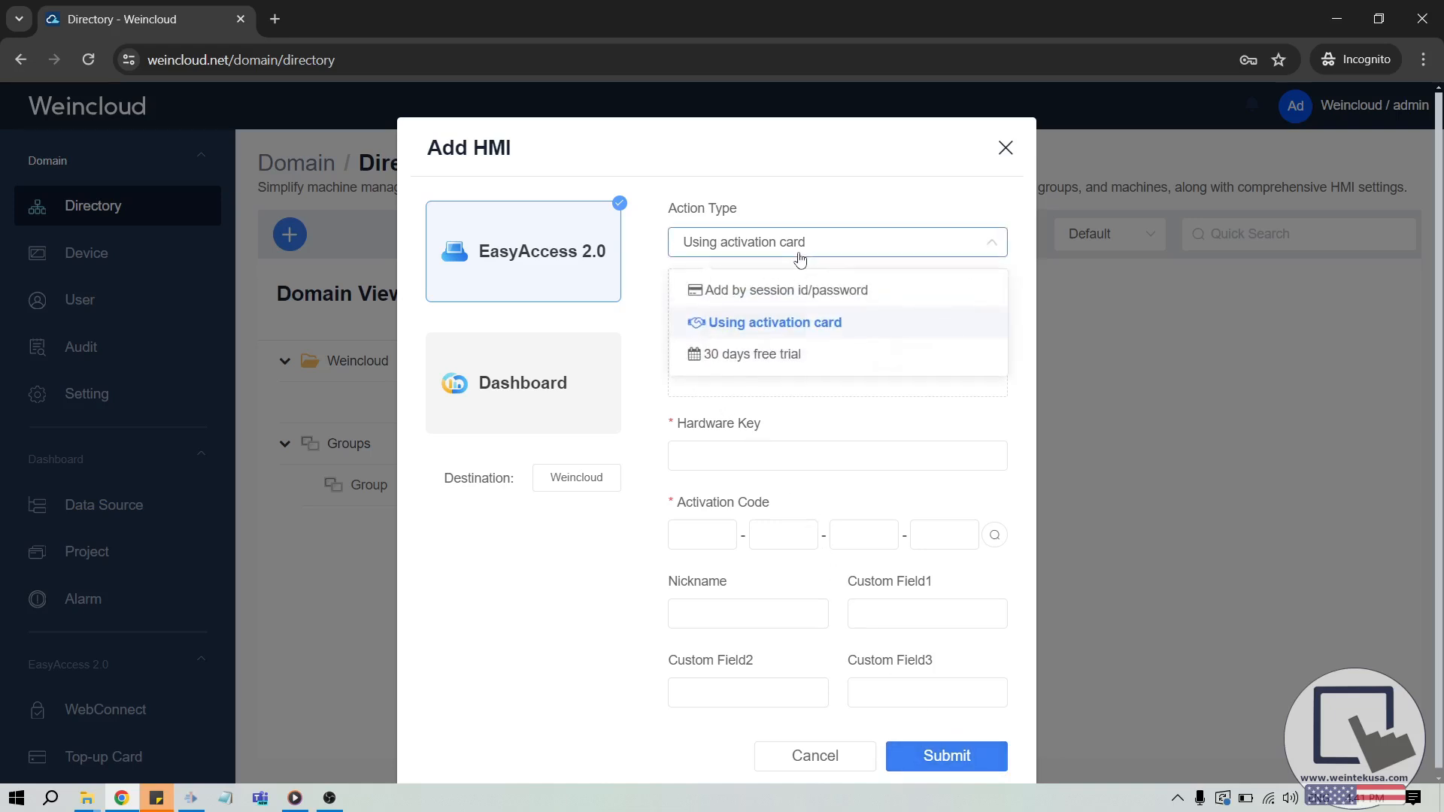
mouse_move(788, 294)
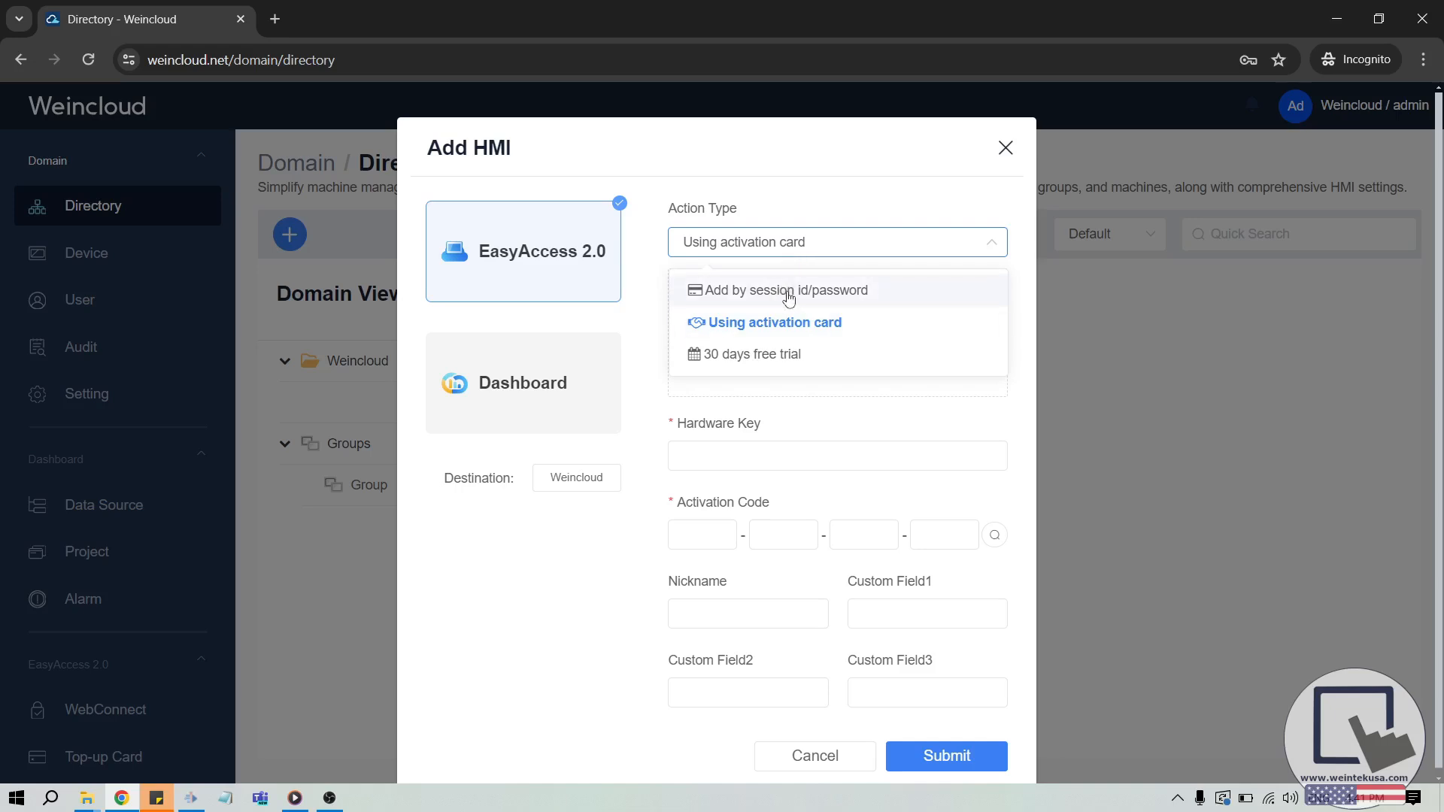
left_click(785, 290)
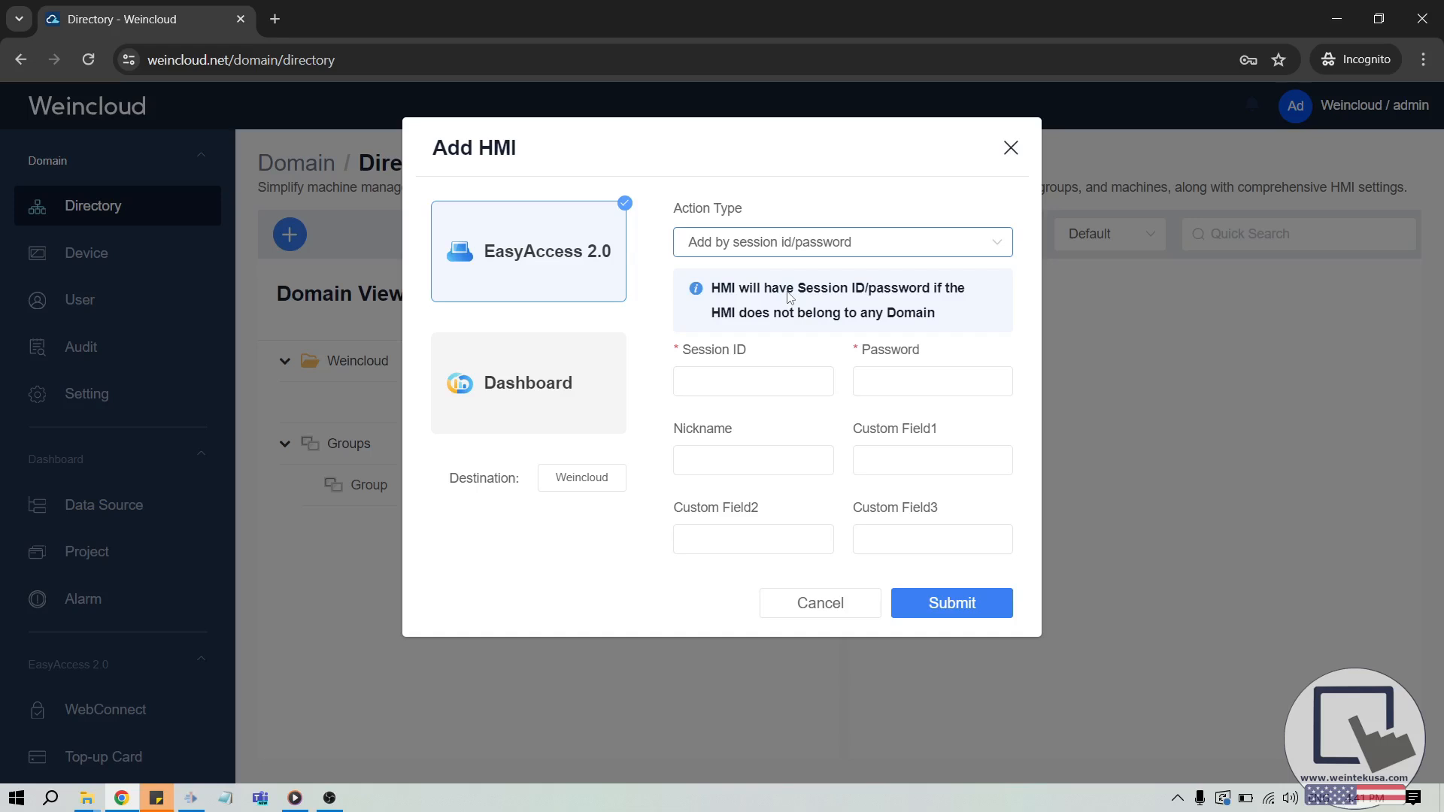
mouse_move(741, 348)
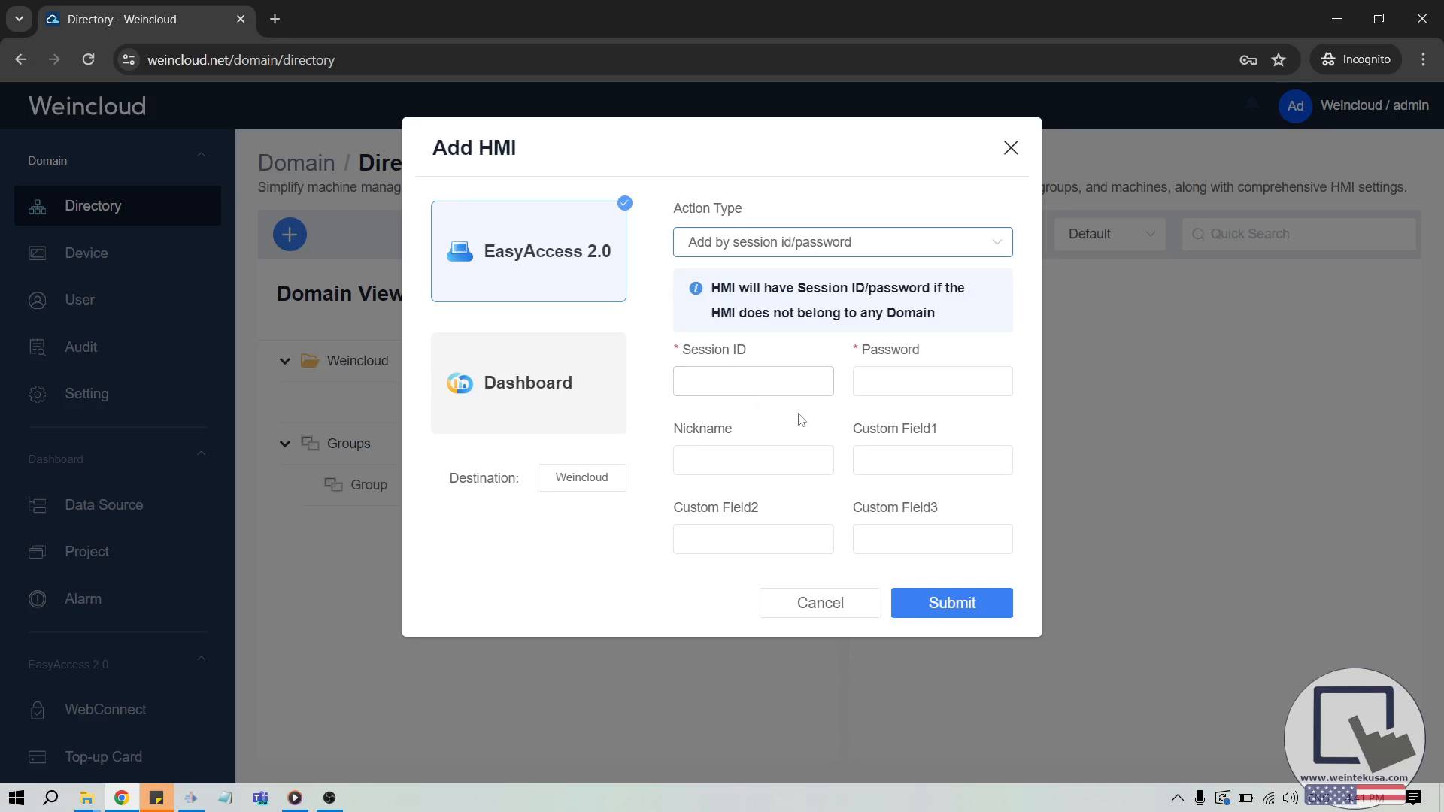
left_click(930, 381)
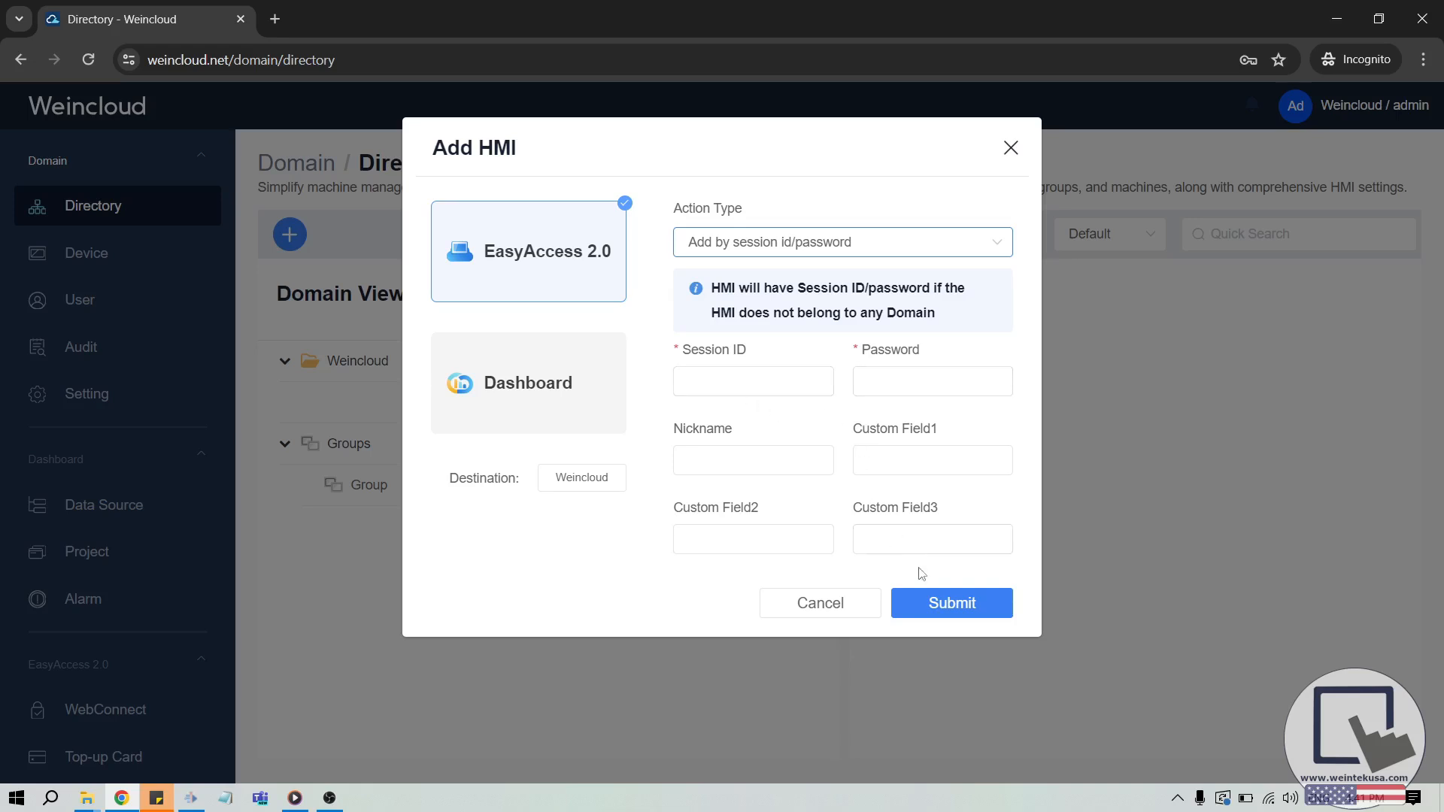
mouse_move(932, 612)
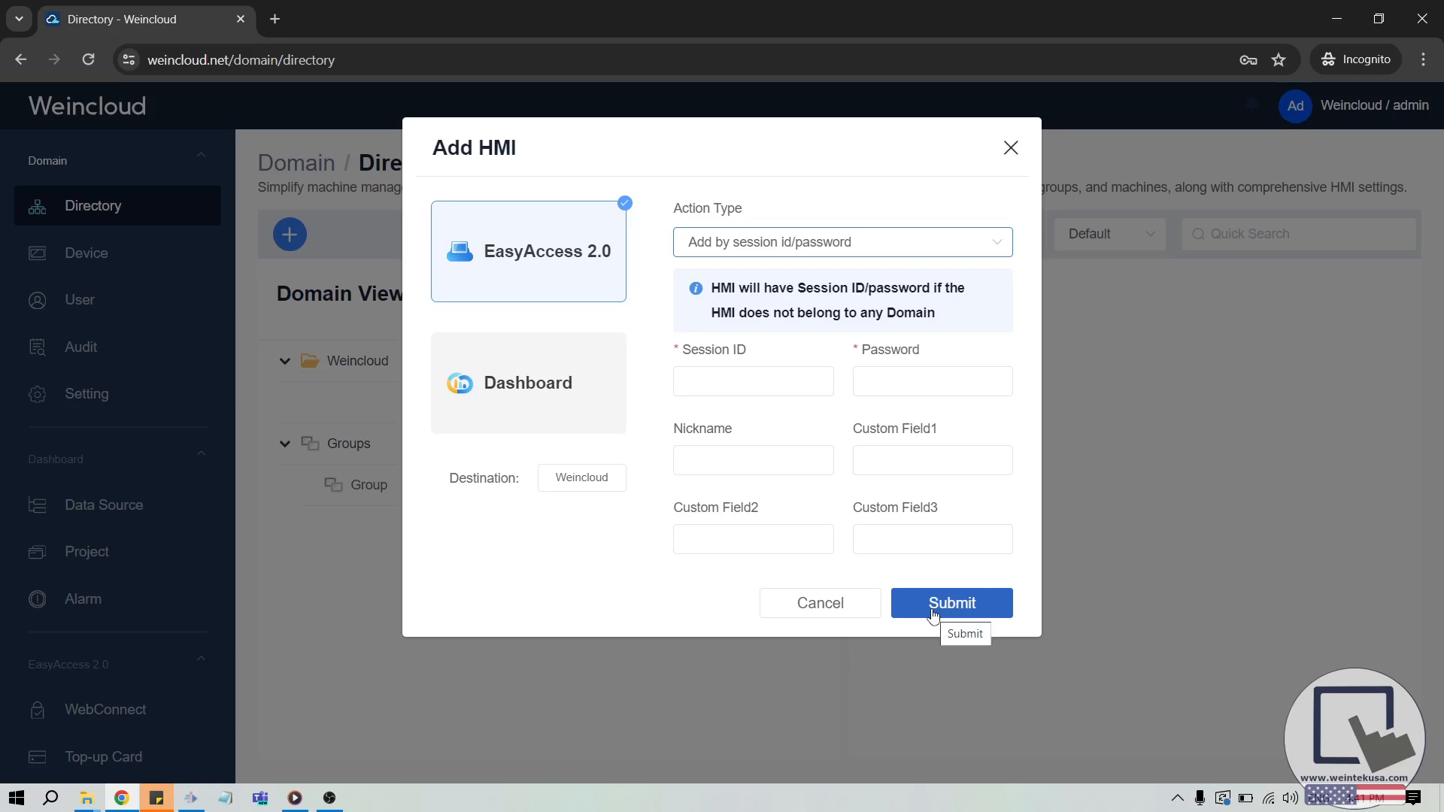
left_click(359, 18)
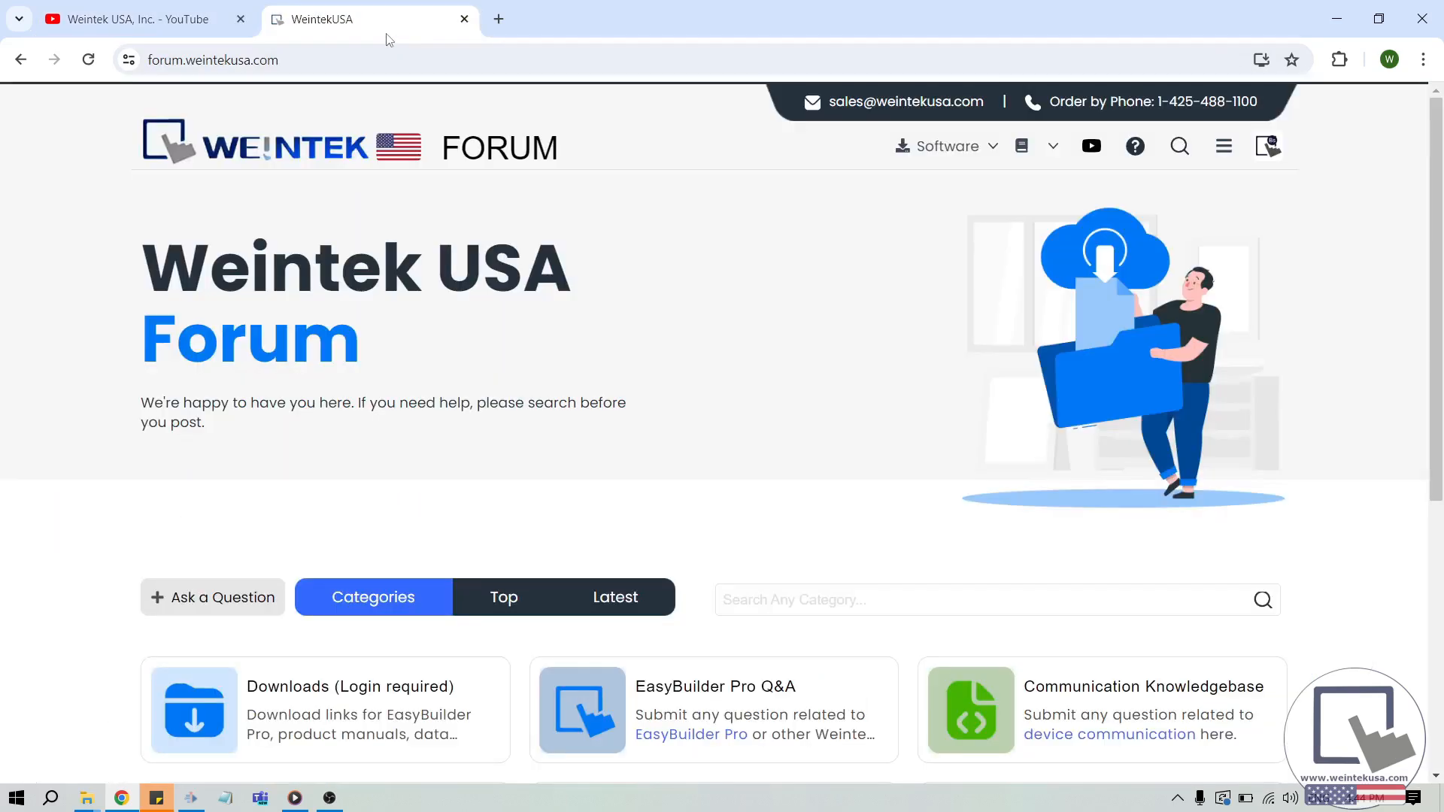
mouse_move(495, 460)
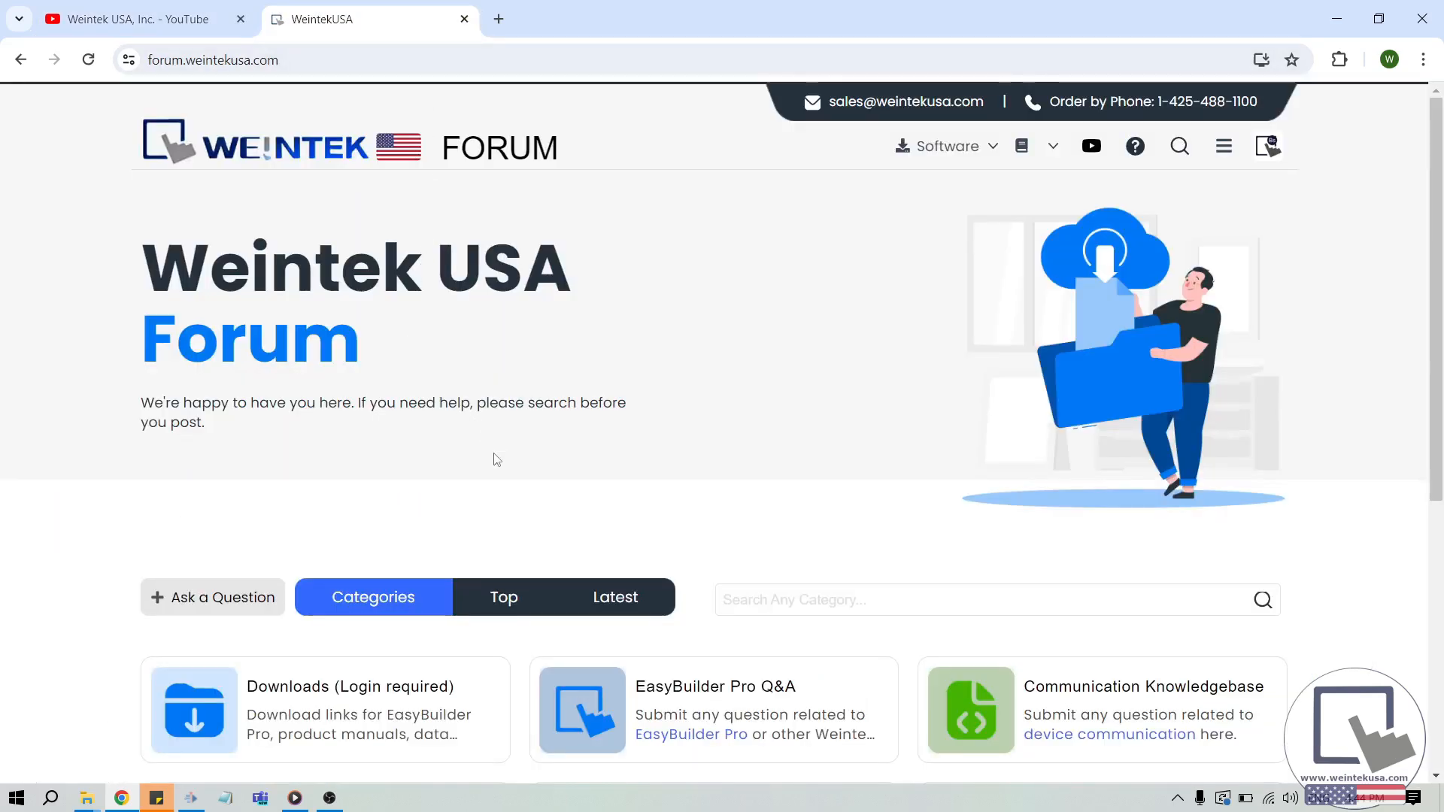